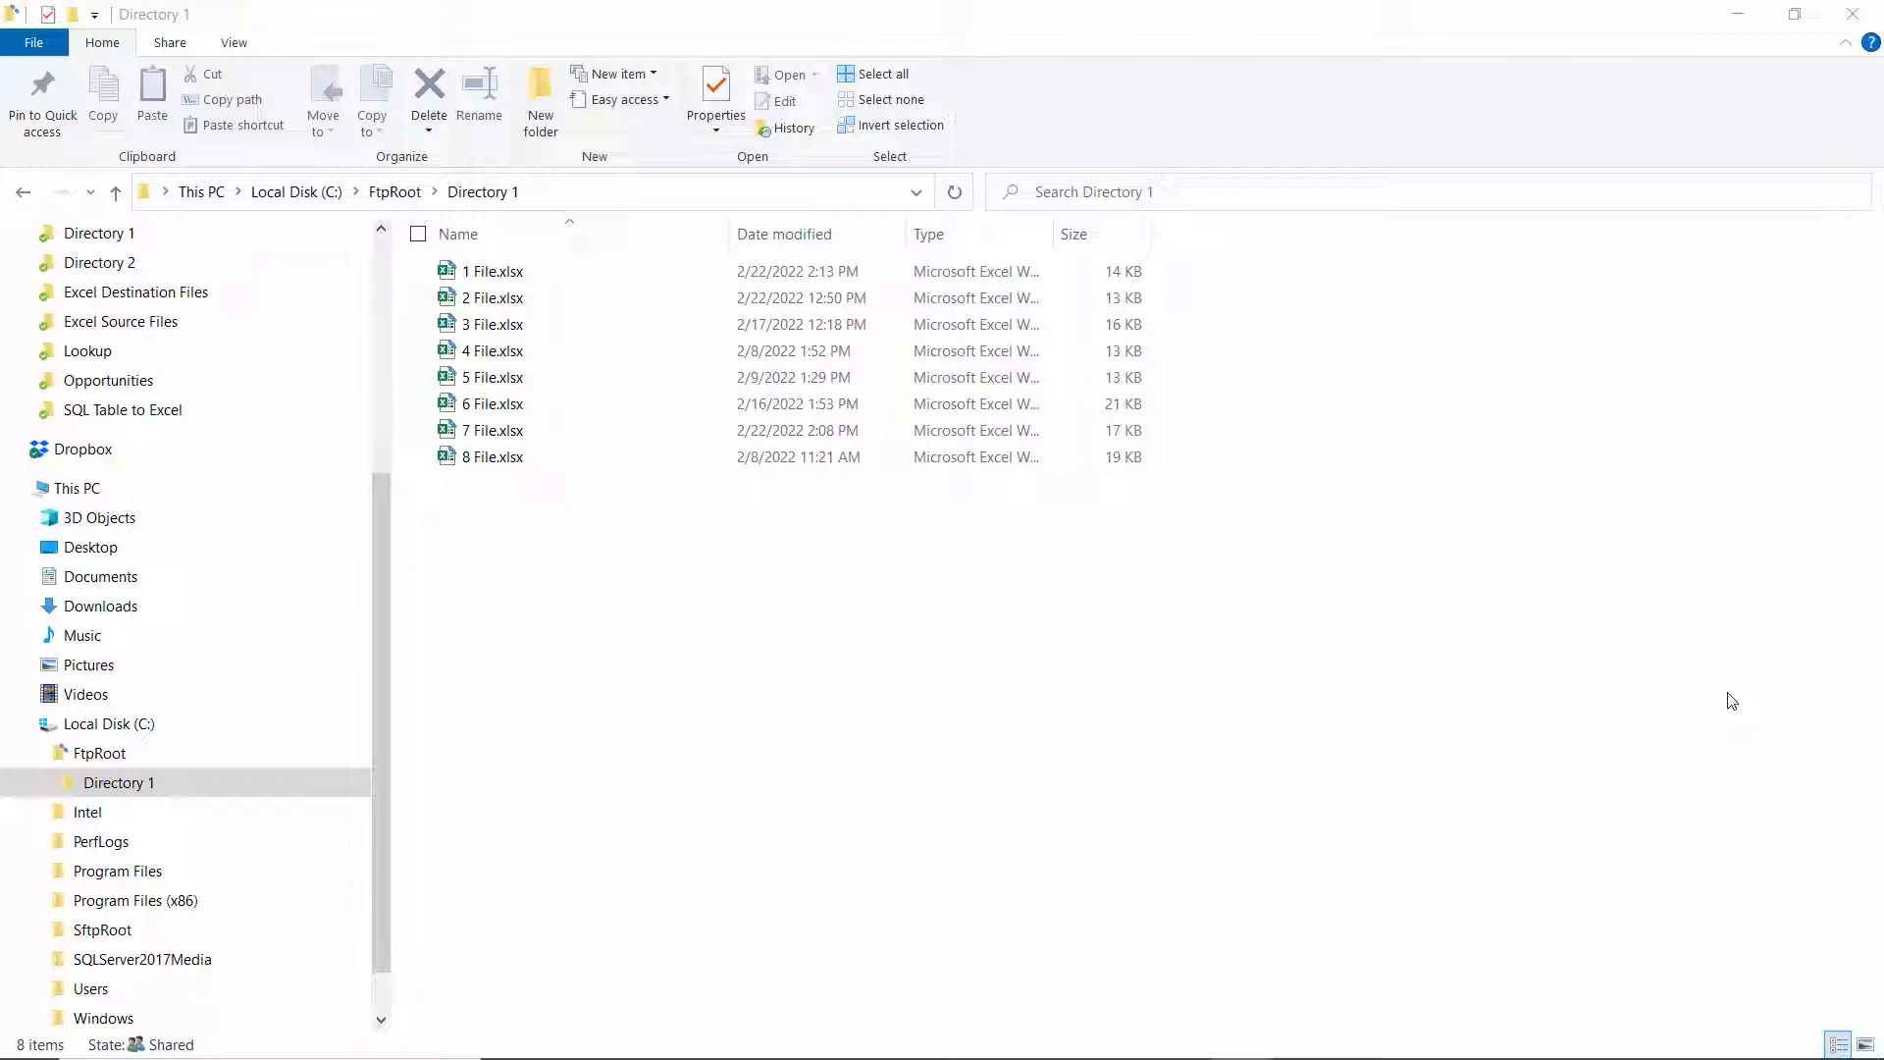
{"action": "mouse_move", "coordinate": [1744, 13]}
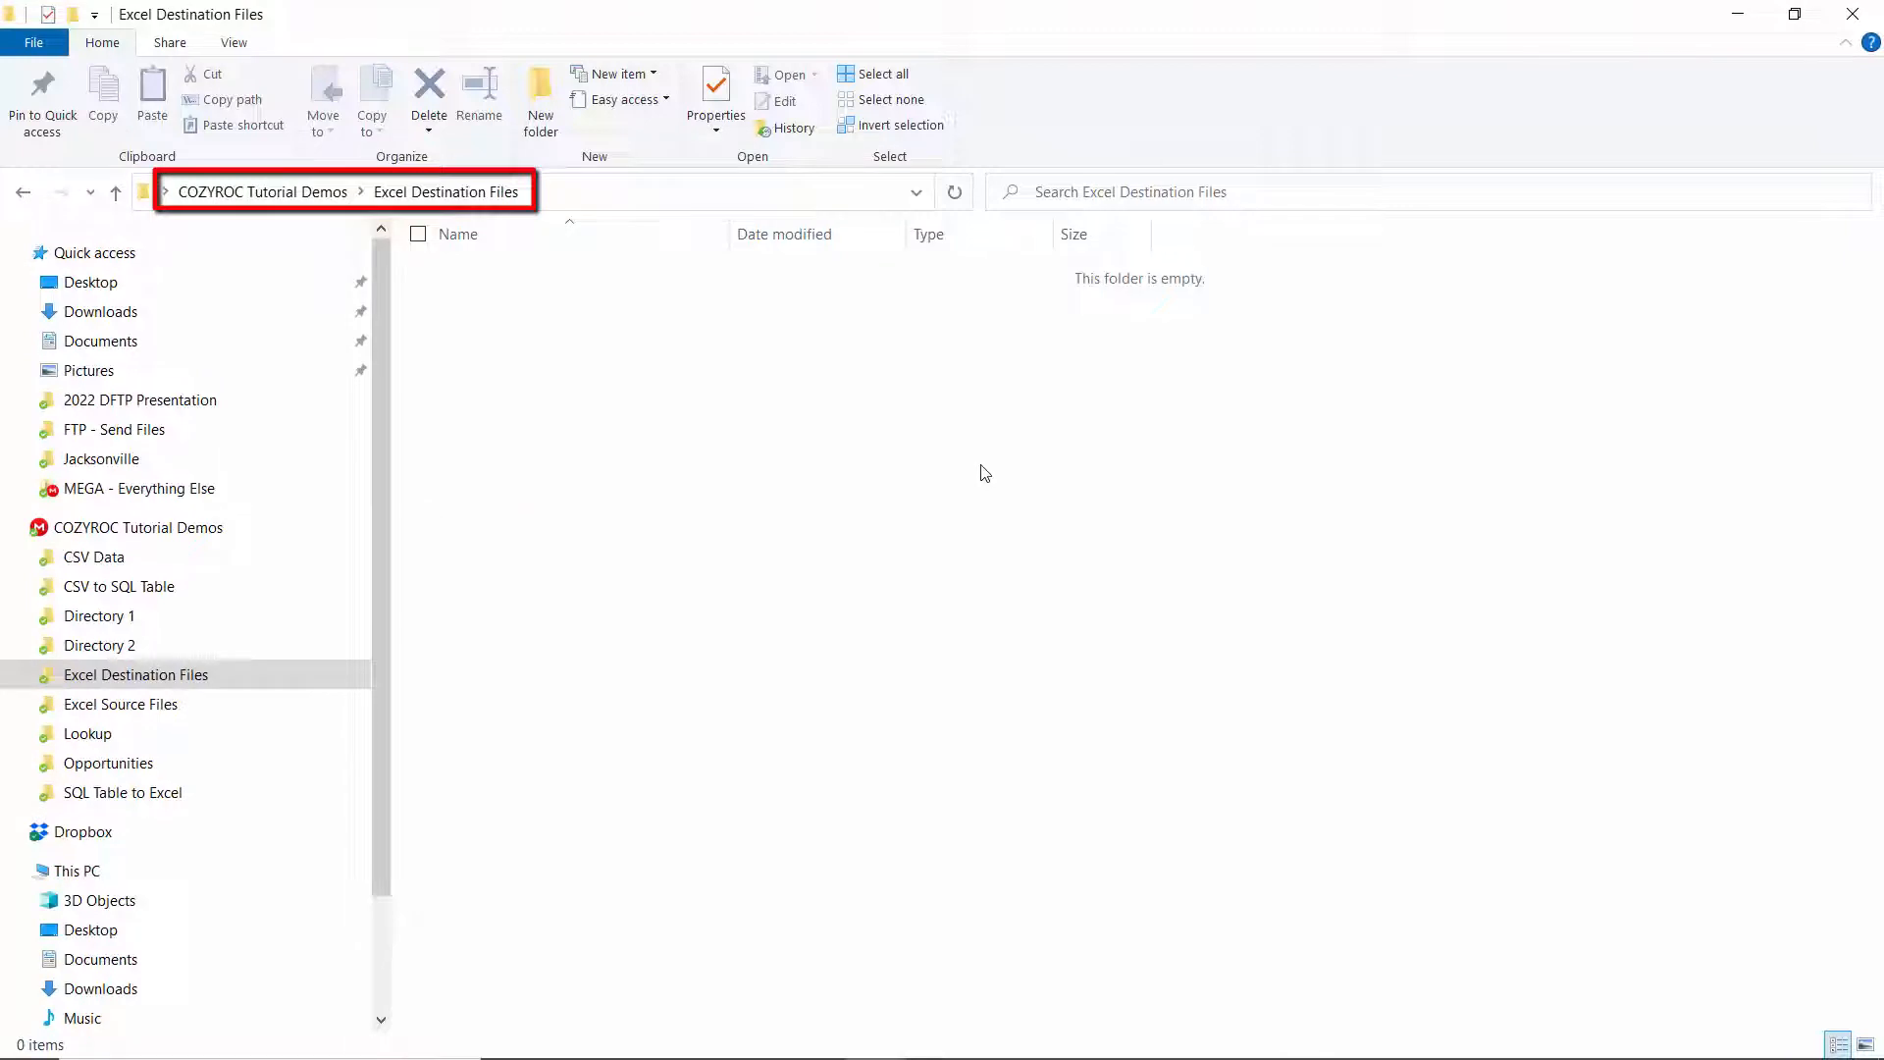
{"action": "mouse_move", "coordinate": [657, 424]}
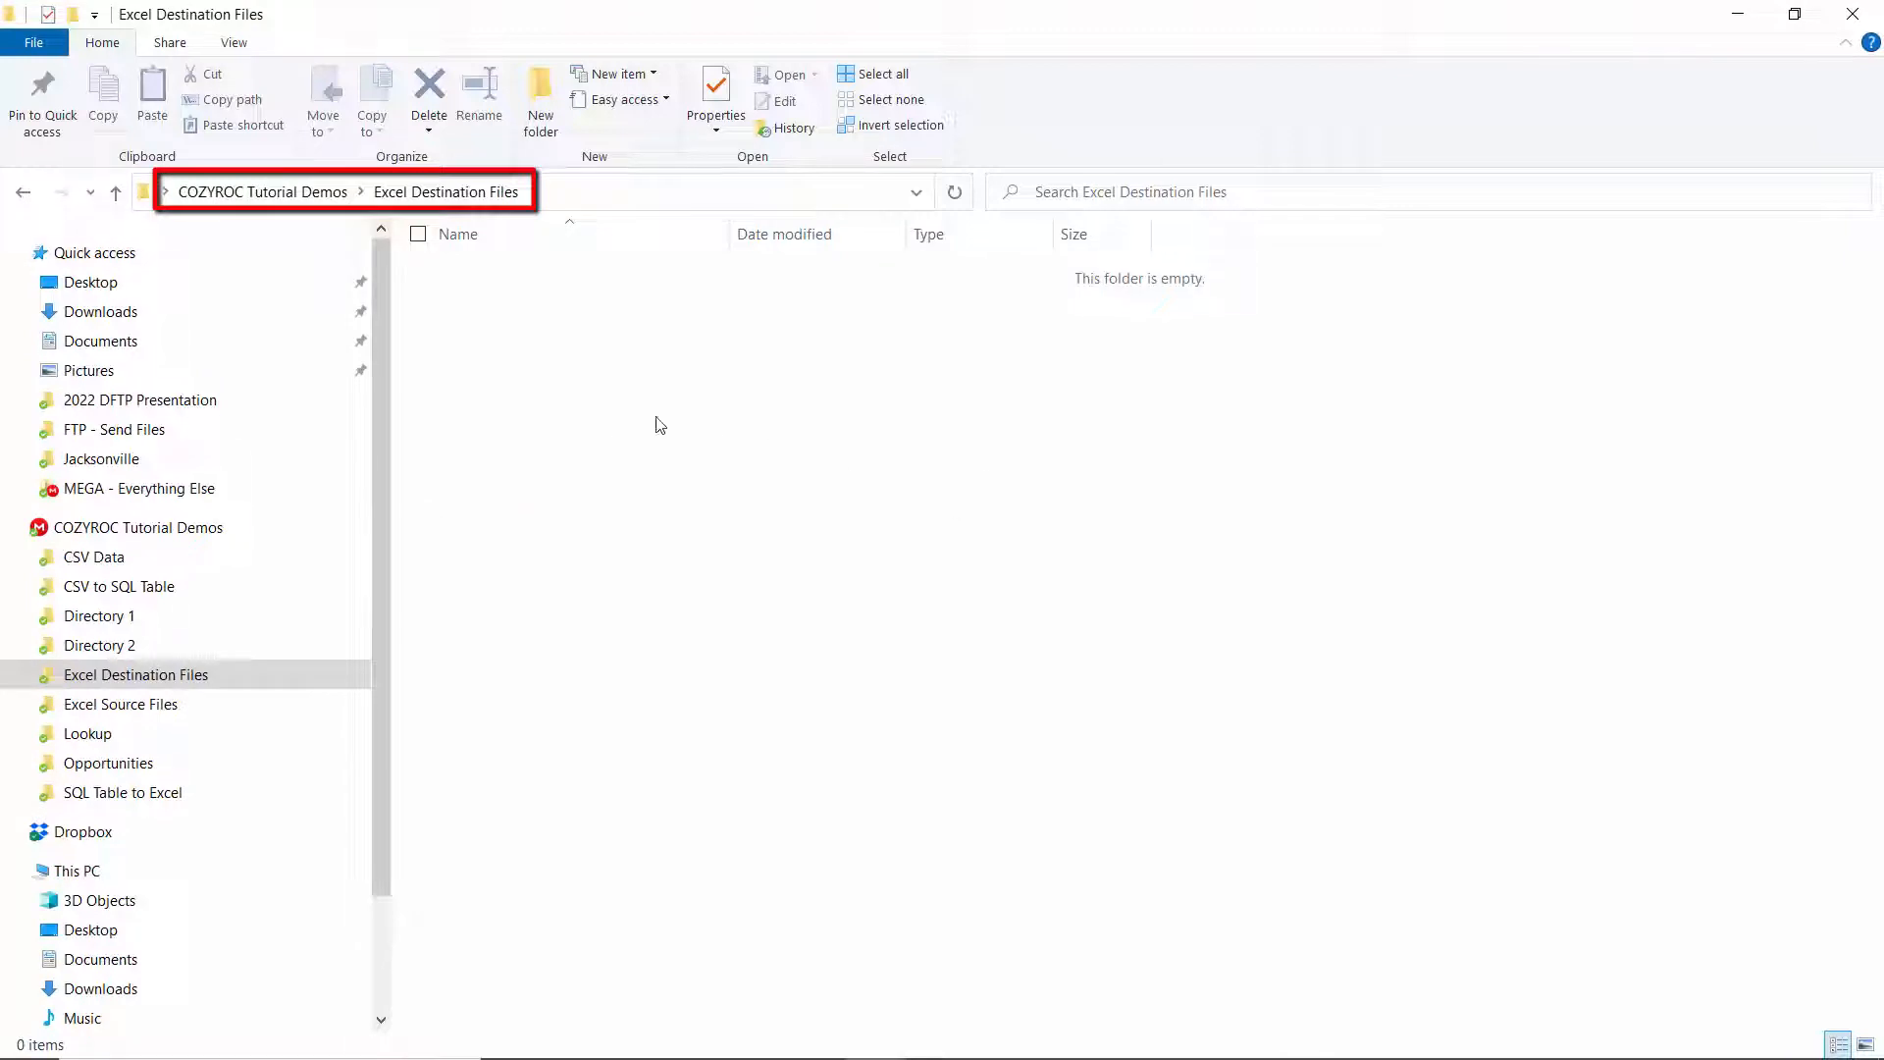
{"action": "mouse_move", "coordinate": [604, 414]}
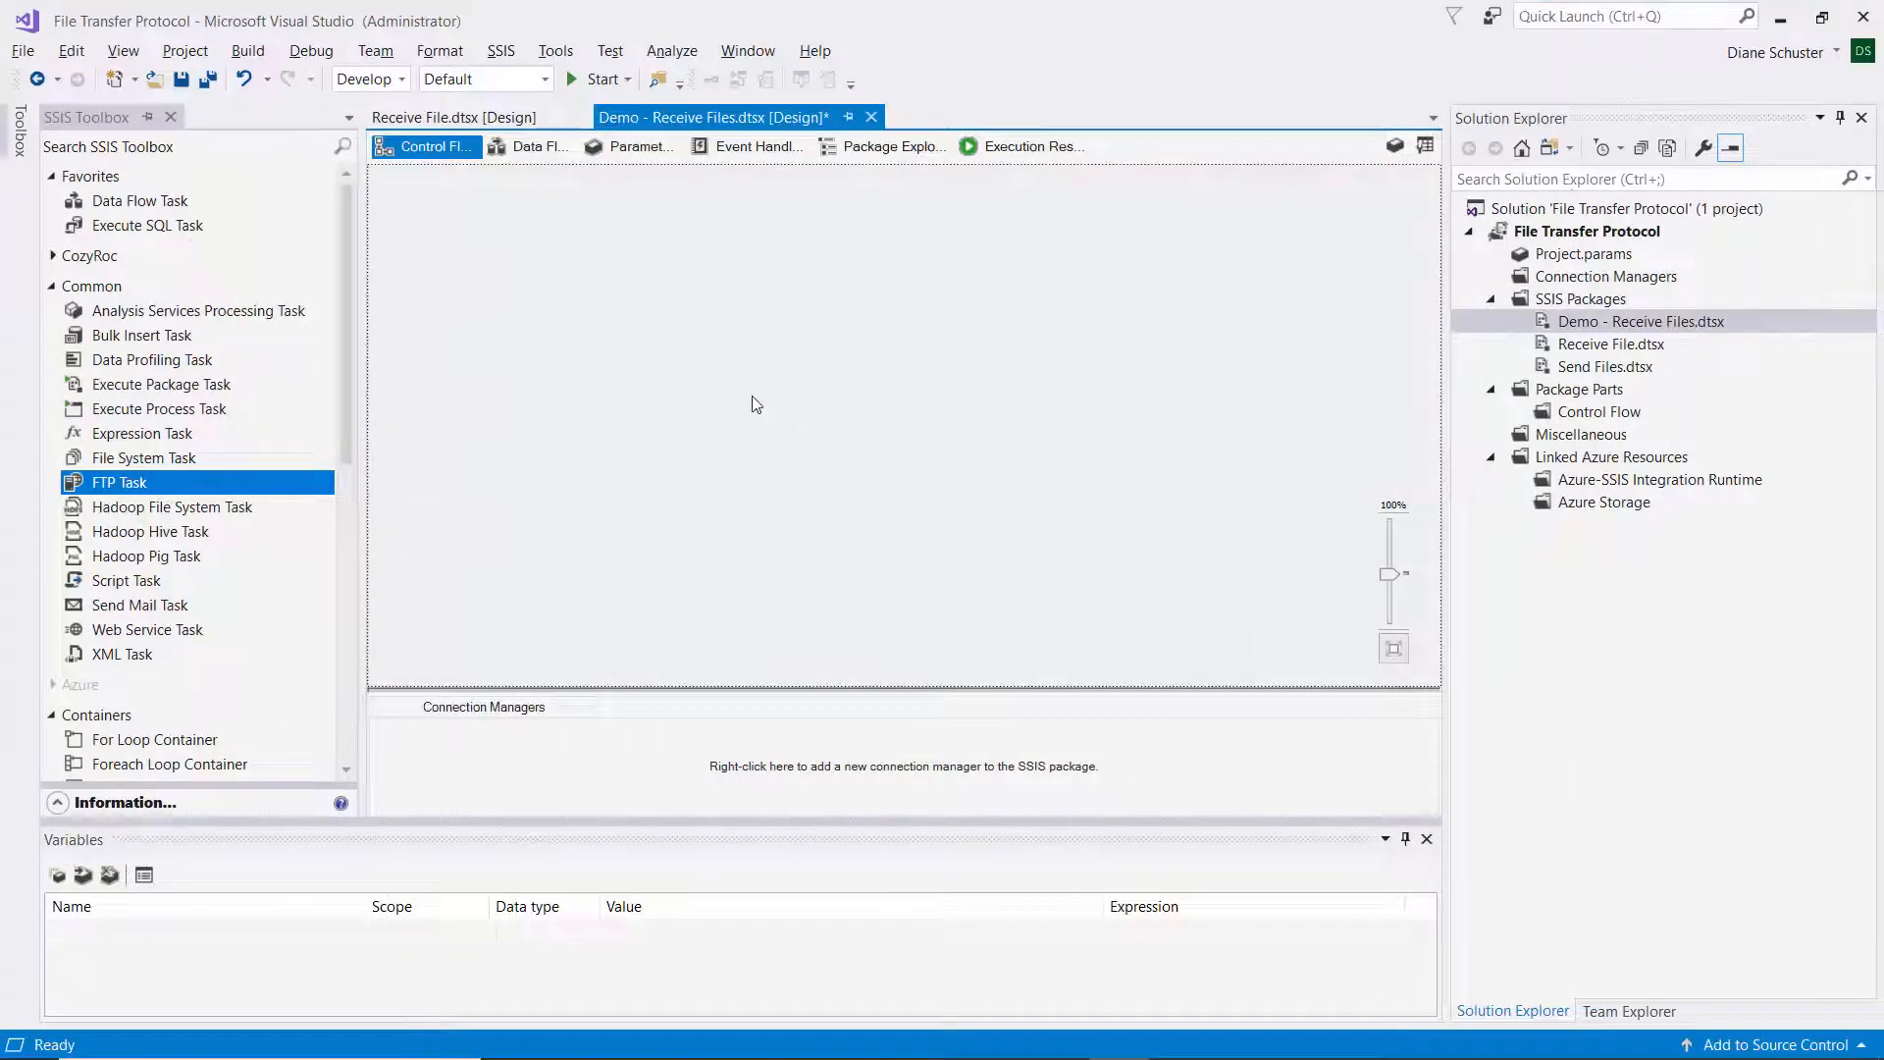
{"action": "mouse_move", "coordinate": [486, 499]}
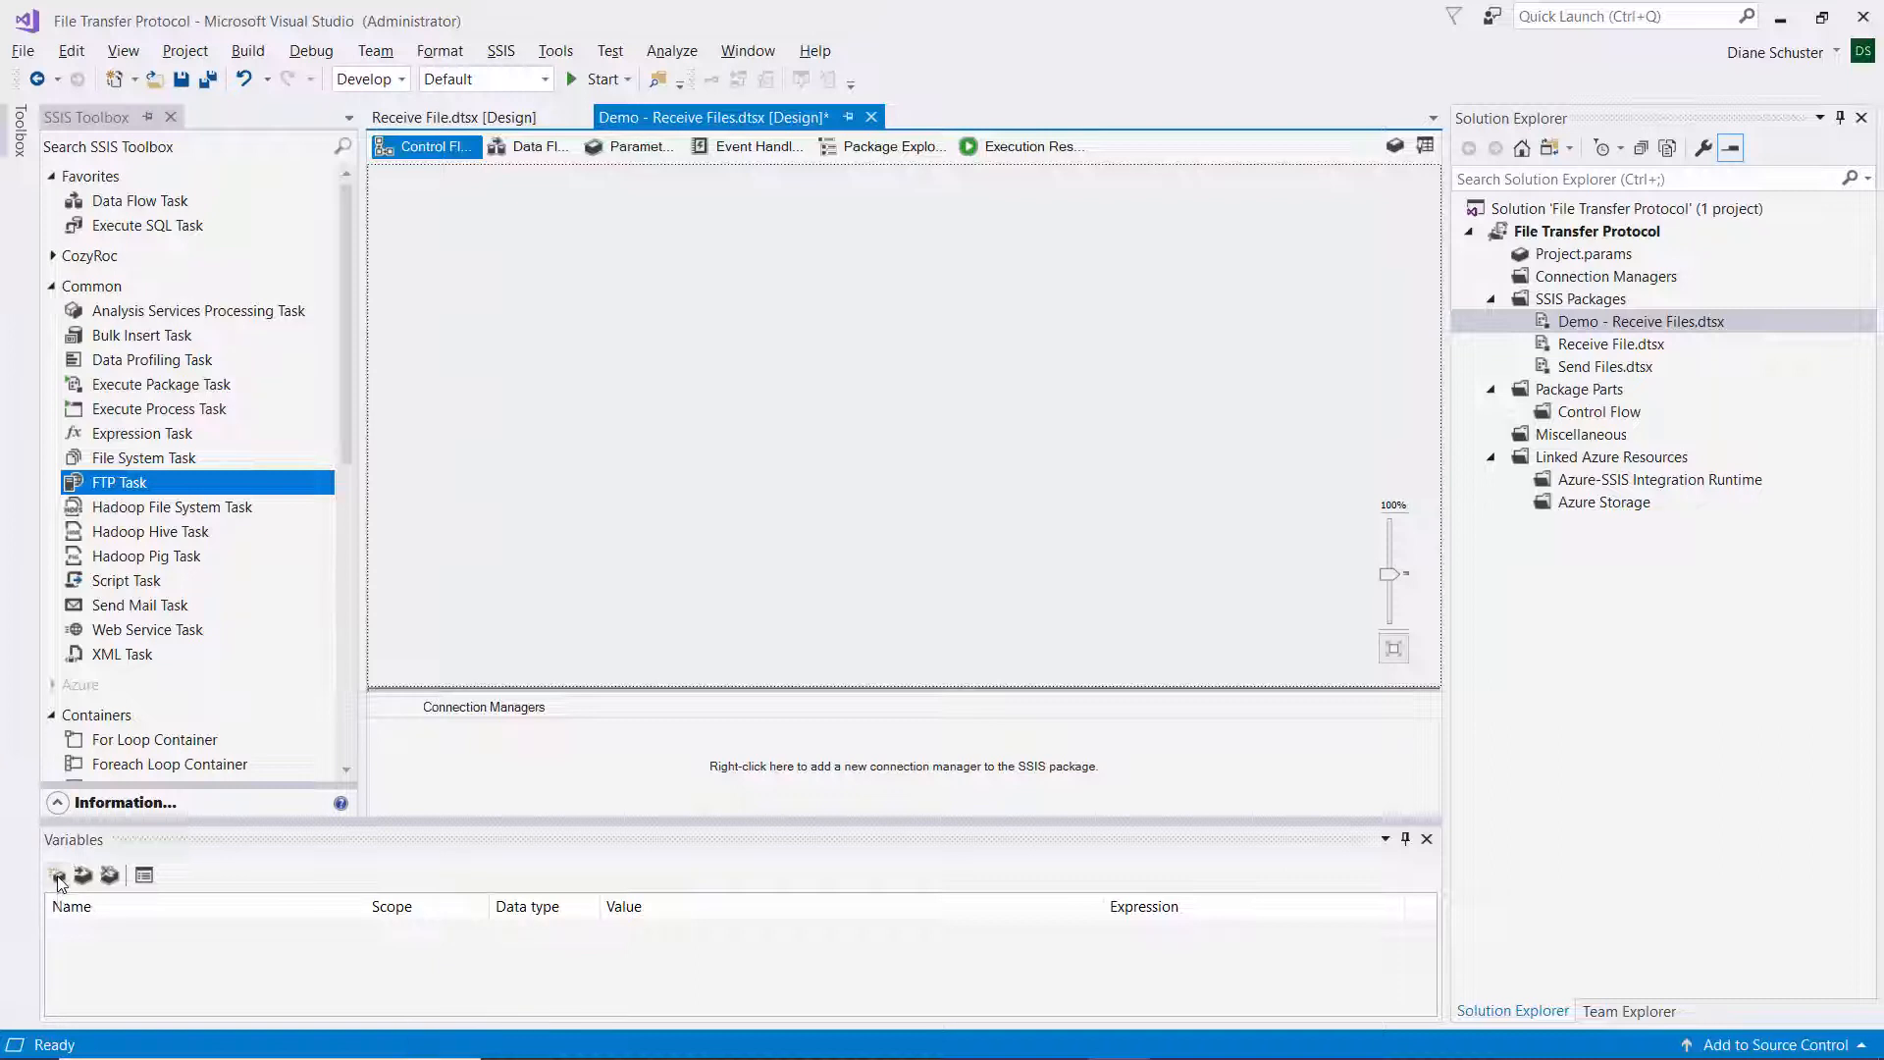
- Add String variable LocalPath with value C:\Users\dschu\Documents\COZYROC Tutorial Demos\Excel Destination File
{"action": "left_click", "coordinate": [55, 874]}
{"action": "type", "text": "LocalPath"}
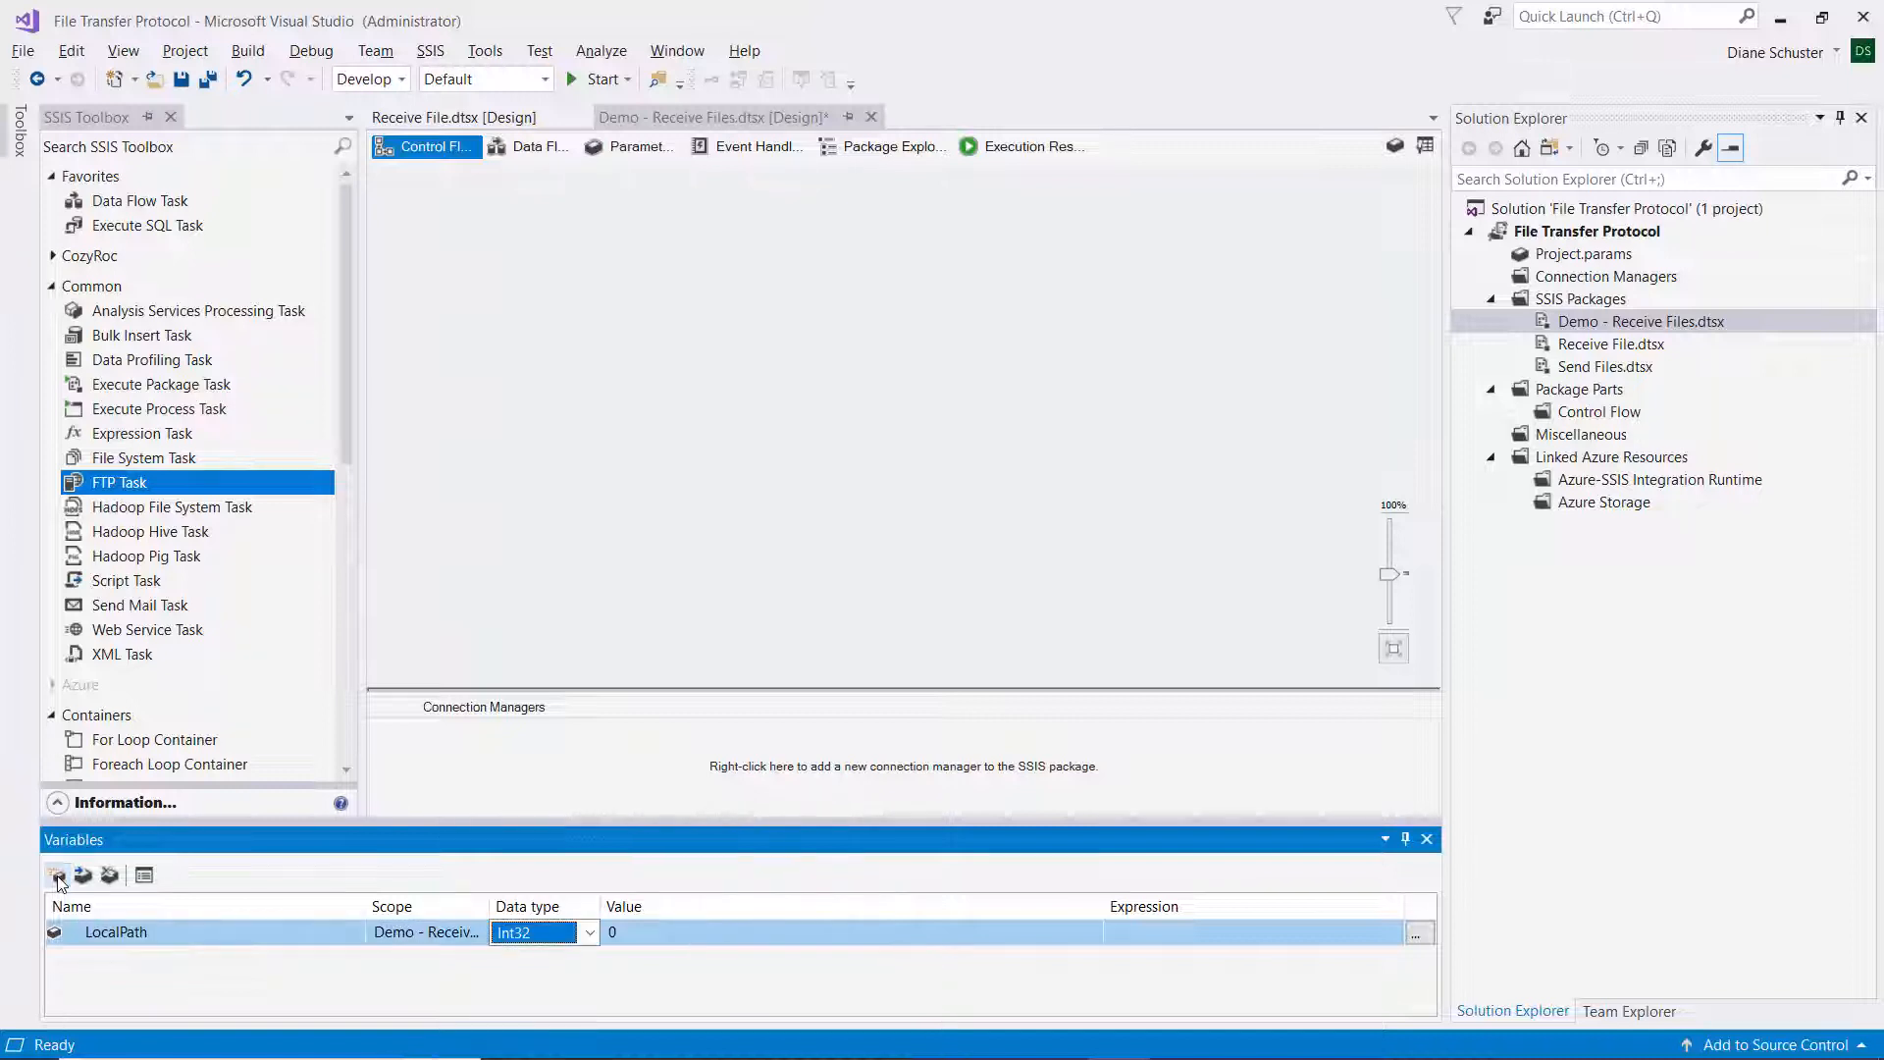
{"action": "left_click", "coordinate": [588, 932]}
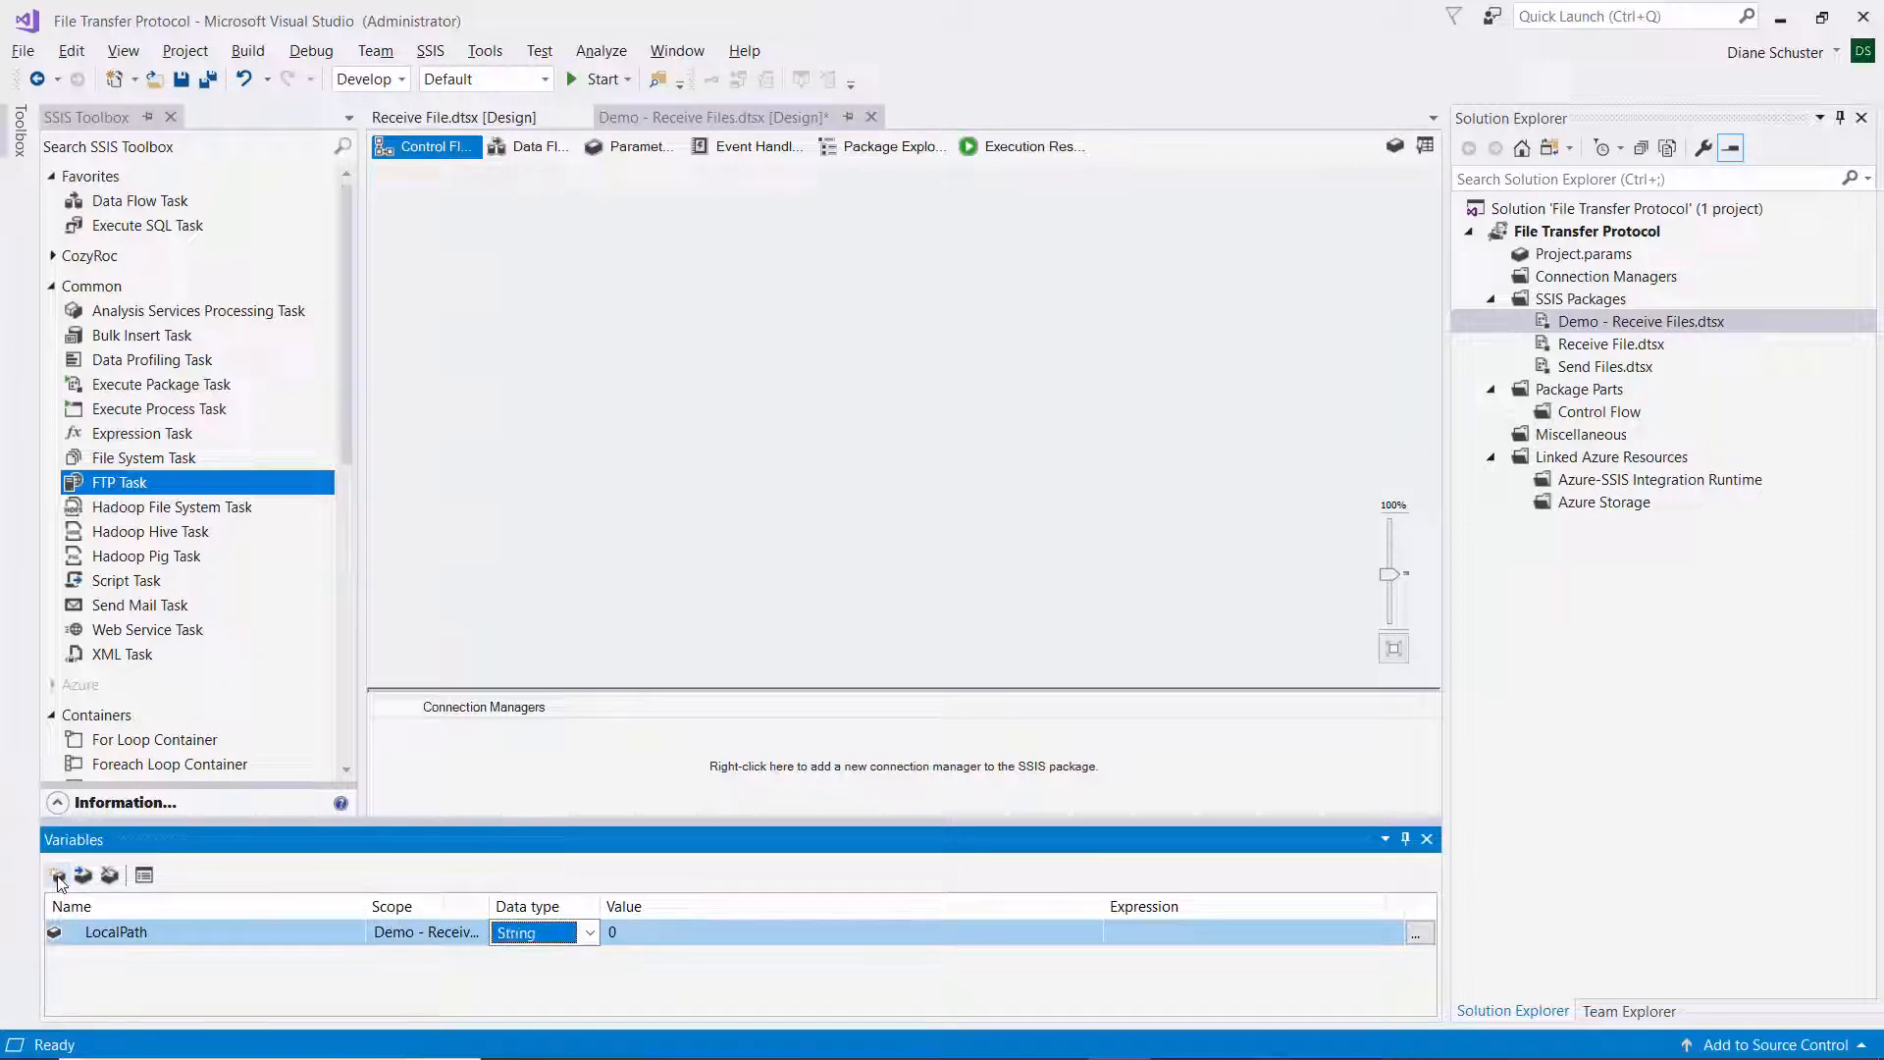
{"action": "left_click", "coordinate": [850, 932]}
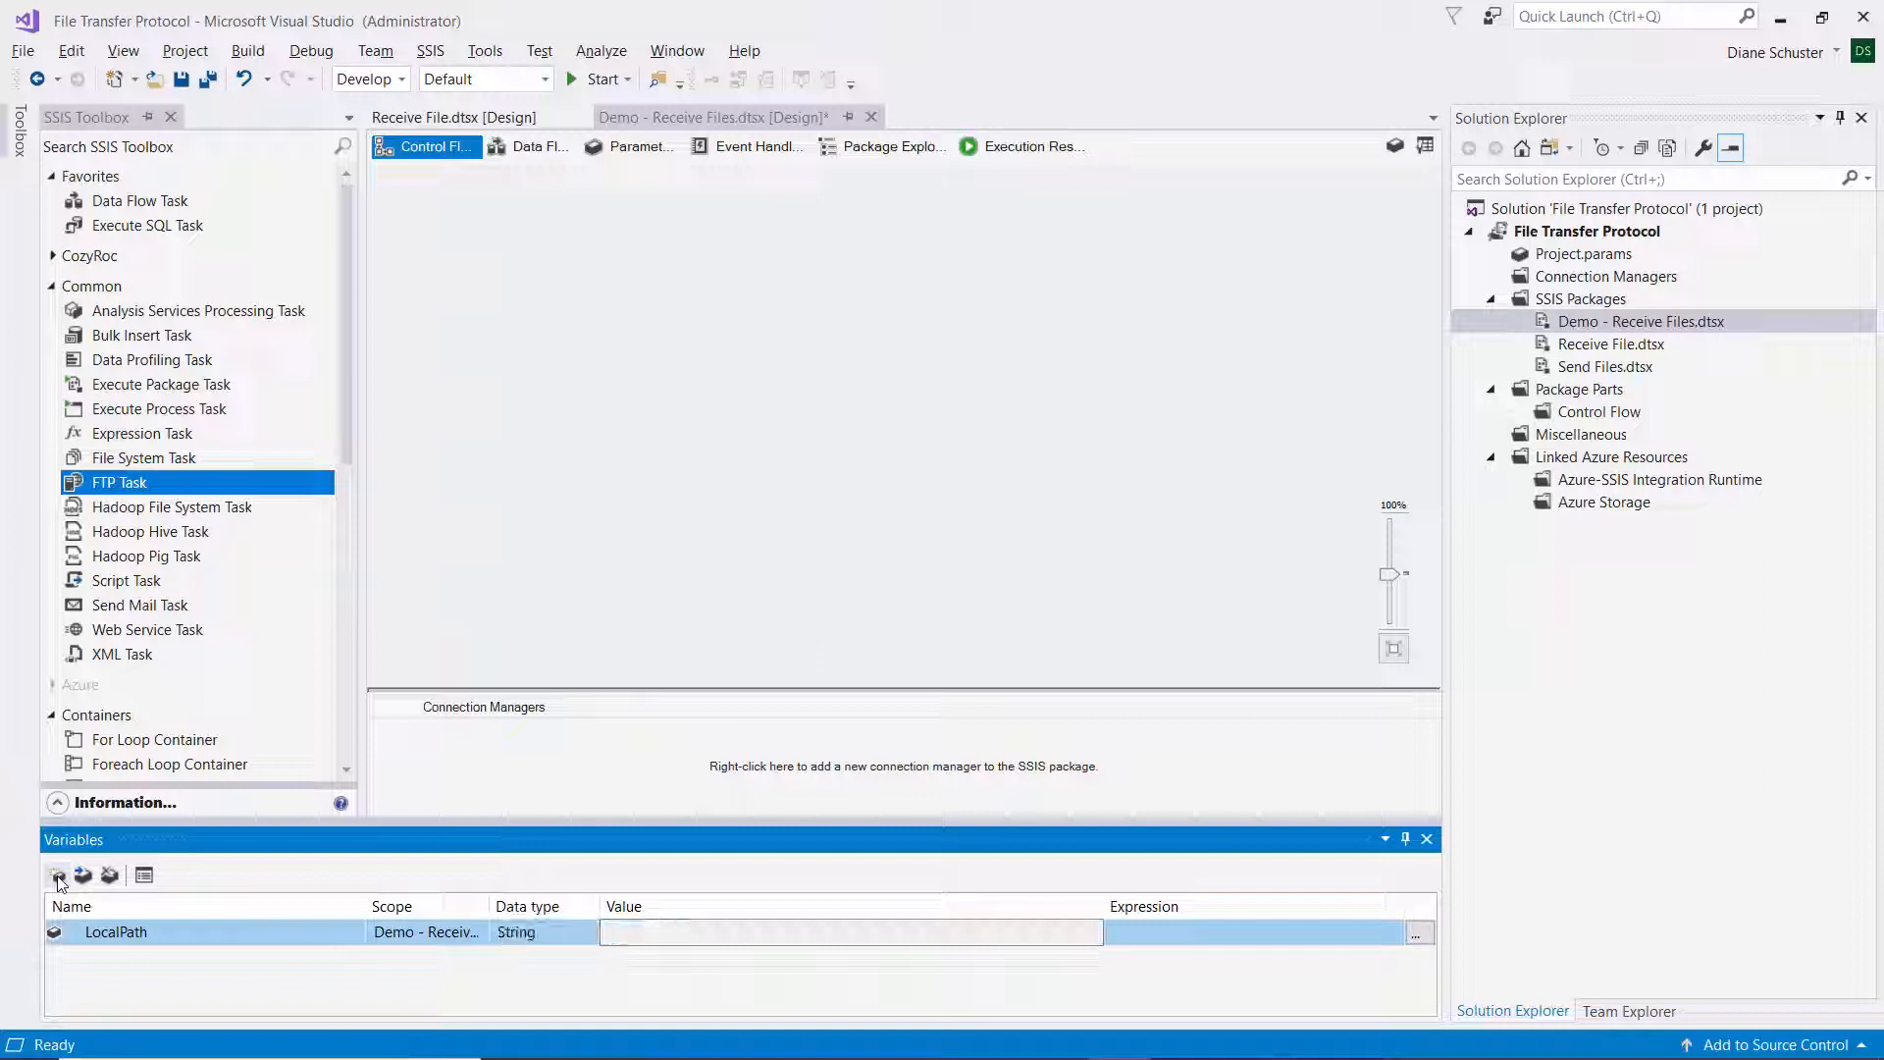
{"action": "type", "text": "C:\\Users\\dschu\\Documents\\COZYROC Tutorial Demos\\Excel Destination Files"}
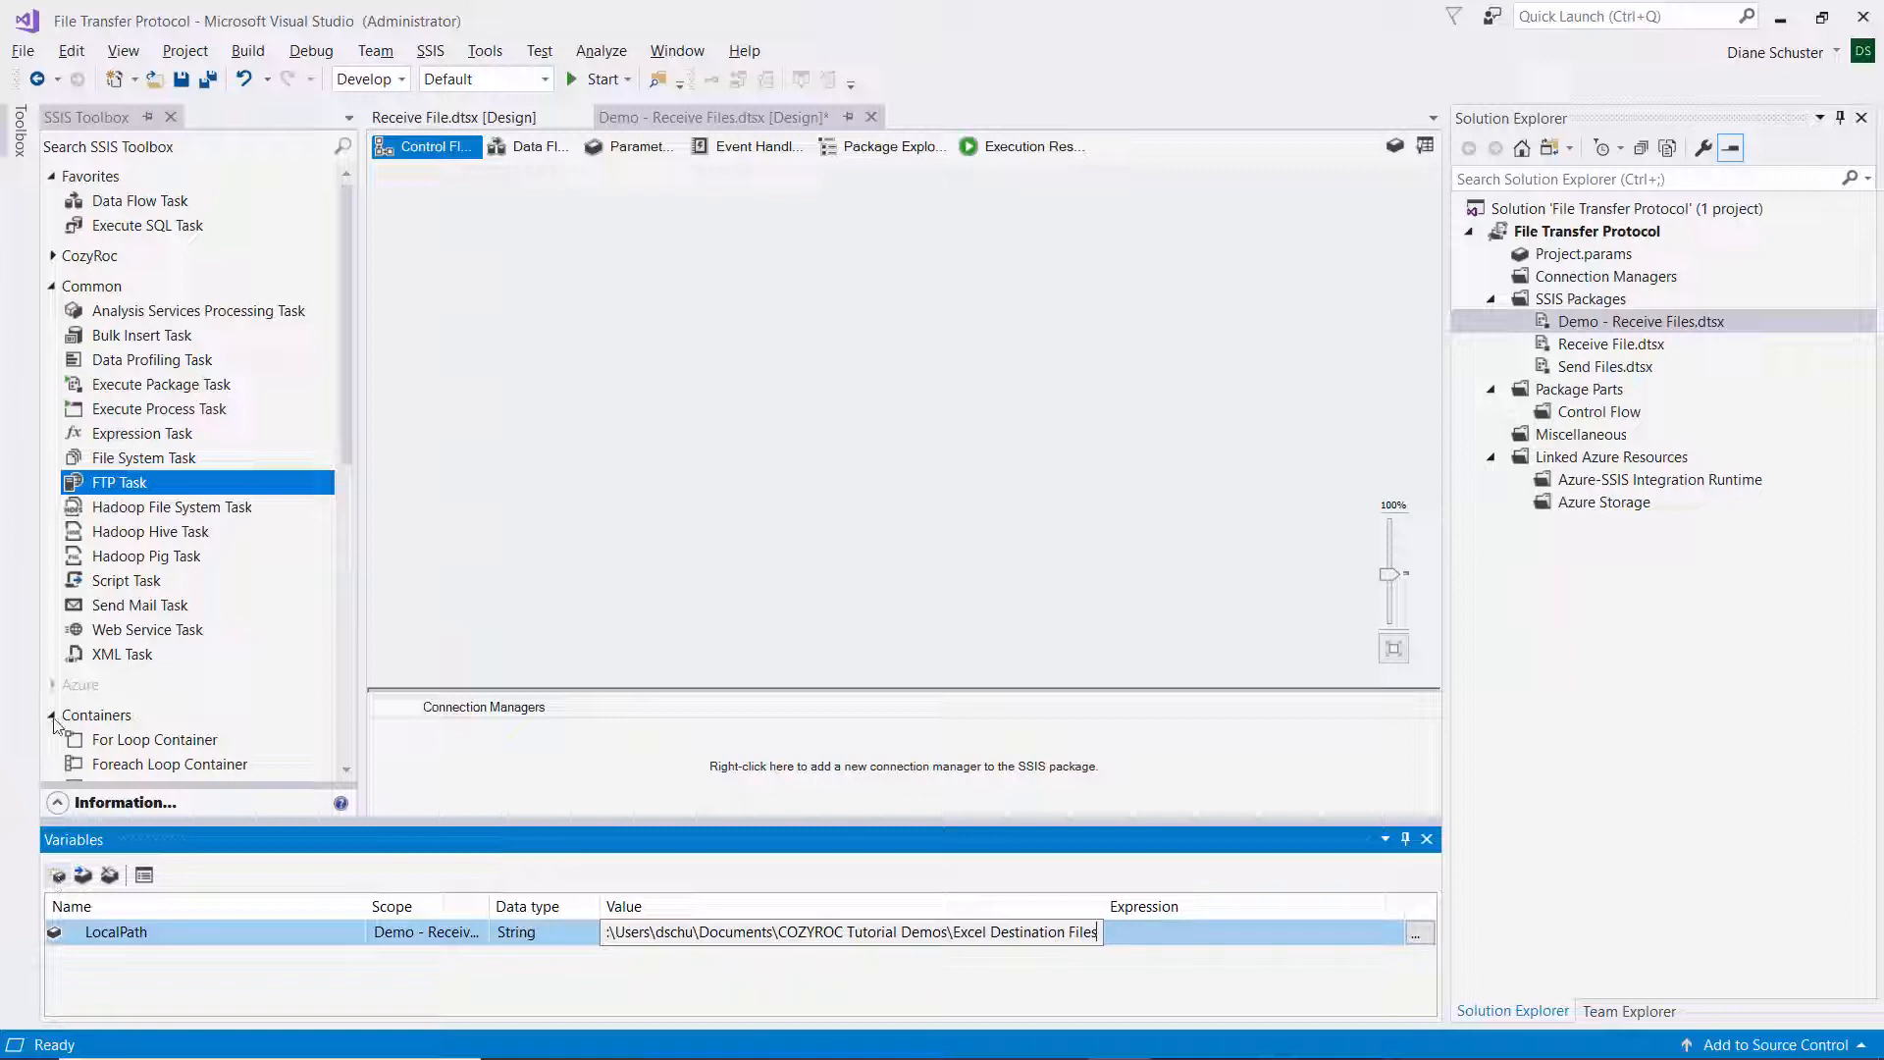
- Add a second String variable, RemotePath, valued /Directory 1/1 File.xlsx
{"action": "left_click", "coordinate": [57, 873]}
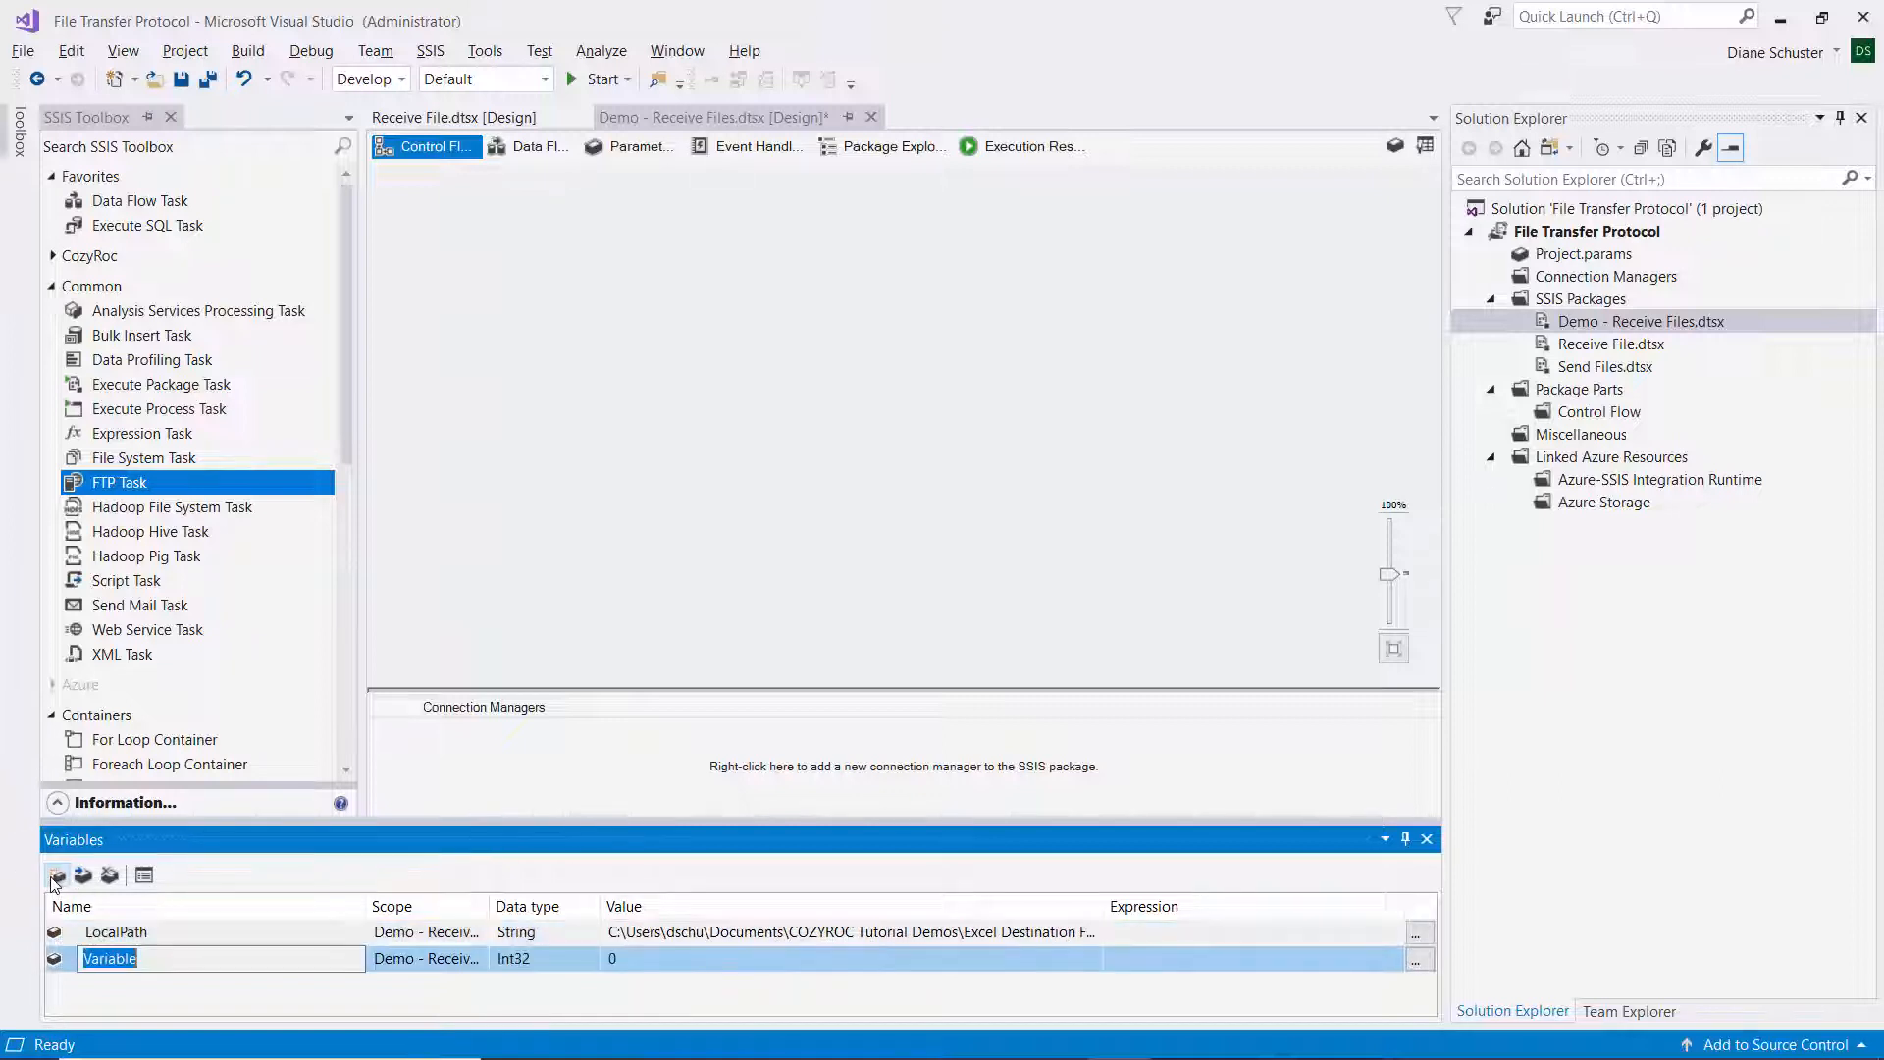
{"action": "type", "text": "RemotePath"}
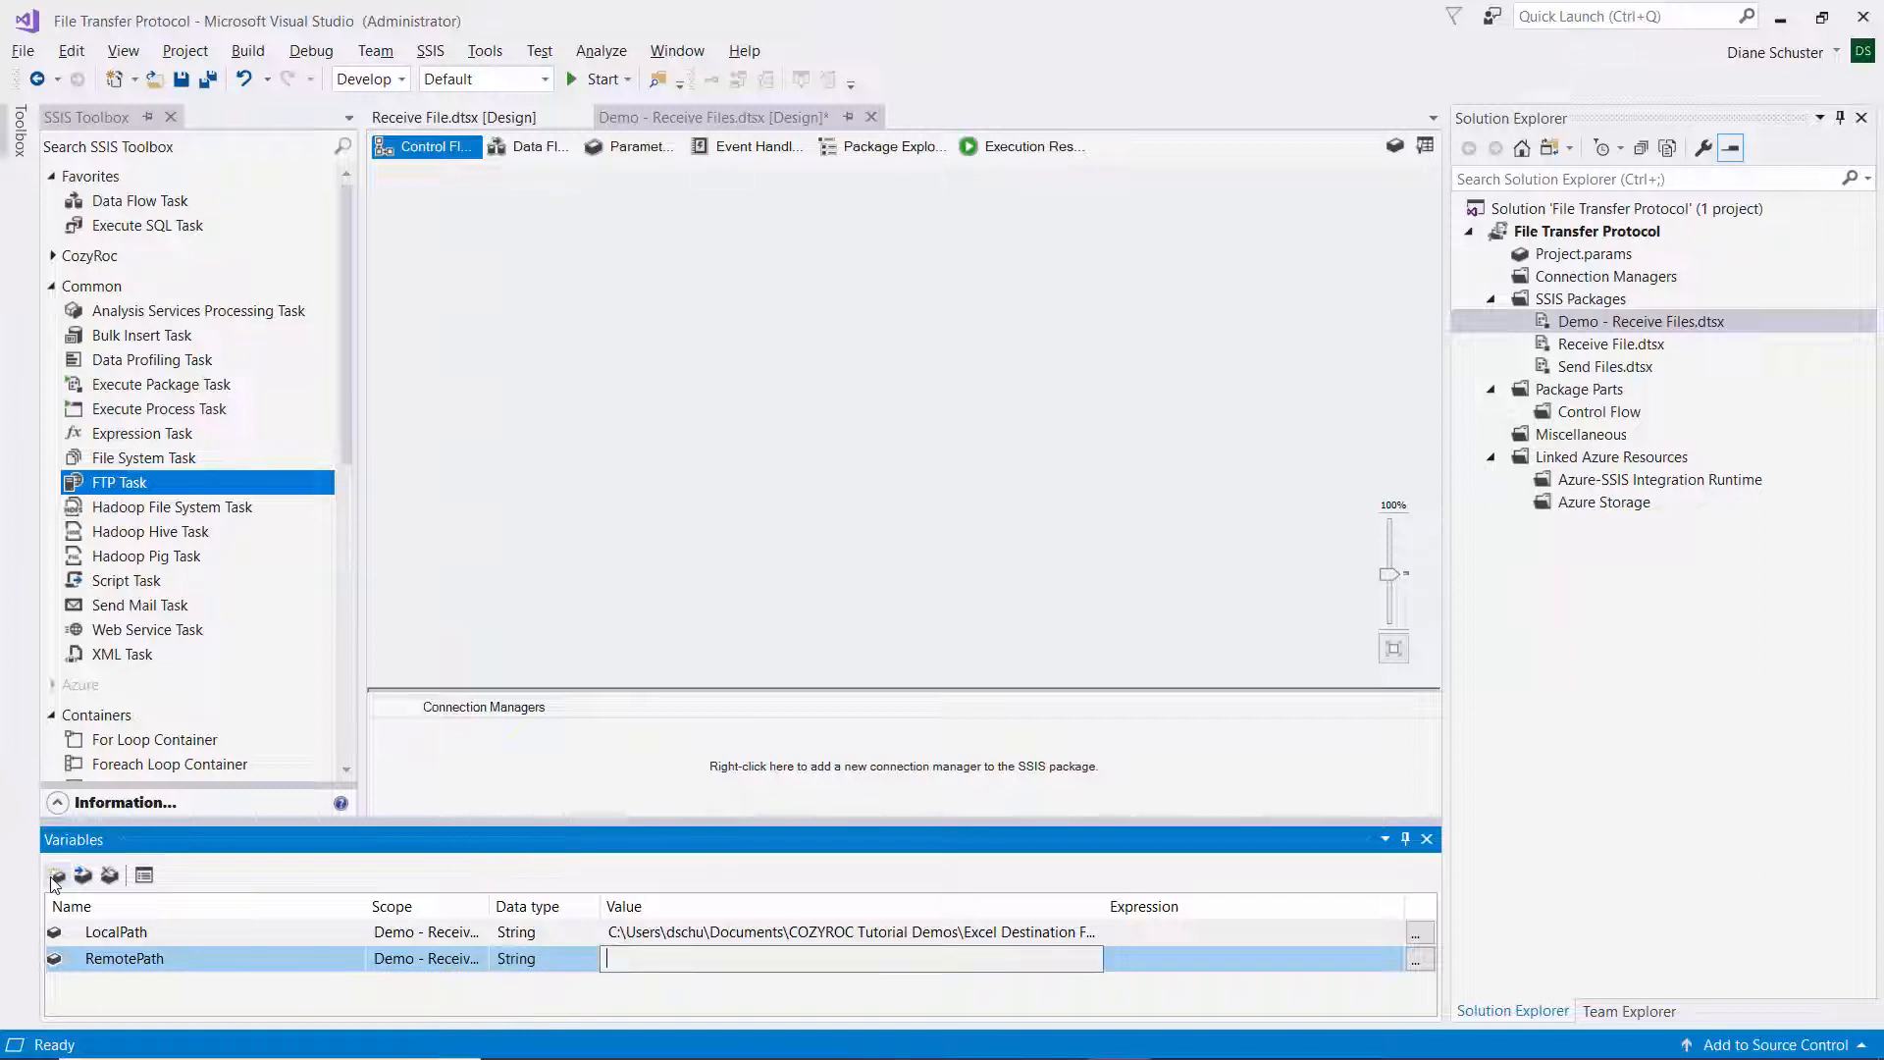
{"action": "type", "text": "/"}
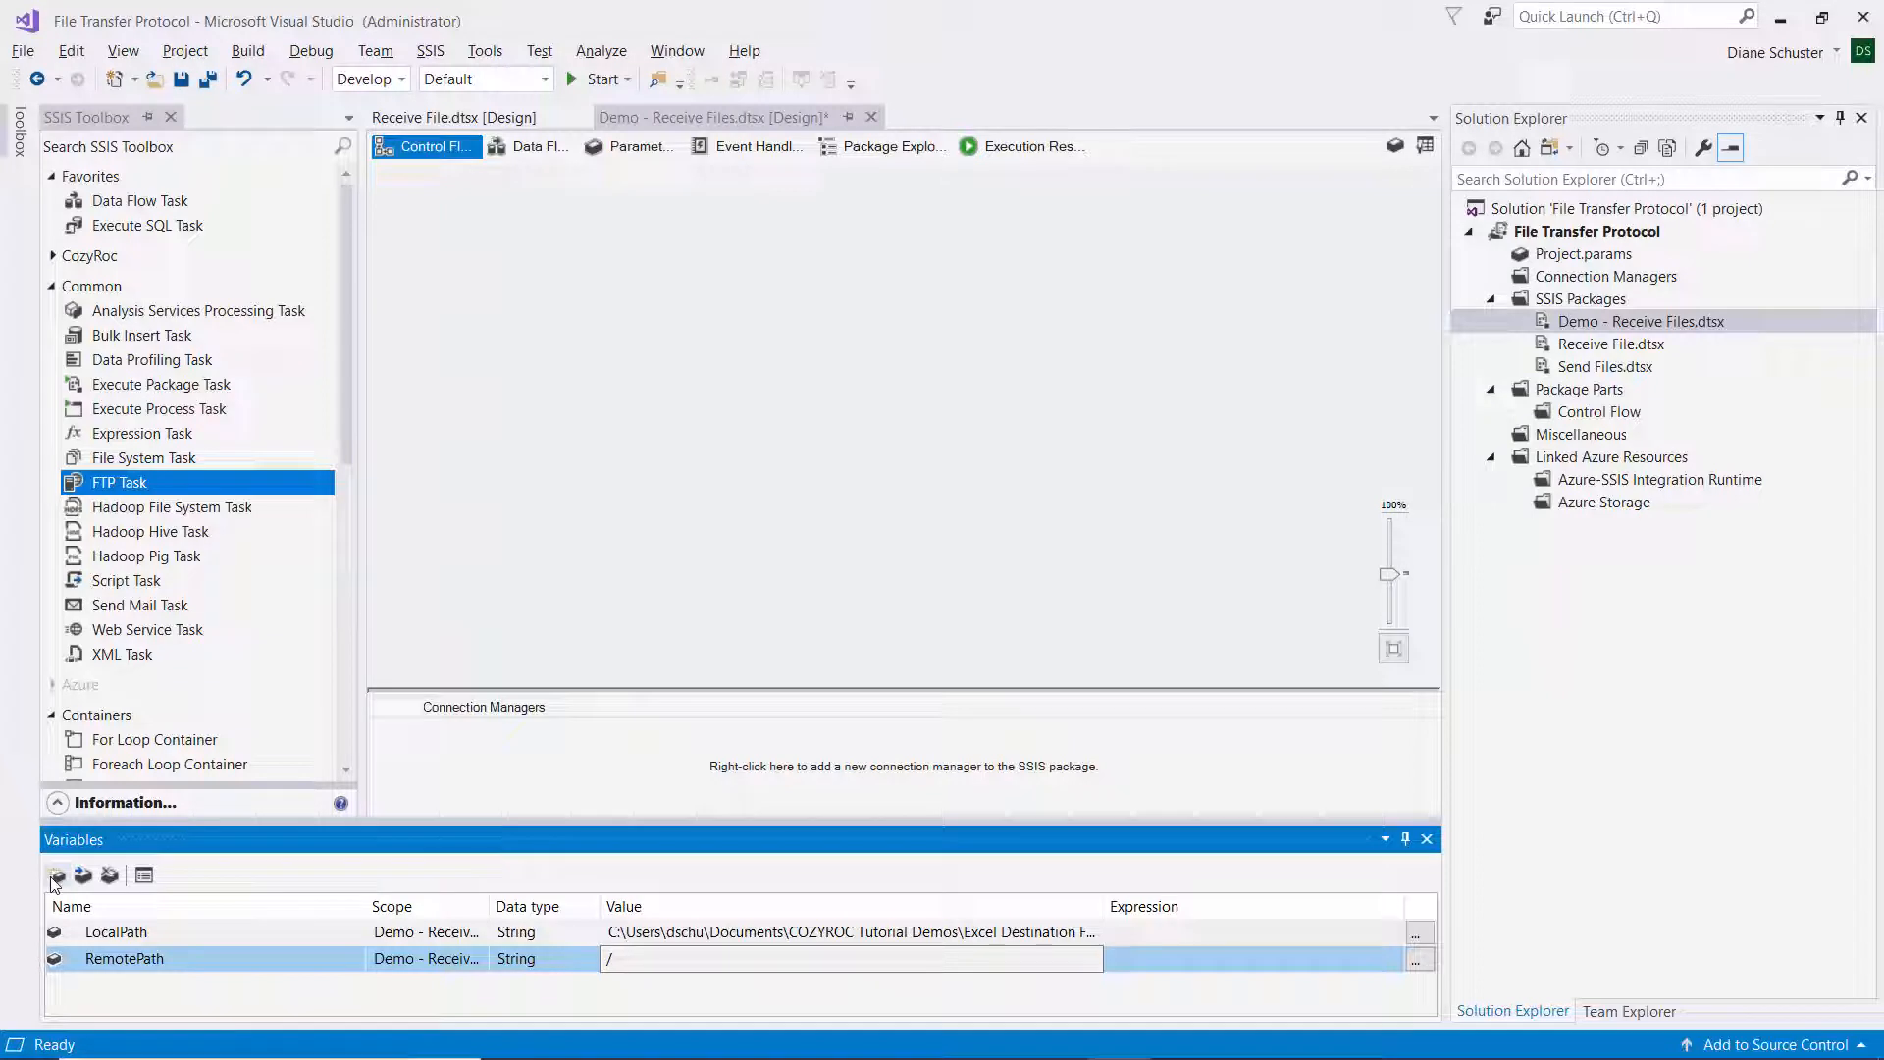
{"action": "type", "text": "Direc"}
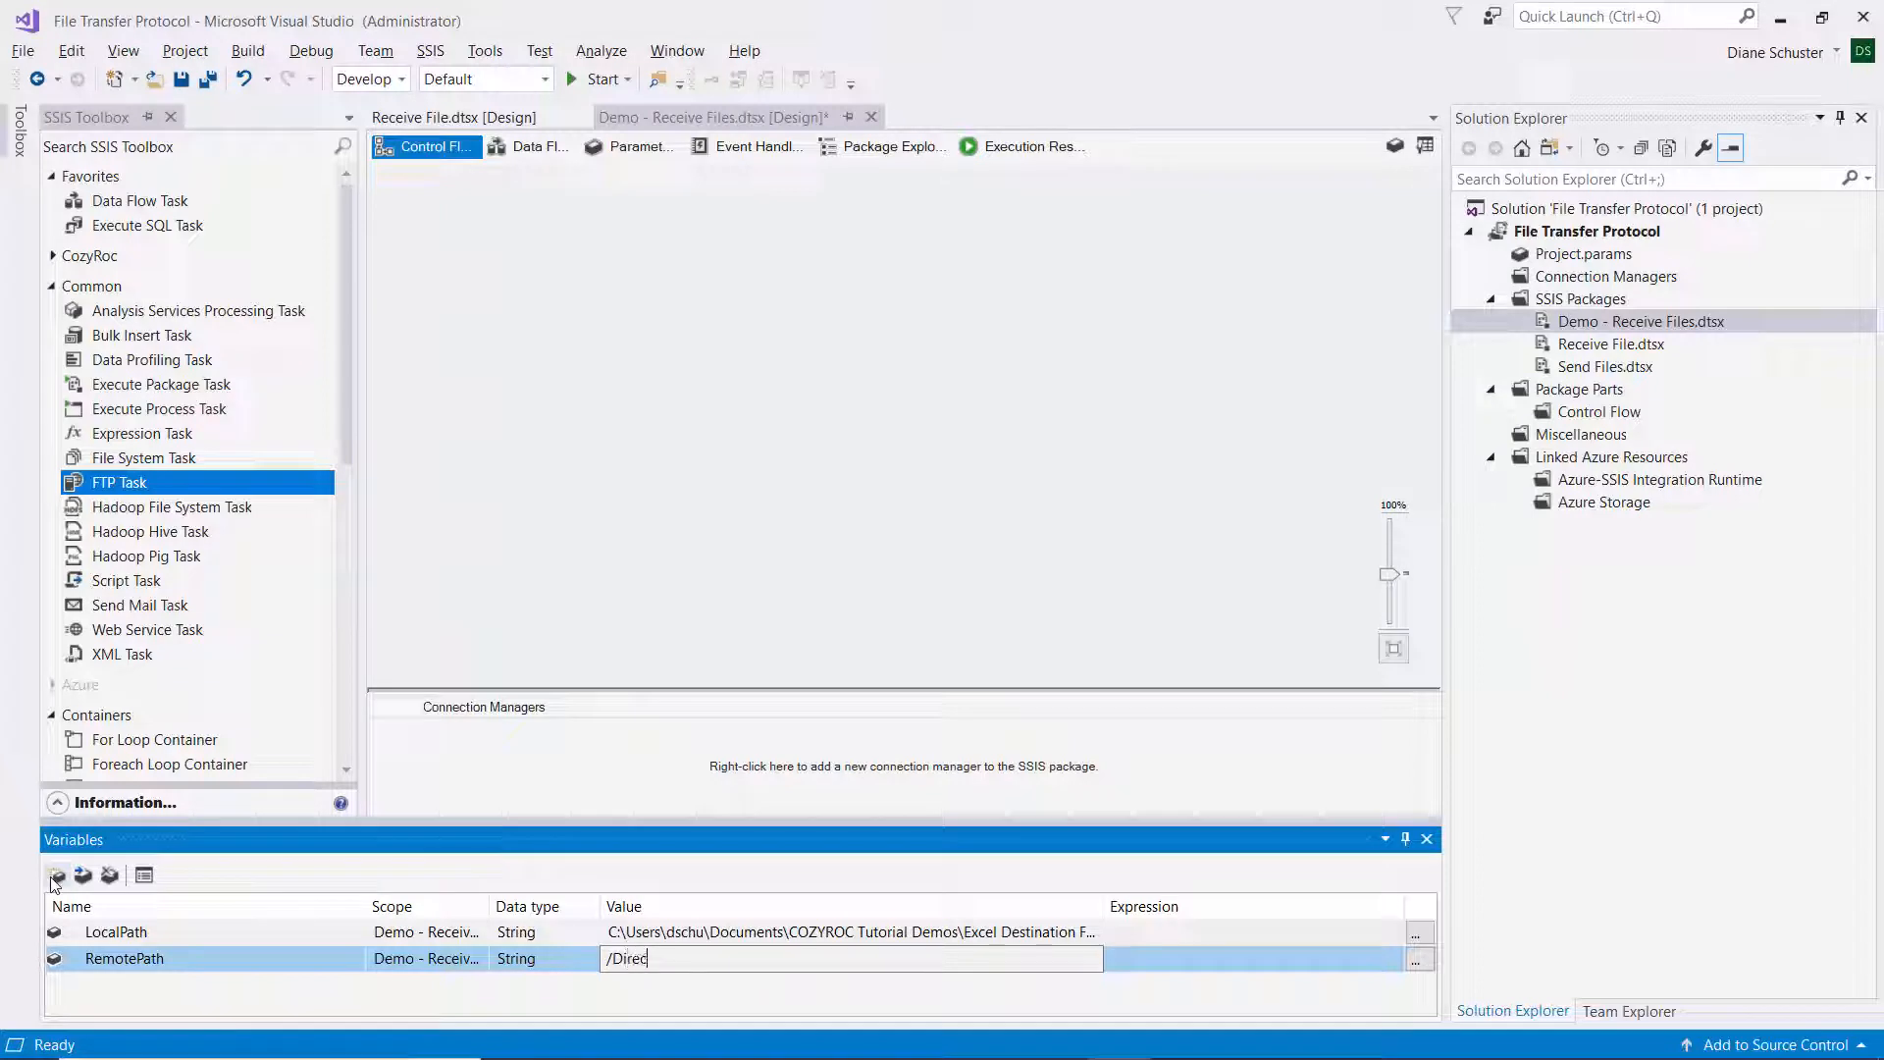
{"action": "type", "text": "tory 1/1 Fil"}
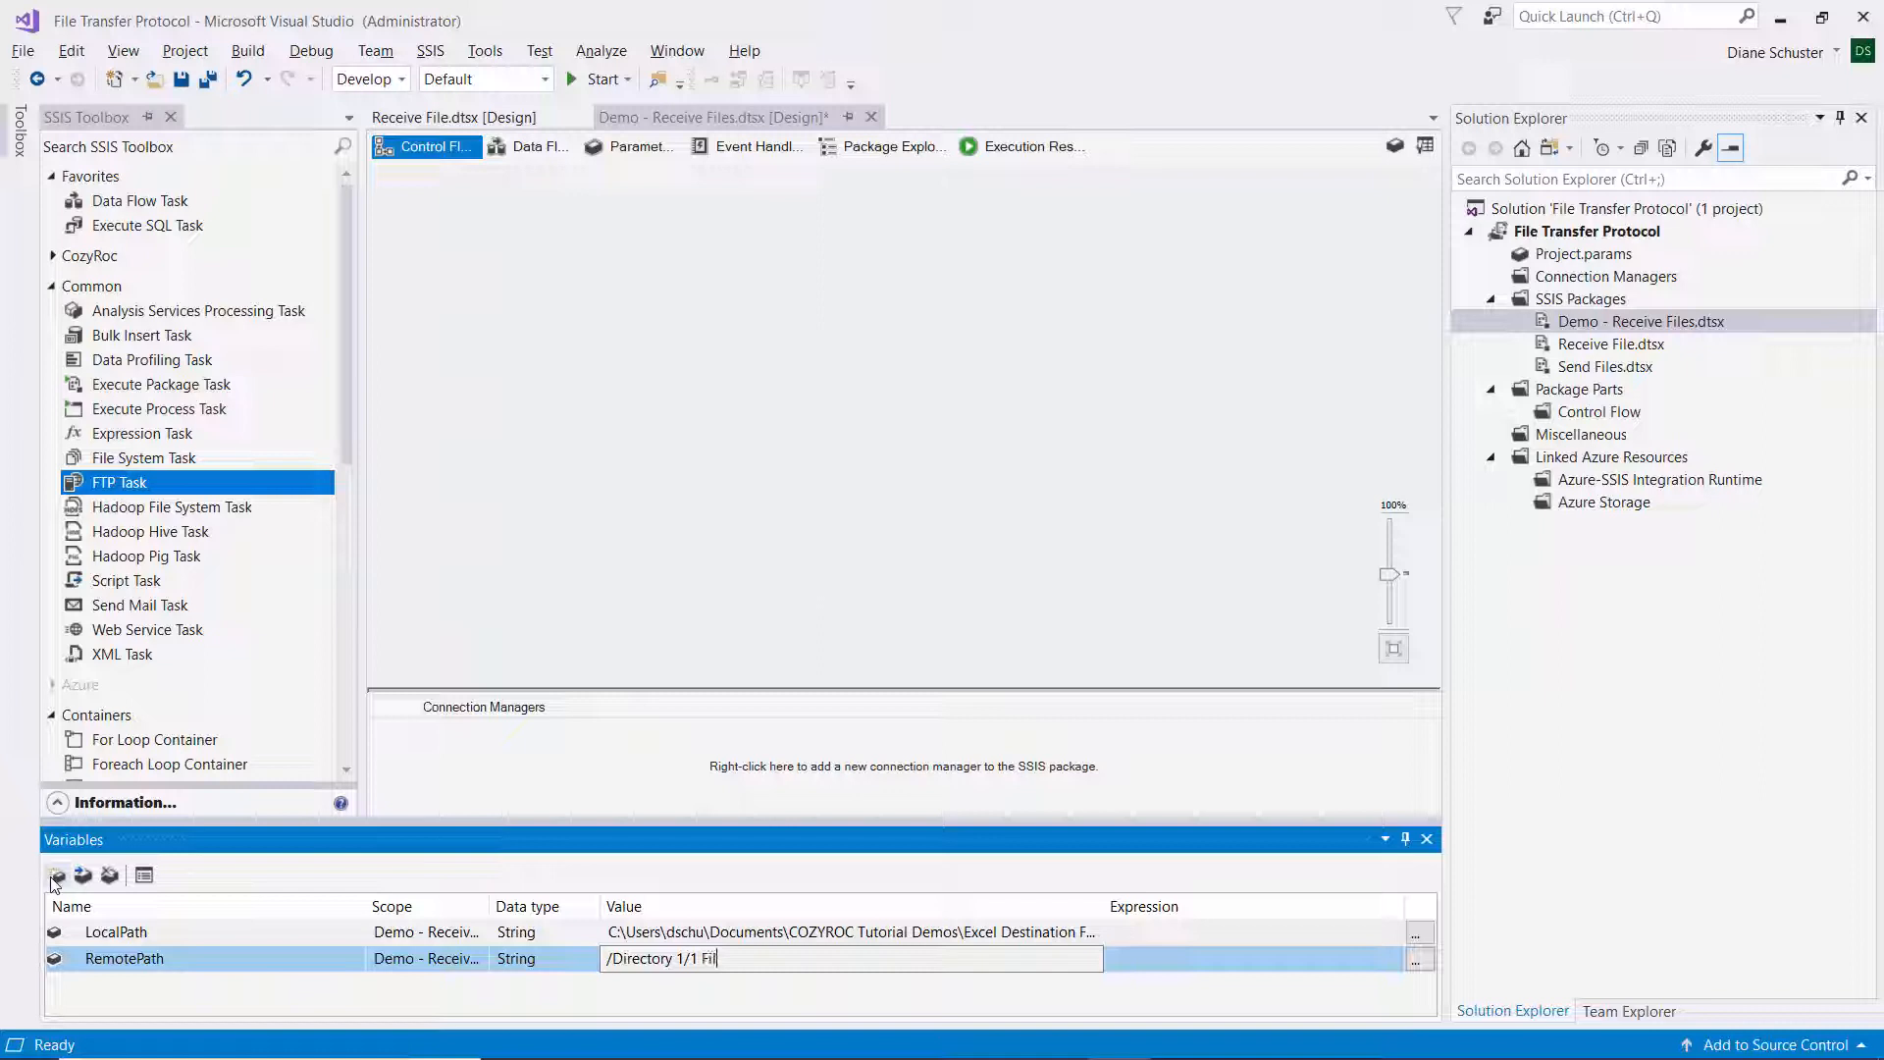
{"action": "type", "text": "e.x"}
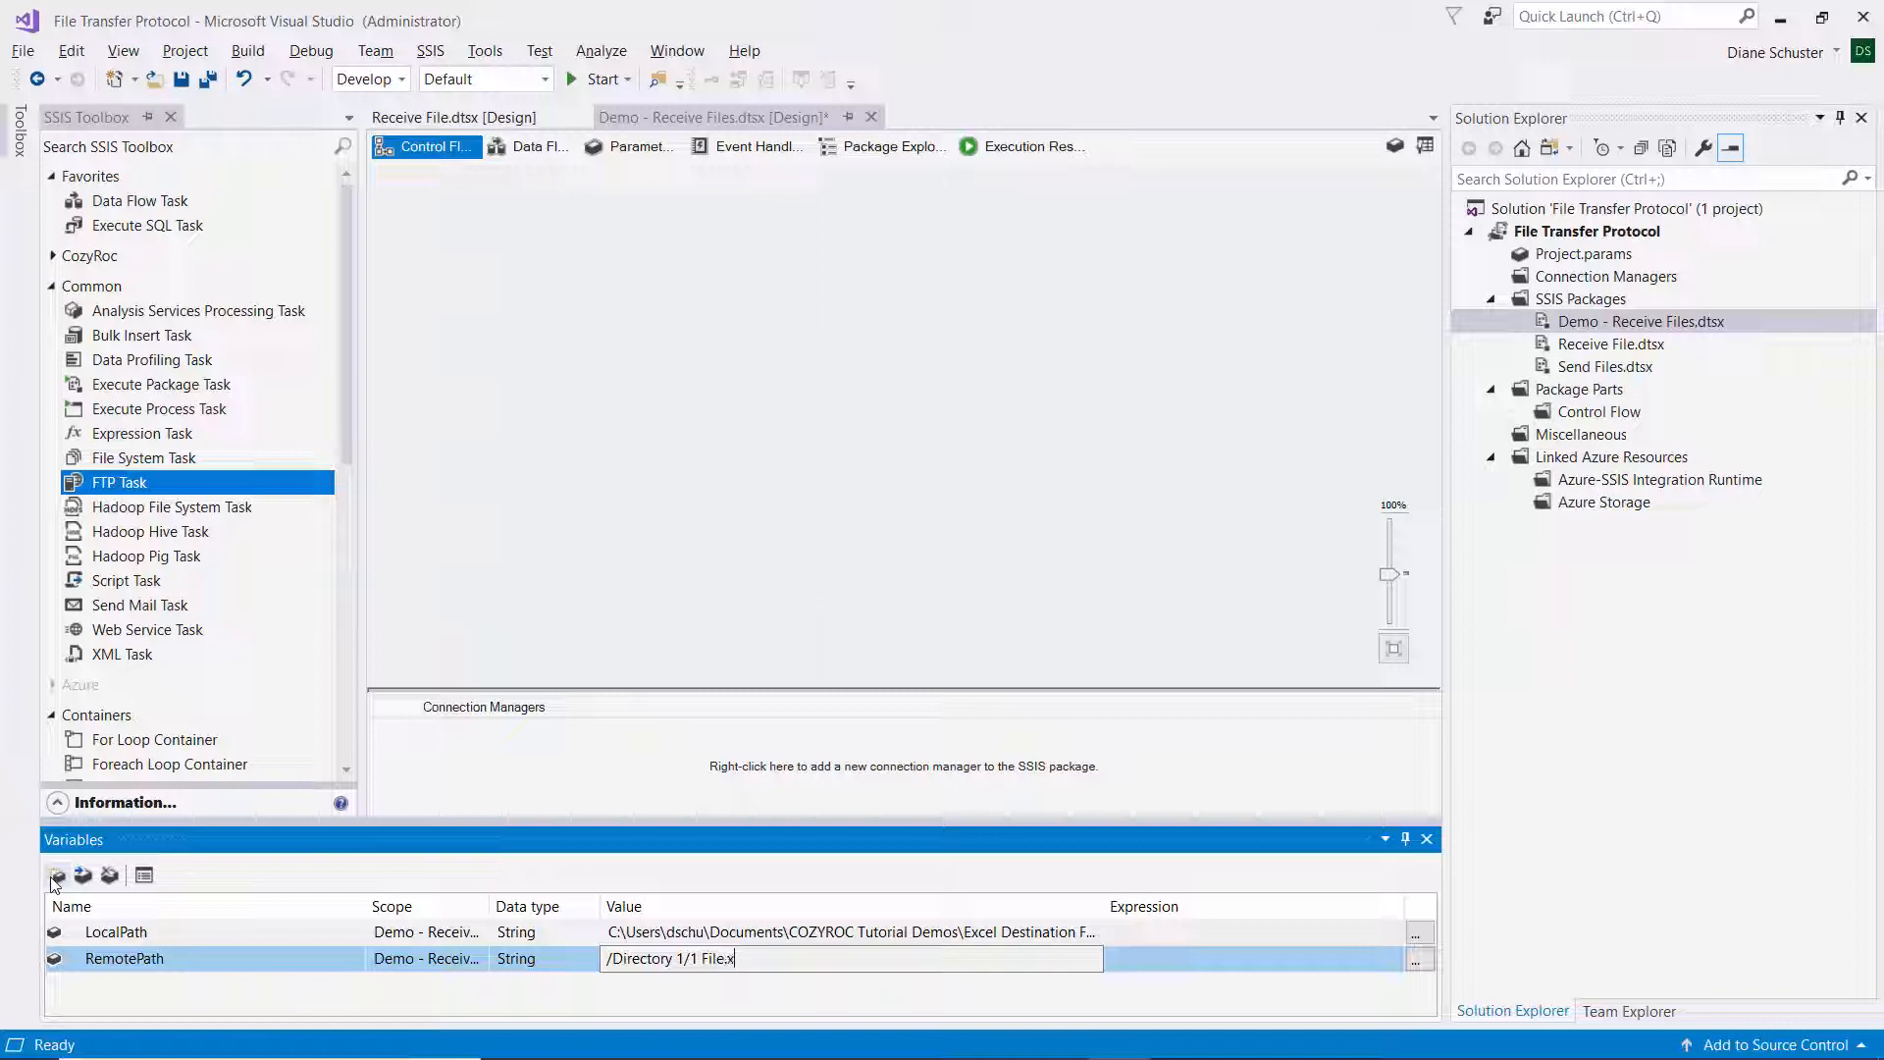
{"action": "type", "text": "lsx"}
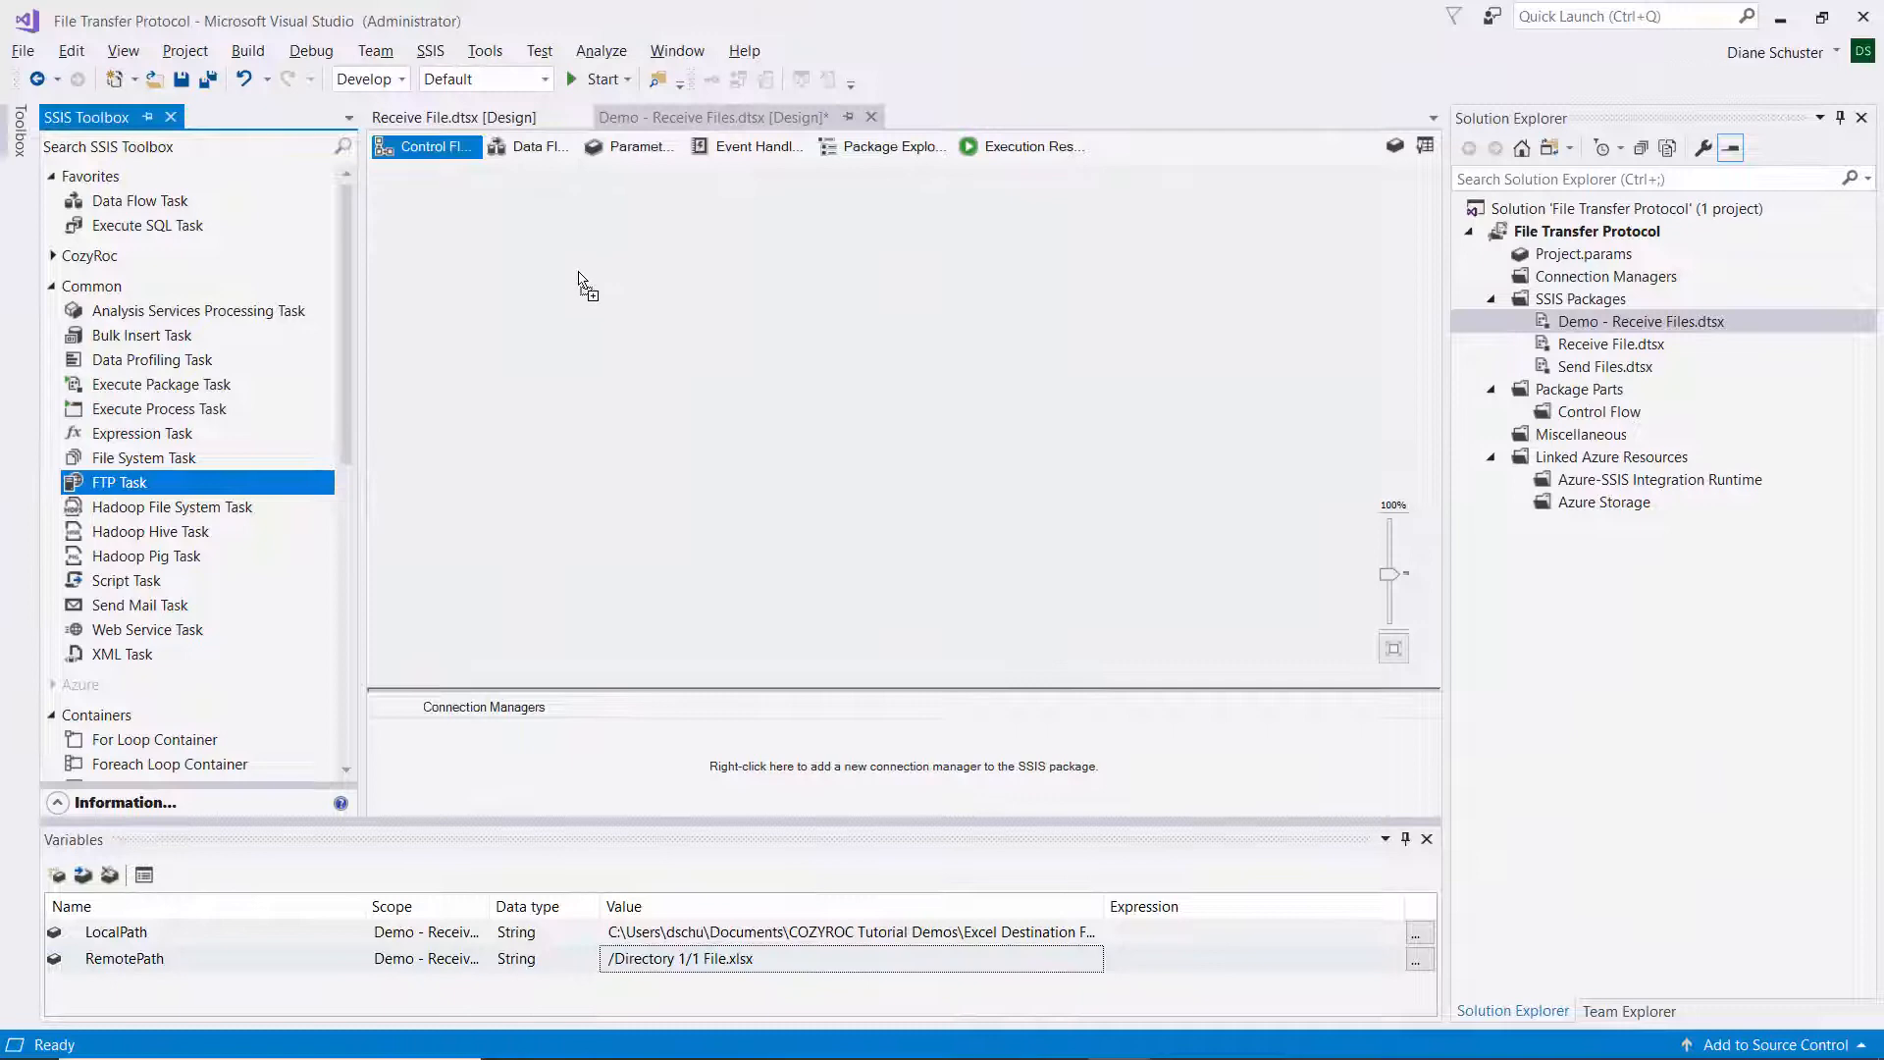
- Add an FTP Task using a new connection to 127.0.0.1 as user Diane, tested successfully
{"action": "left_click_drag", "start_coordinate": [119, 482], "coordinate": [649, 294]}
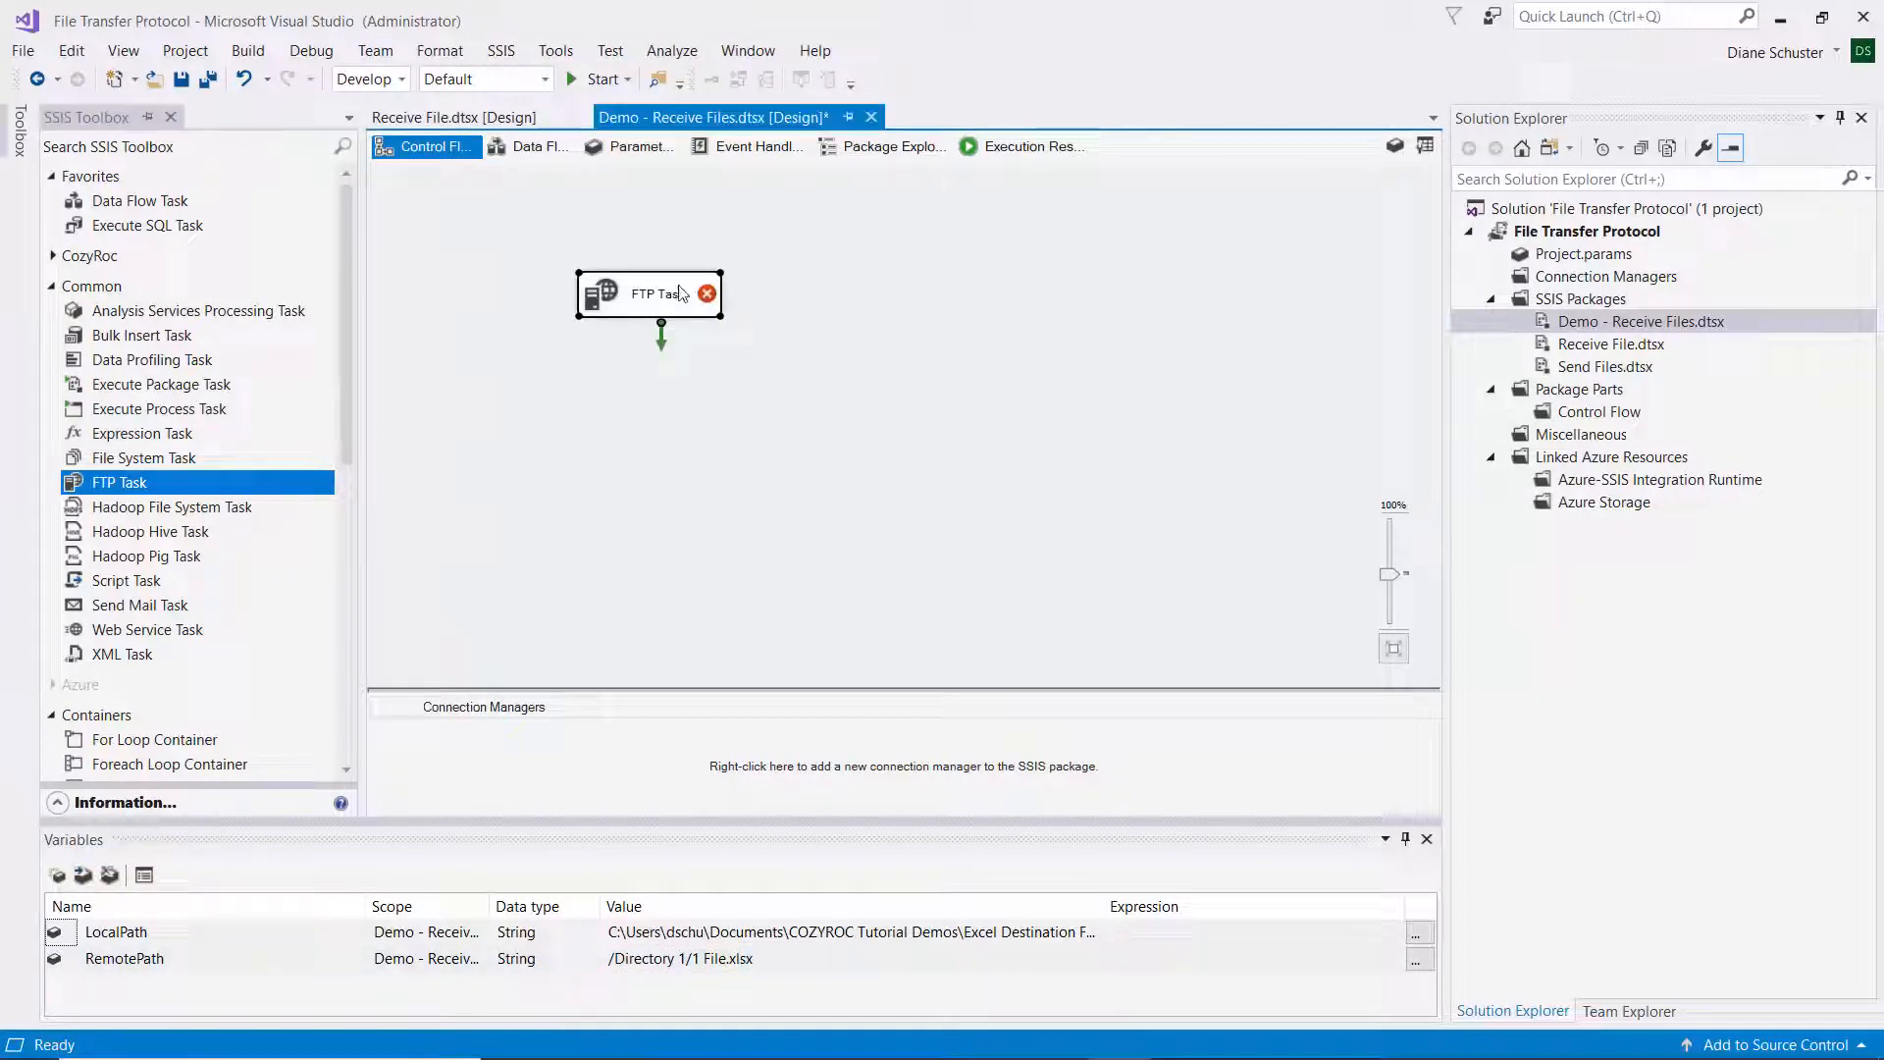
{"action": "double_click", "coordinate": [649, 292]}
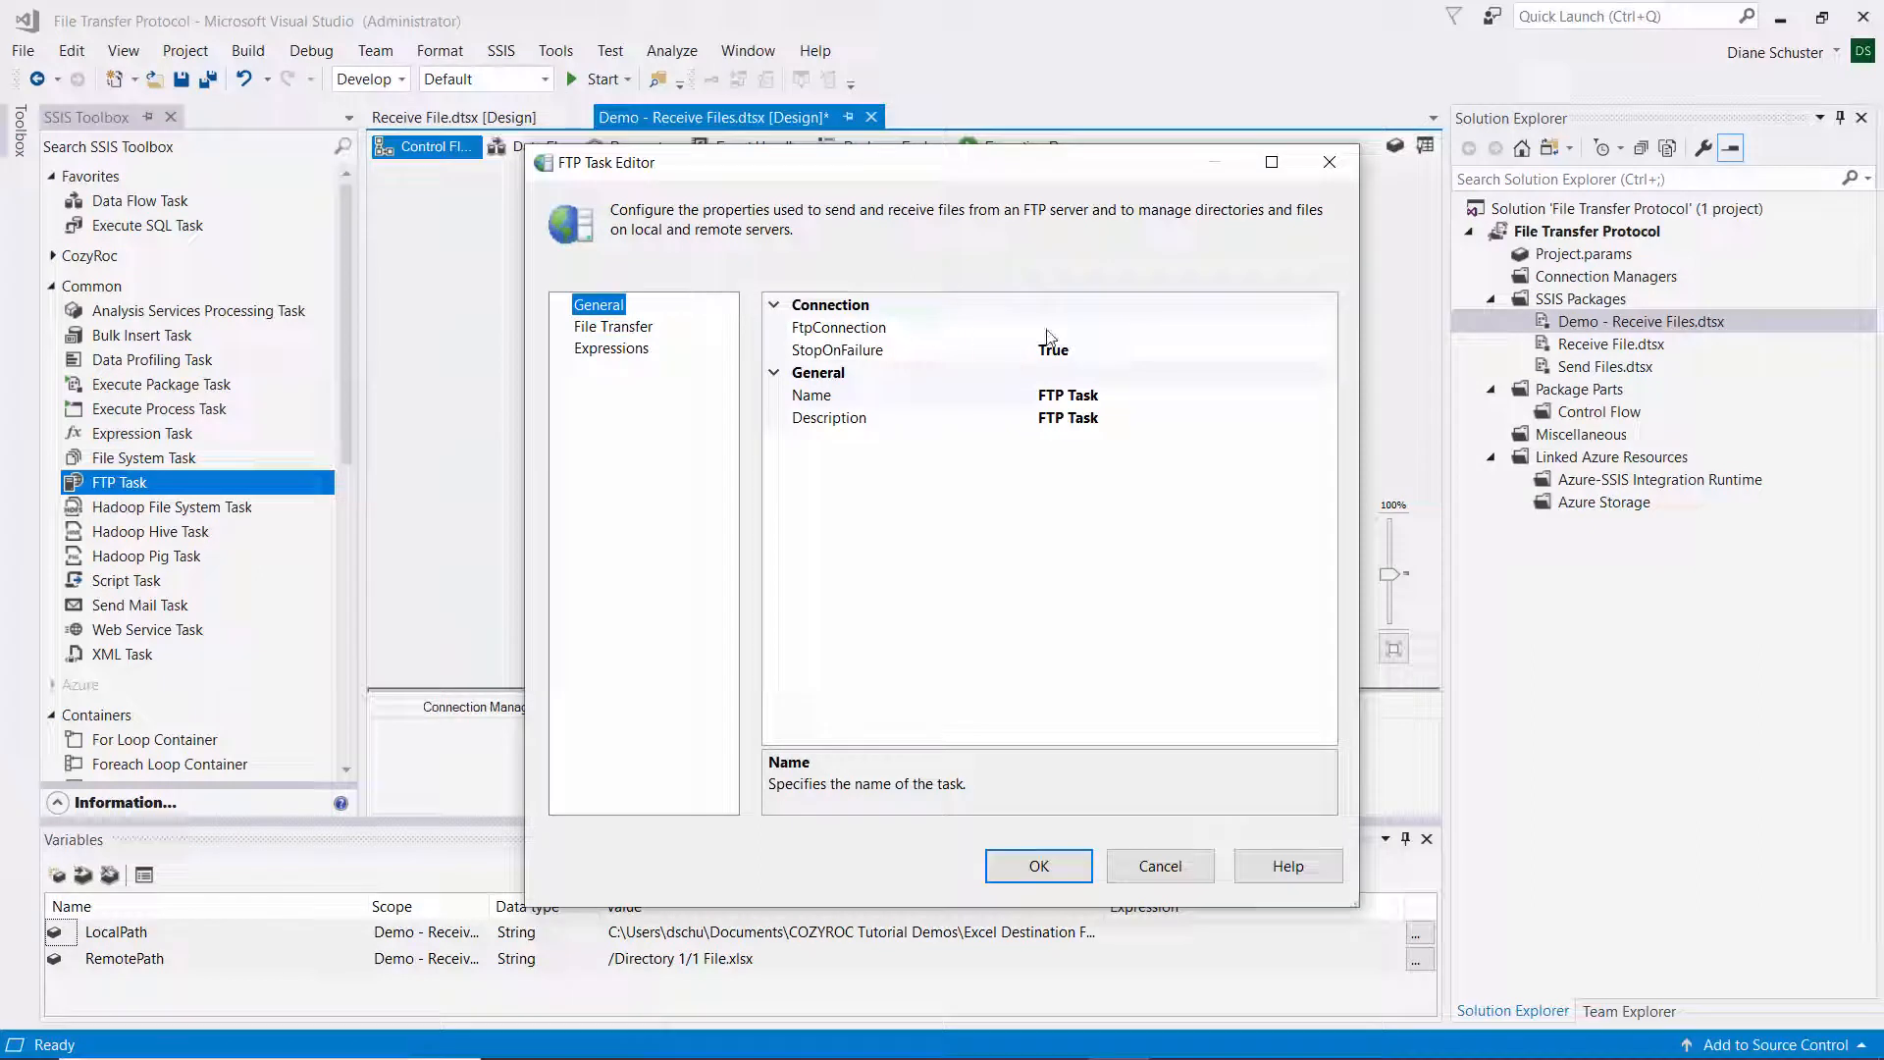
{"action": "left_click", "coordinate": [1327, 327]}
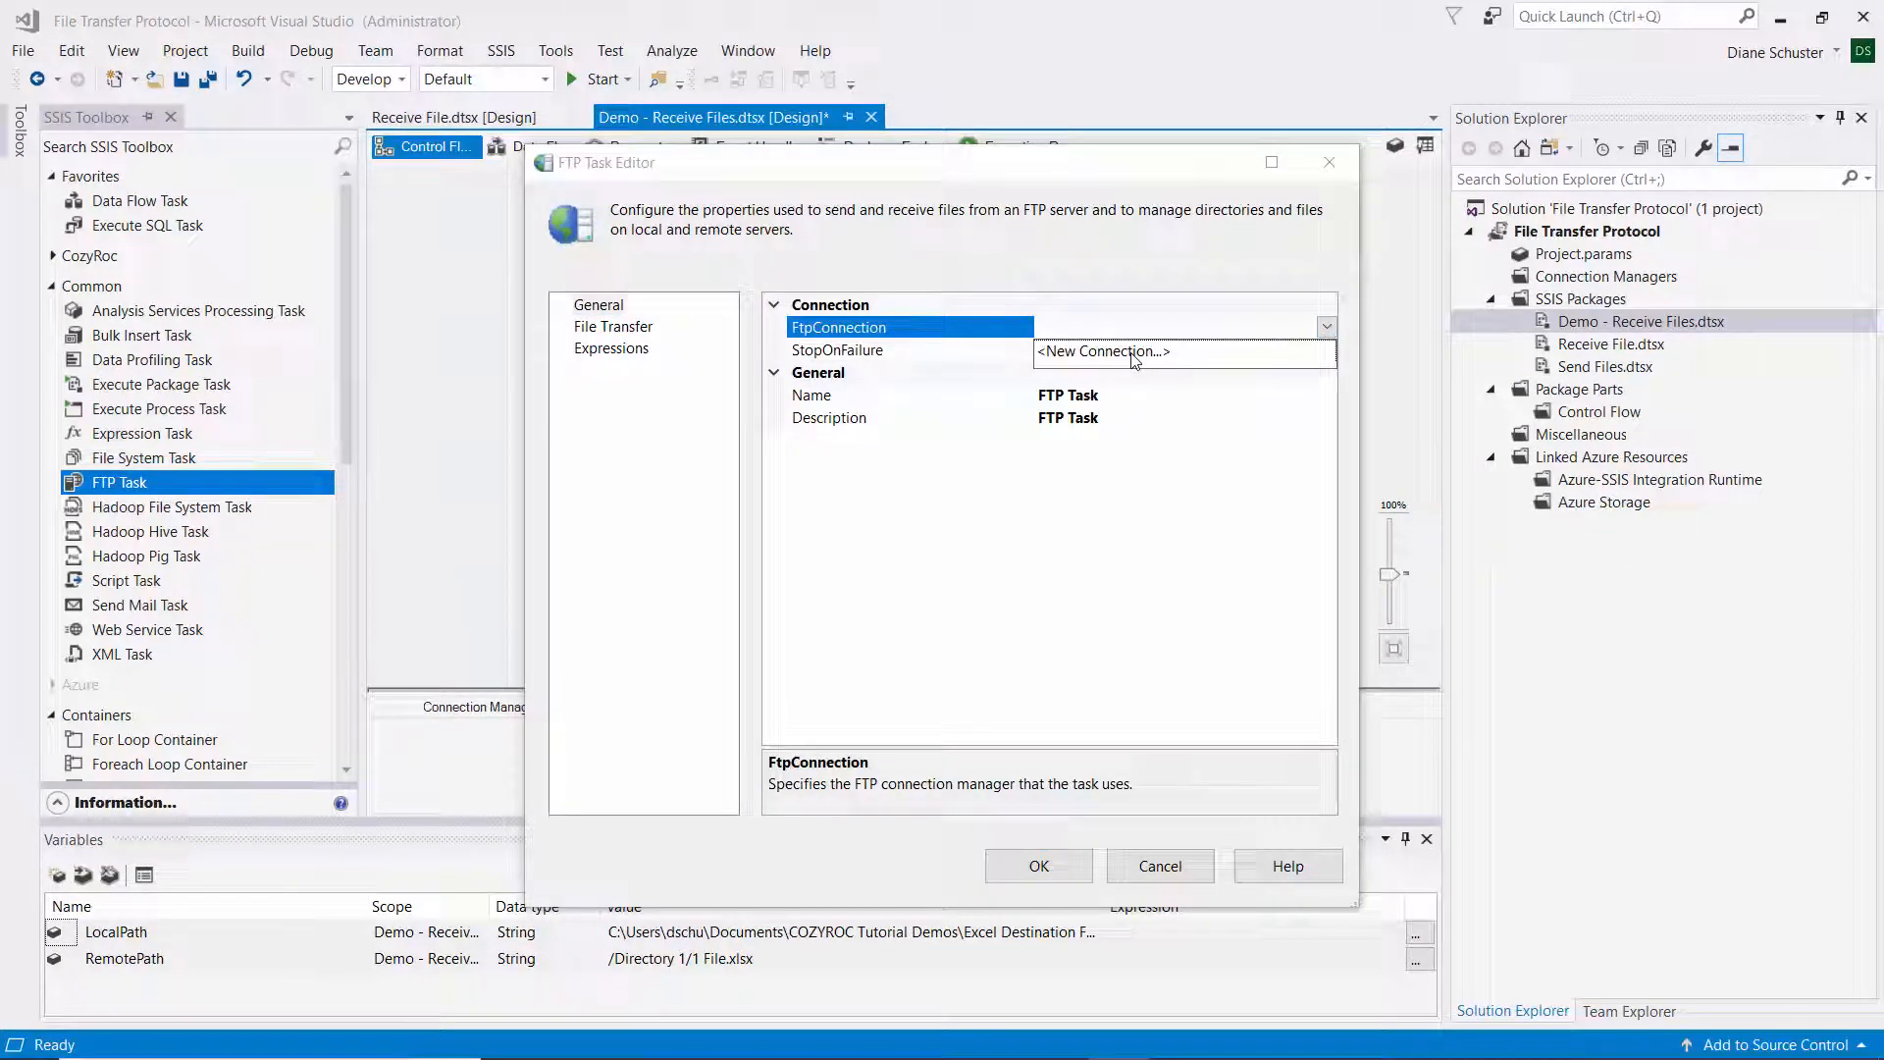
{"action": "left_click", "coordinate": [1101, 351]}
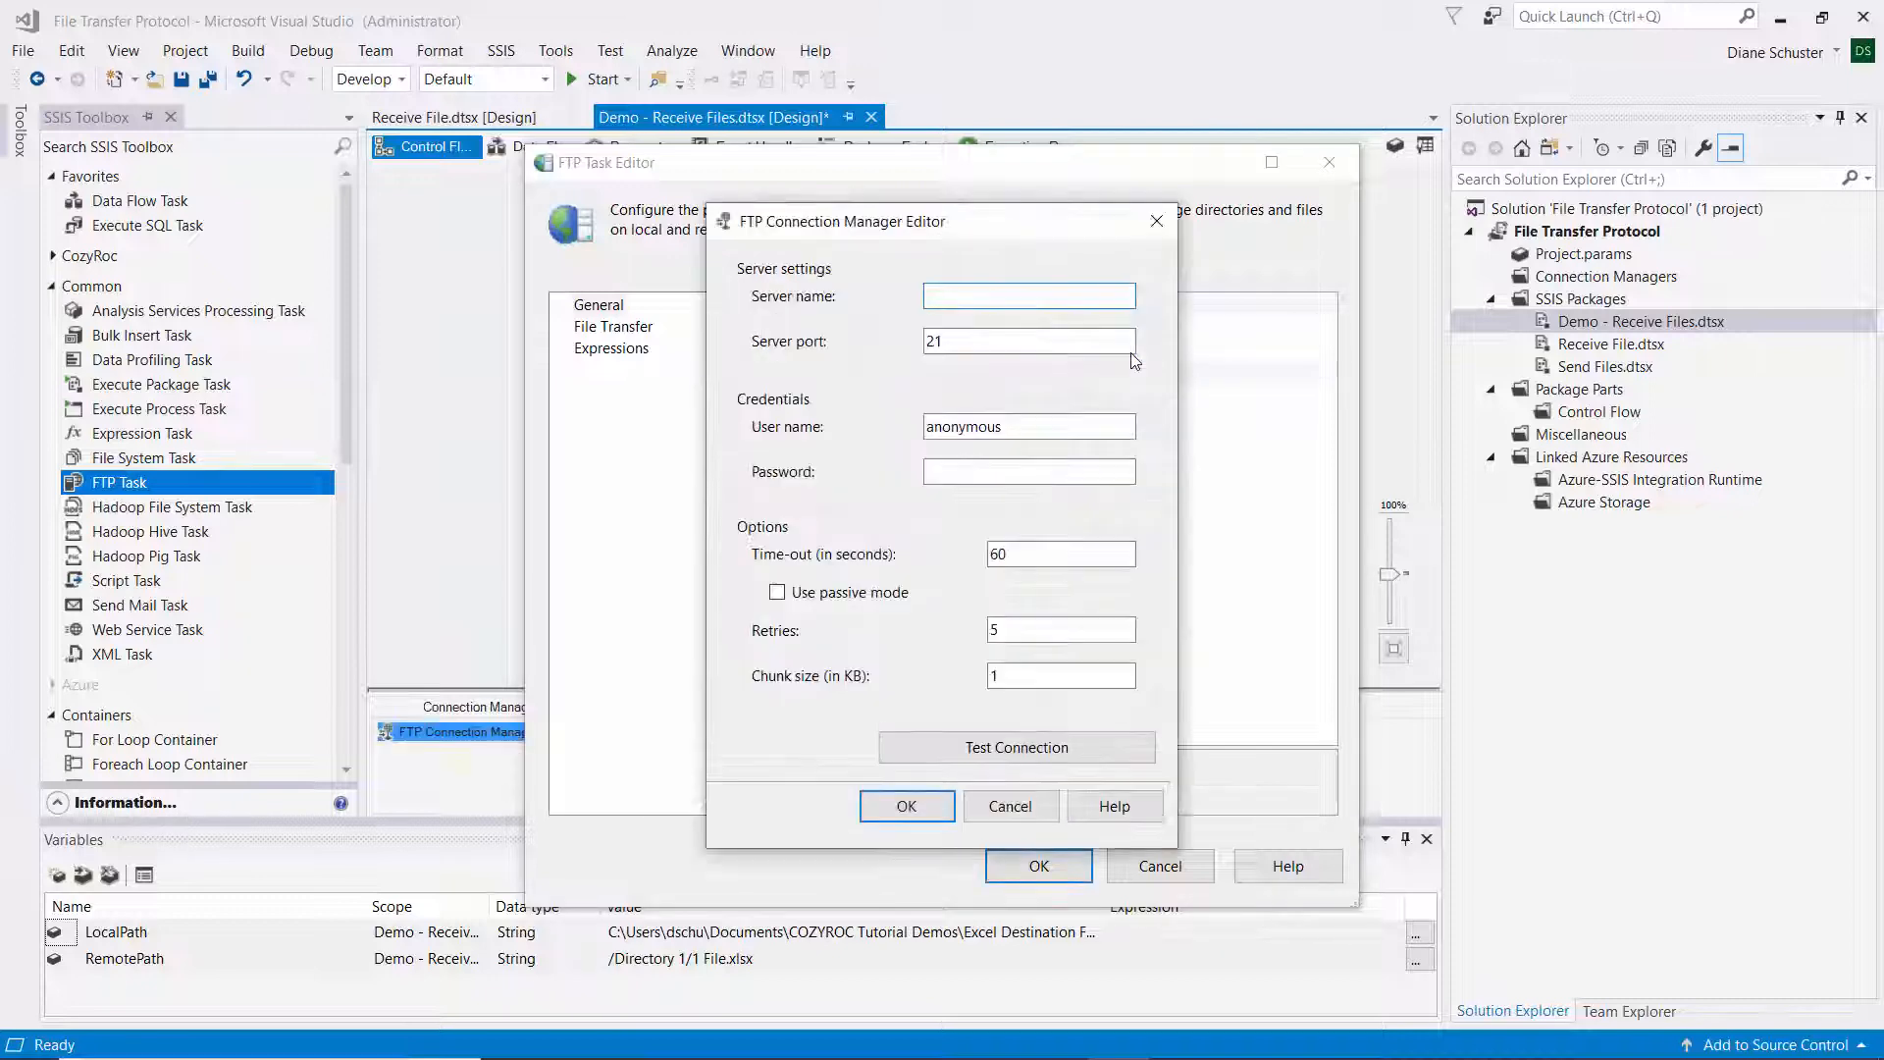
{"action": "left_click", "coordinate": [1028, 295]}
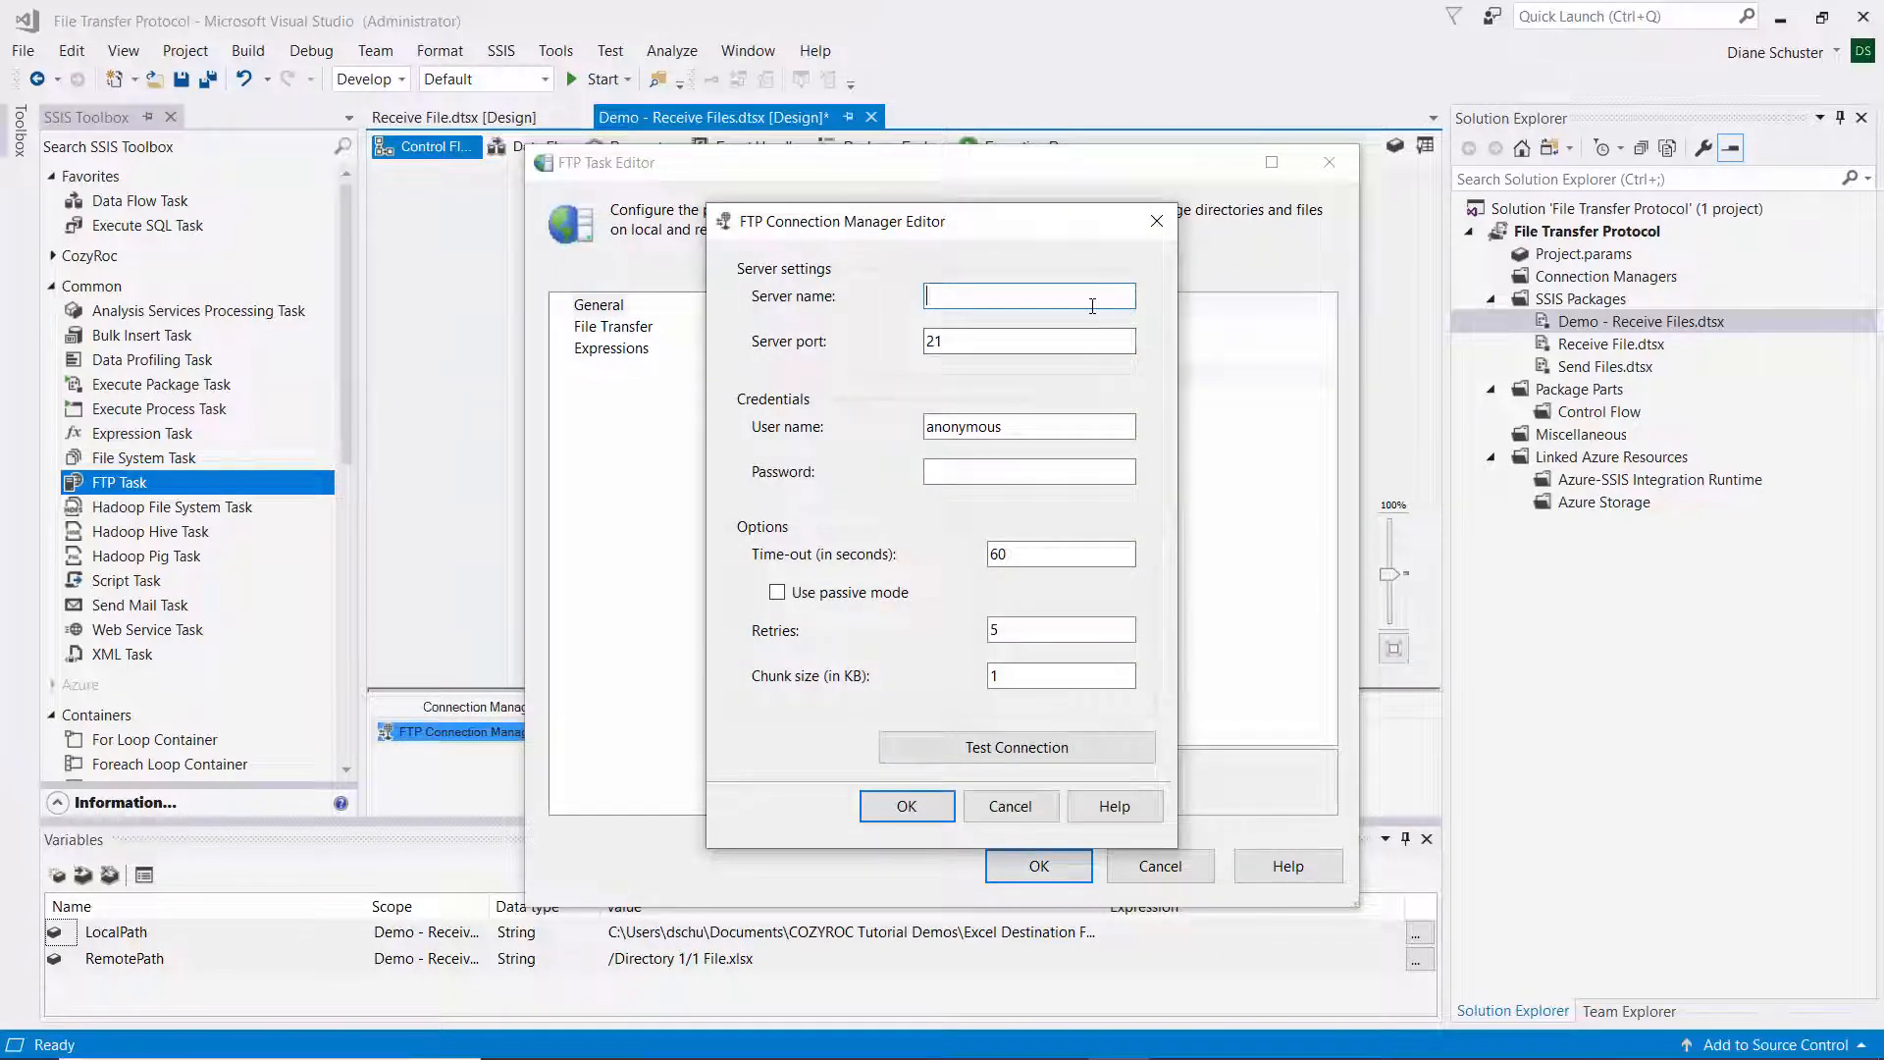
{"action": "type", "text": "127.0.0.1"}
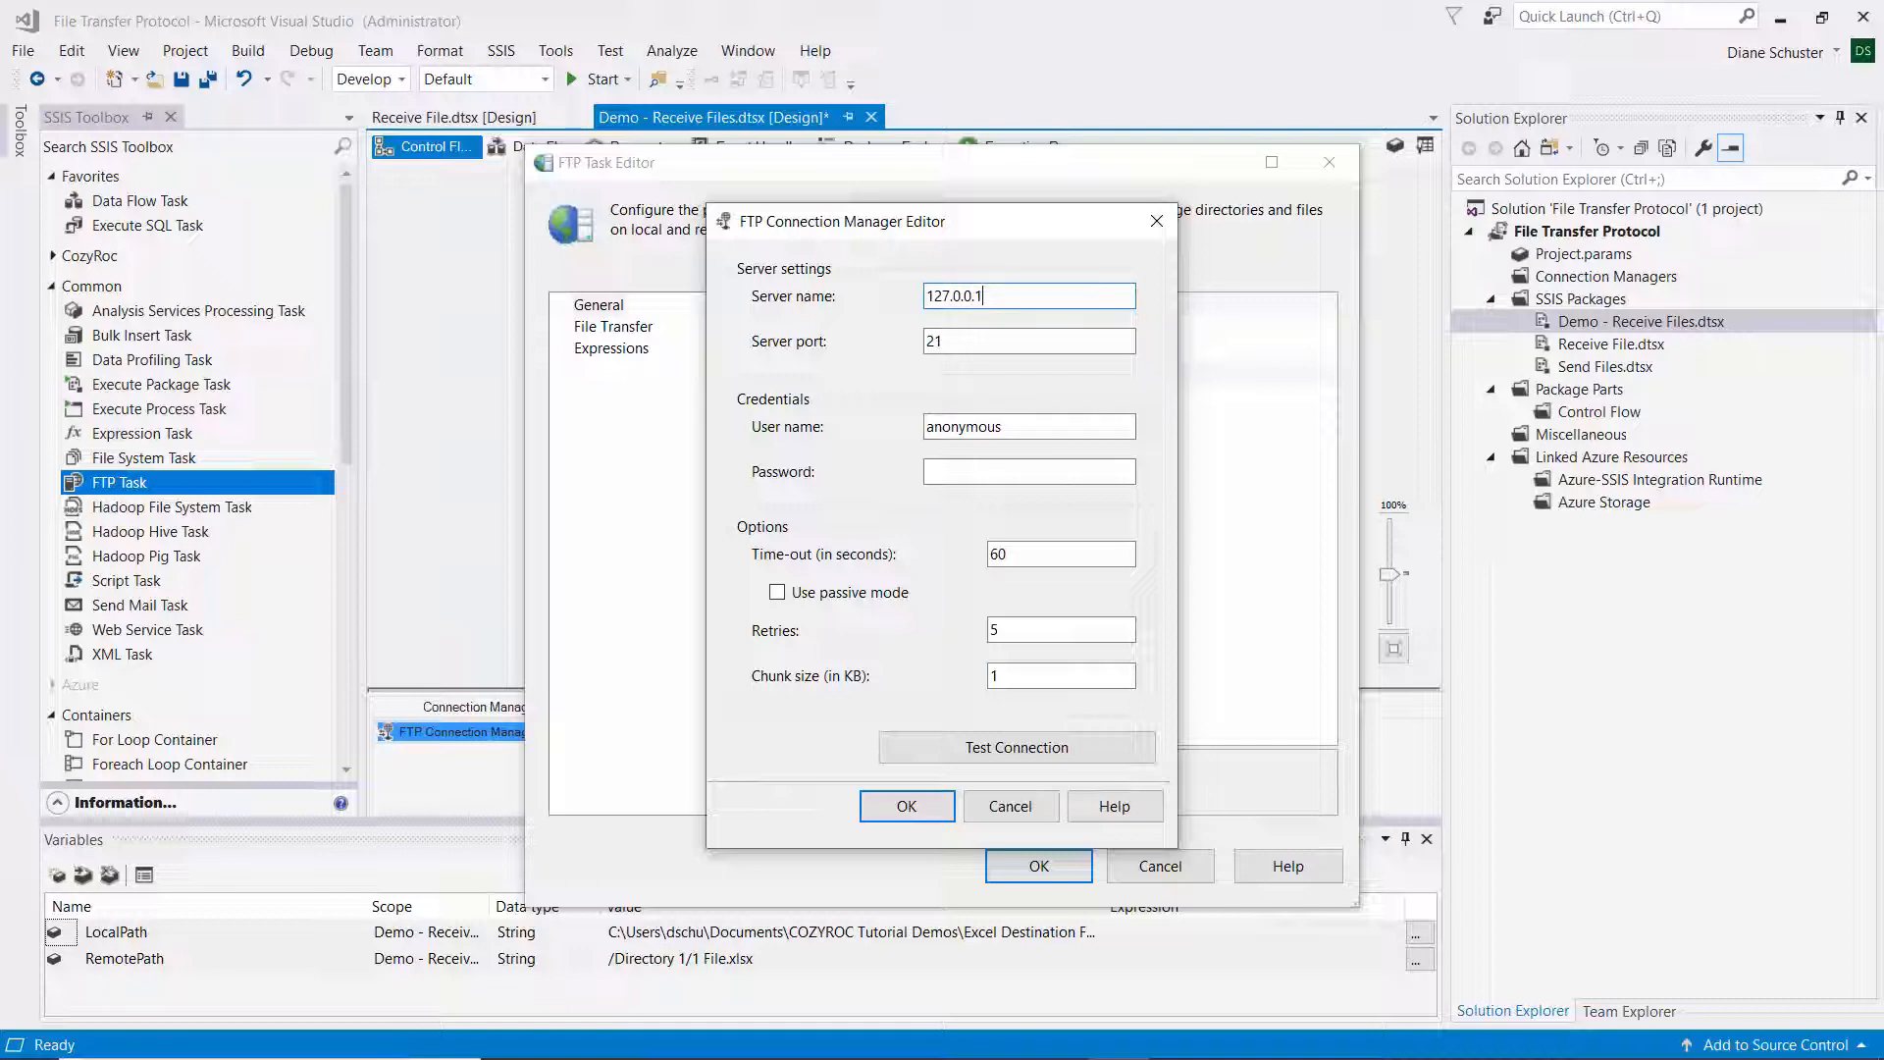
{"action": "mouse_move", "coordinate": [1045, 390]}
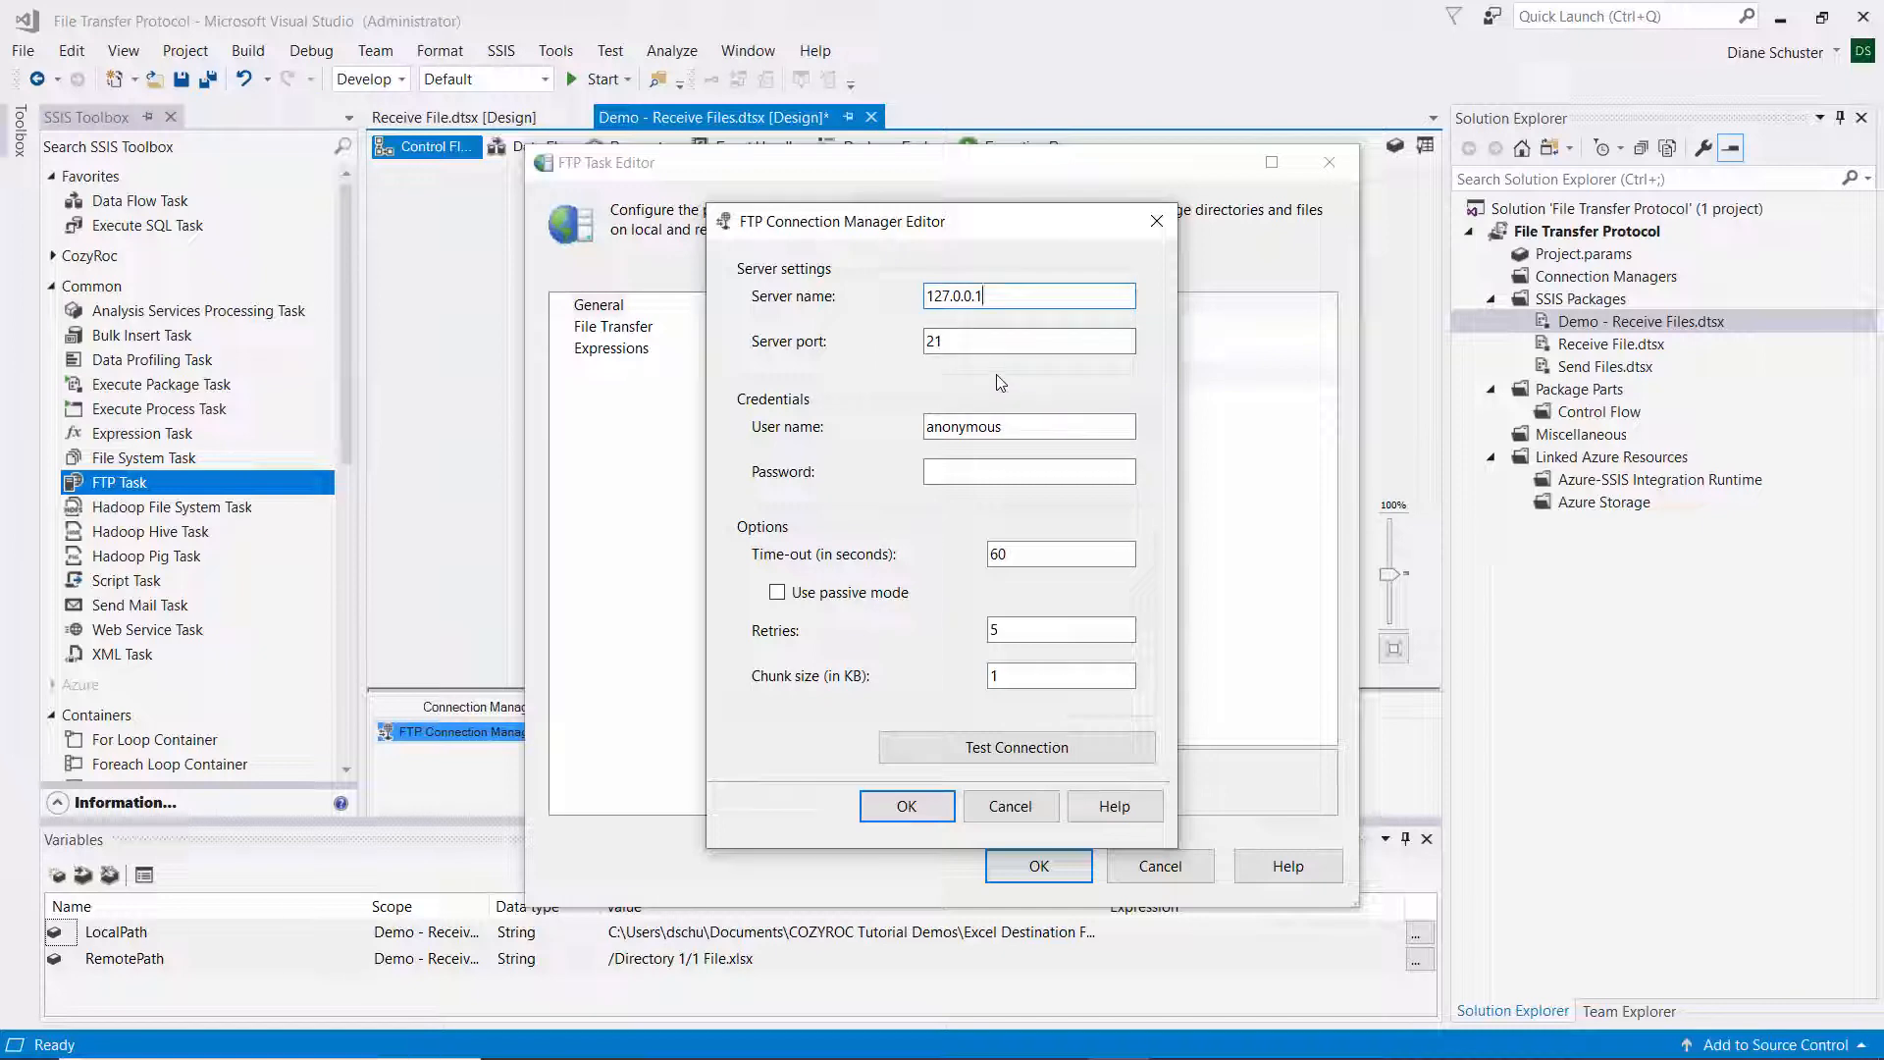
{"action": "left_click", "coordinate": [1028, 427]}
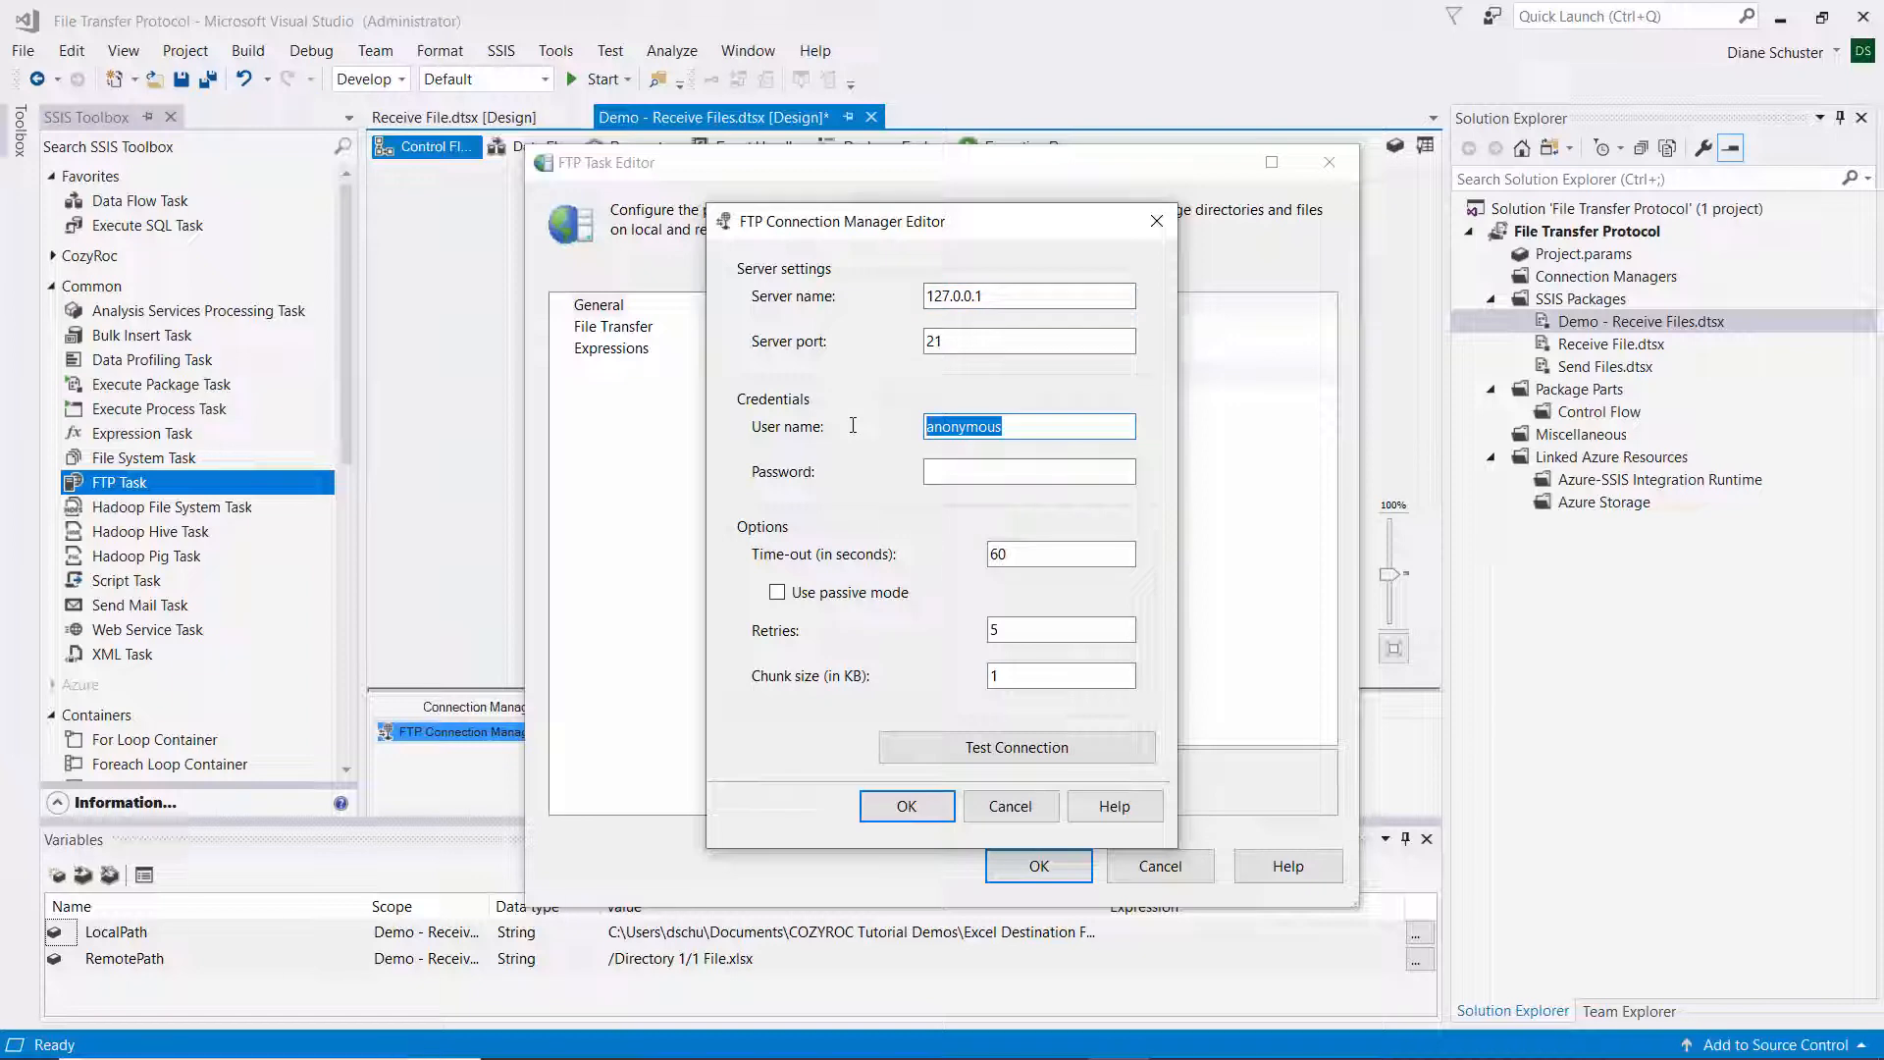
{"action": "type", "text": "Diane"}
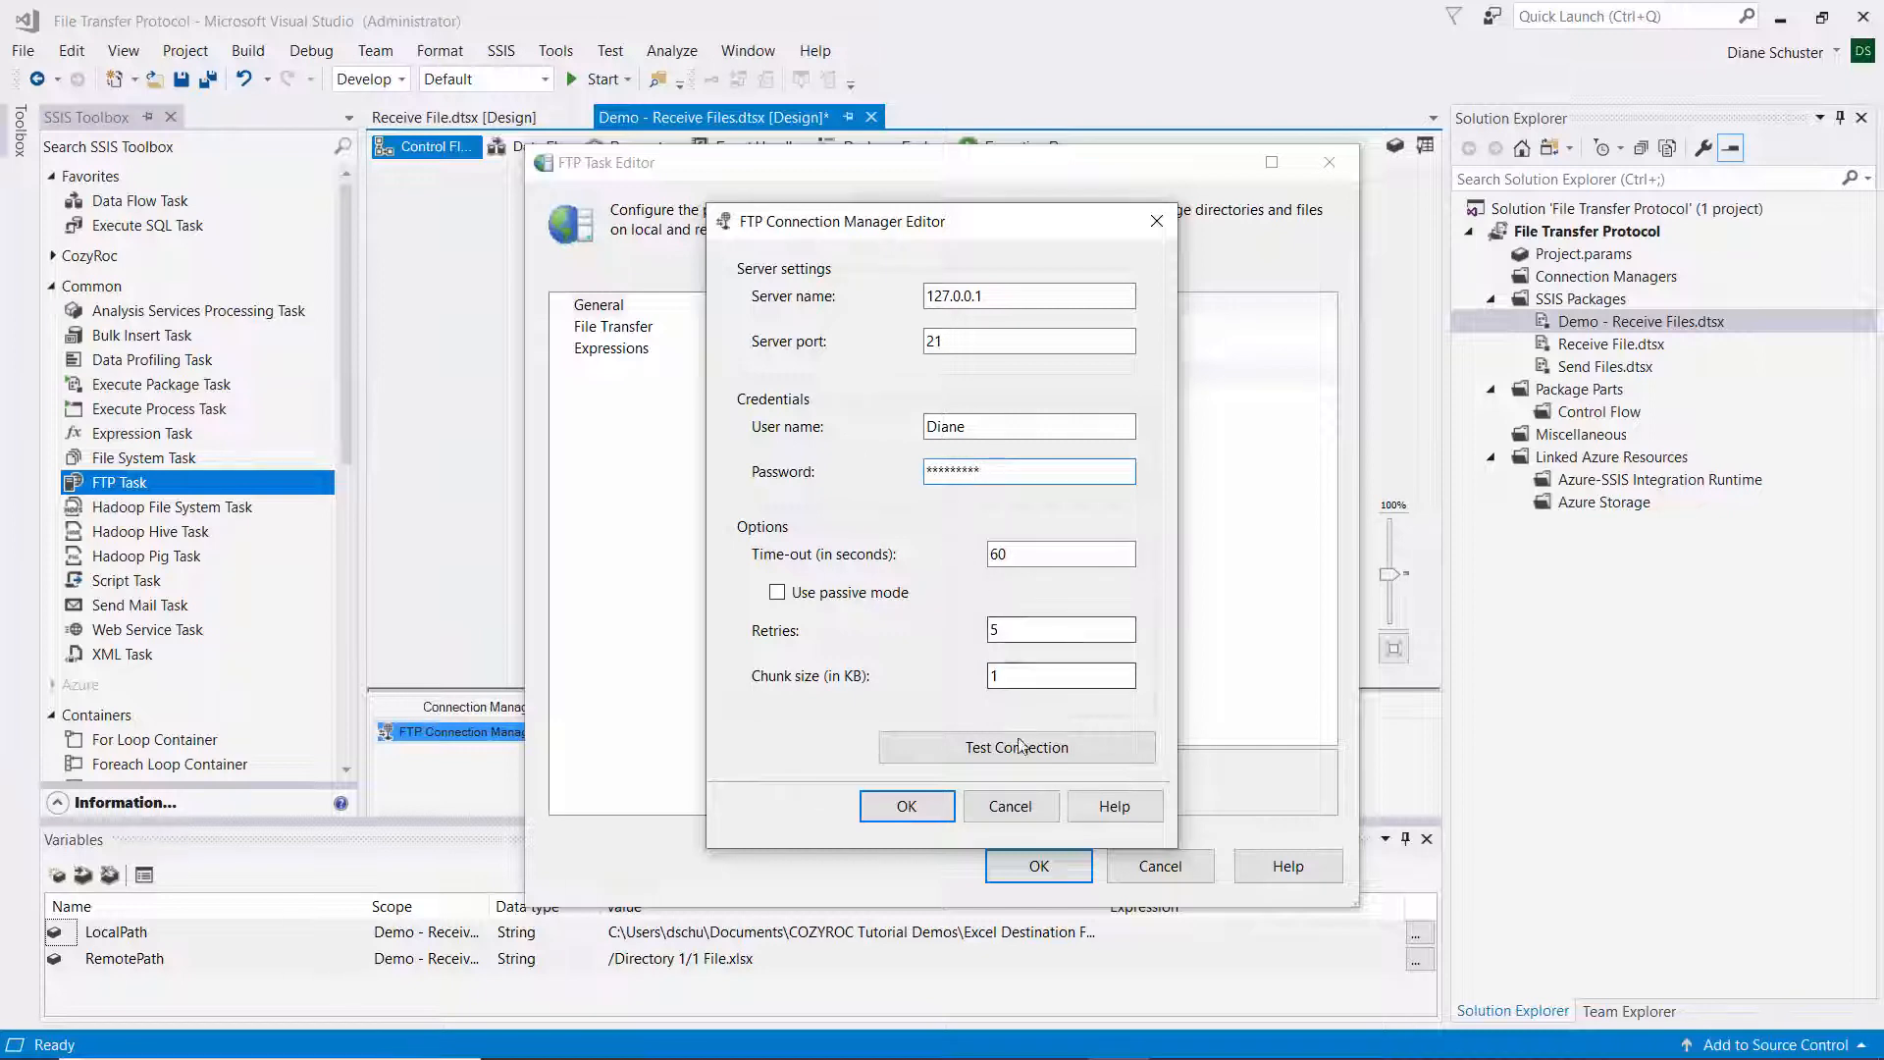
{"action": "left_click", "coordinate": [1017, 746]}
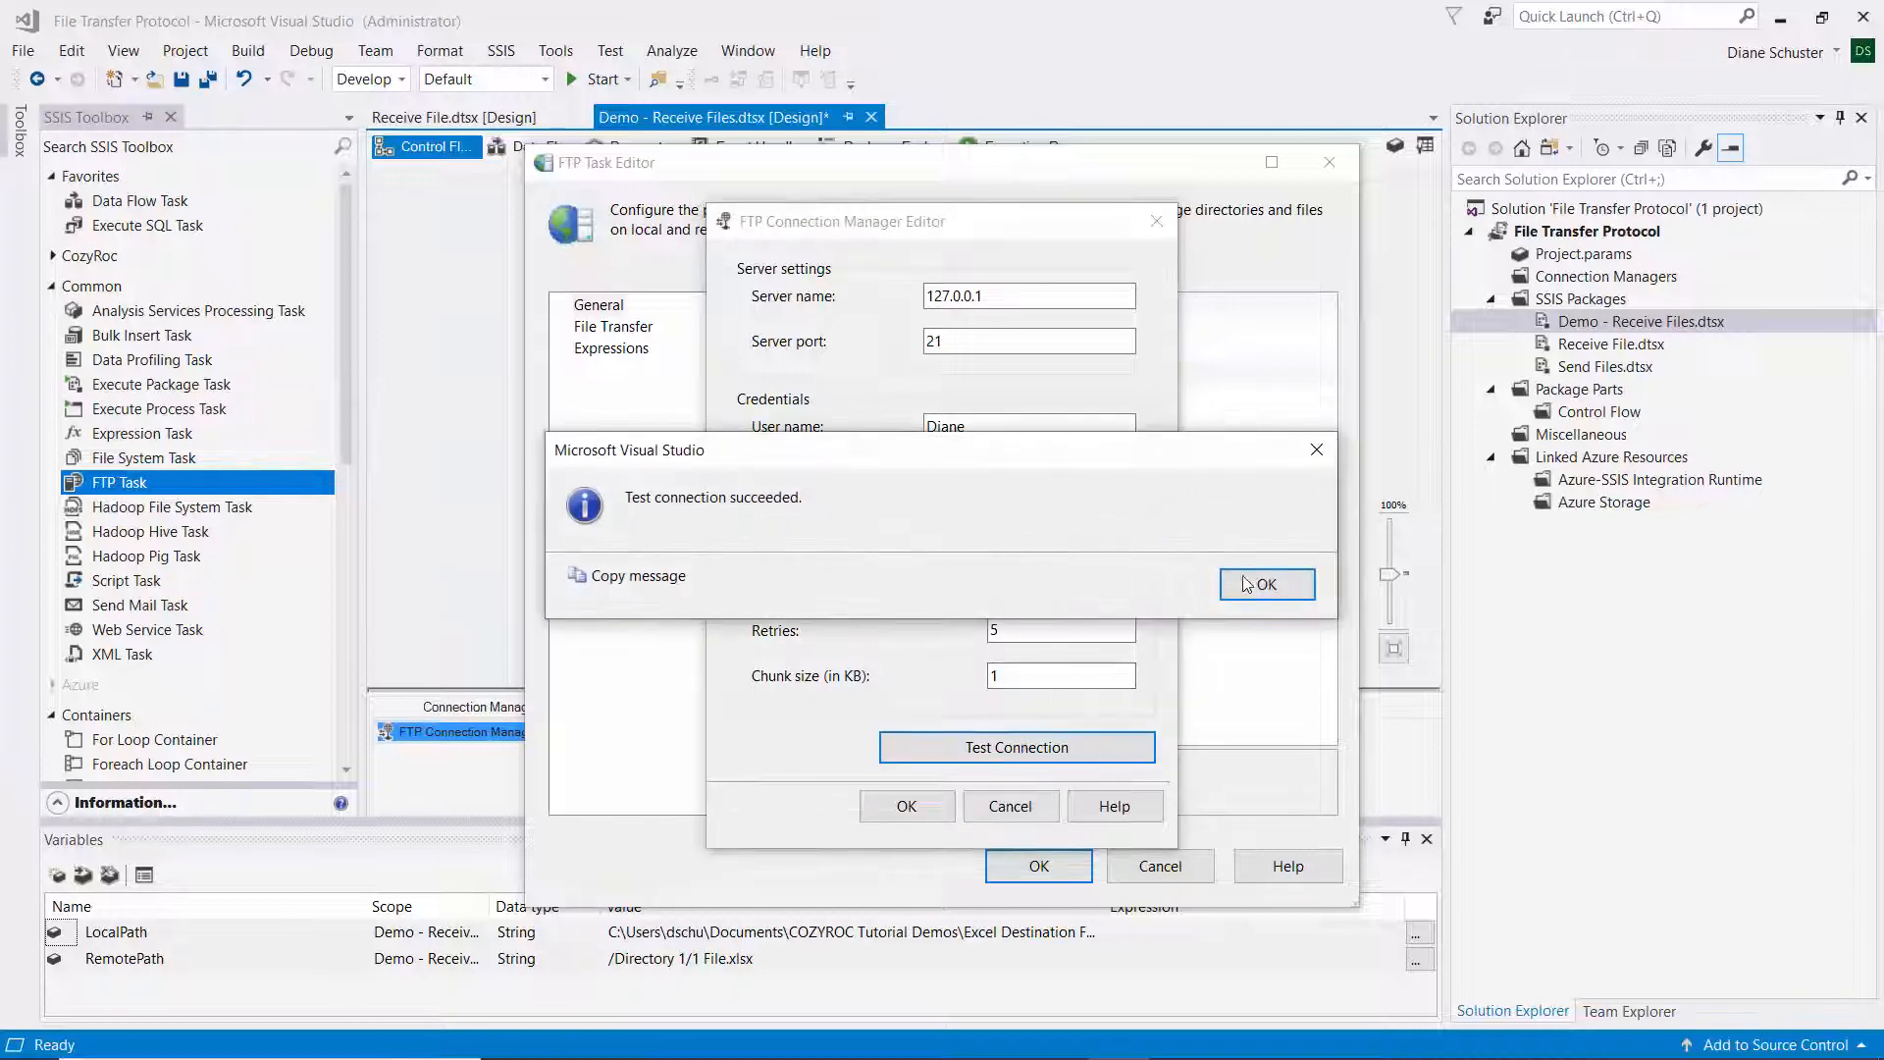
{"action": "left_click", "coordinate": [1265, 584]}
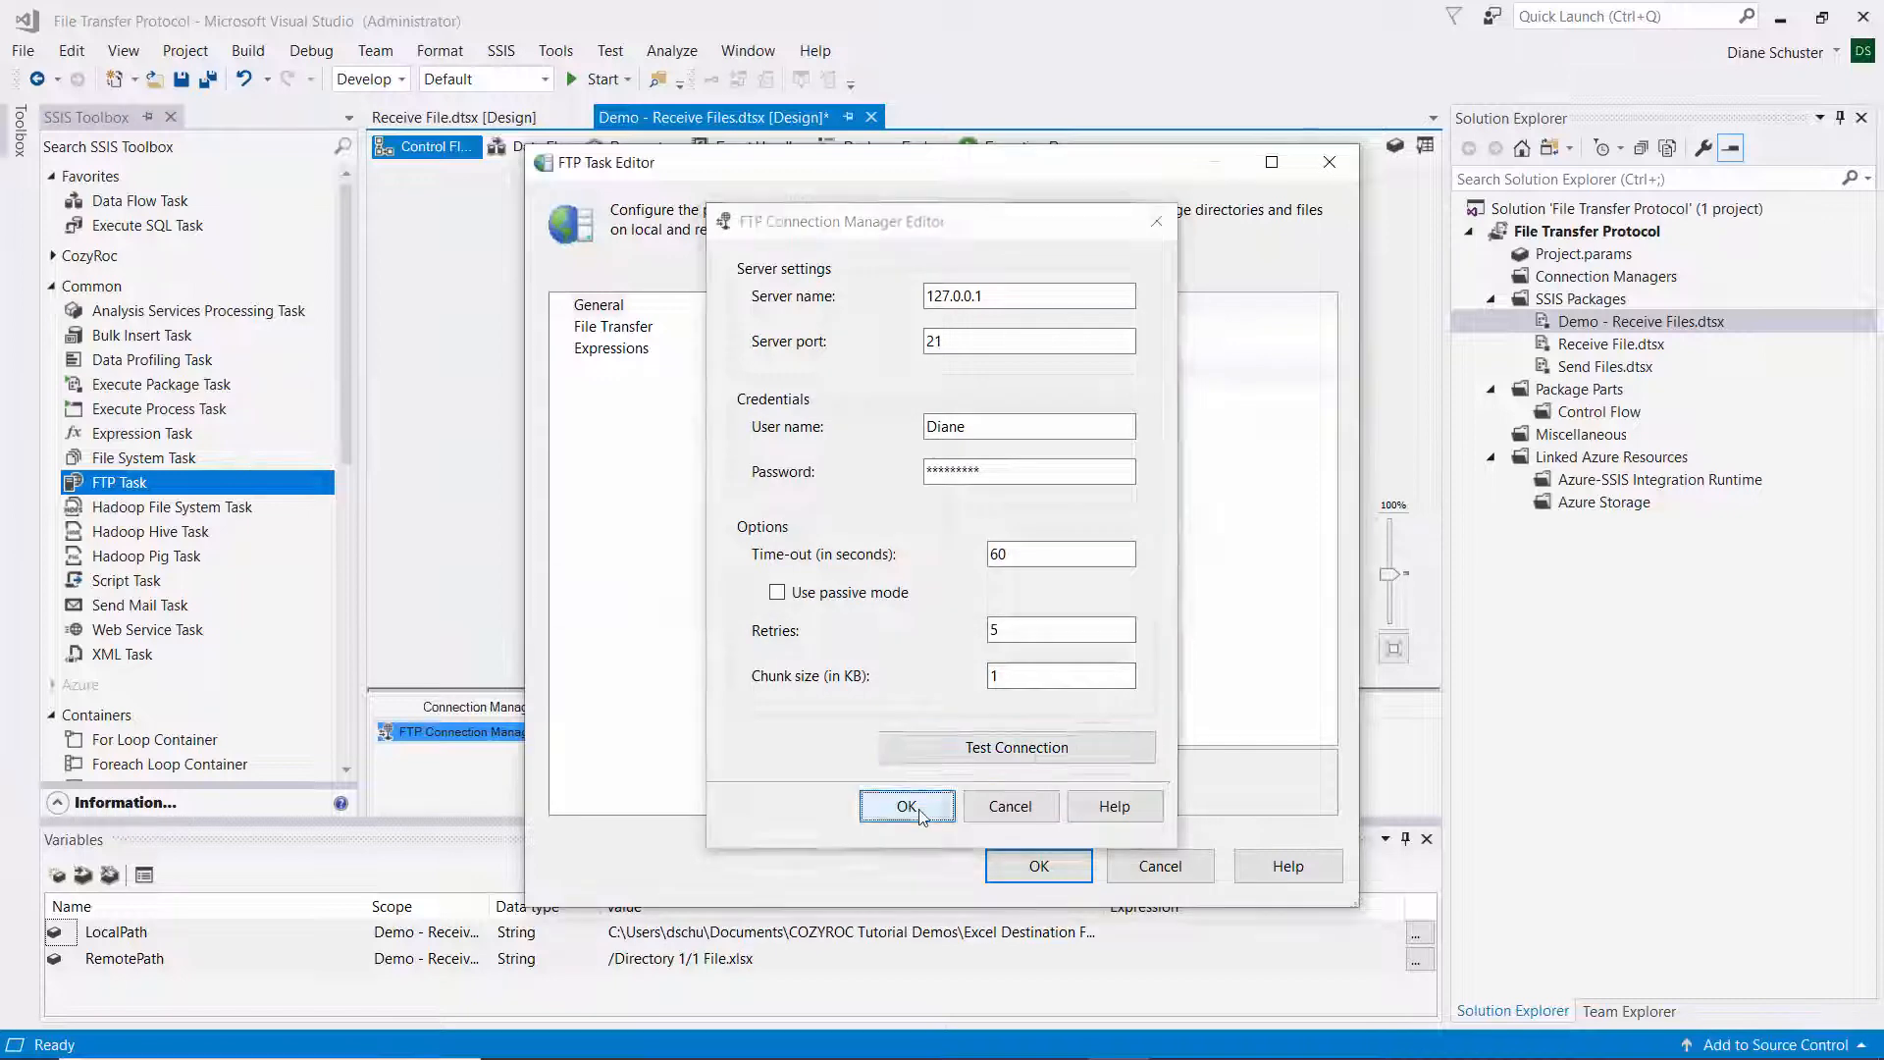
{"action": "left_click", "coordinate": [906, 805]}
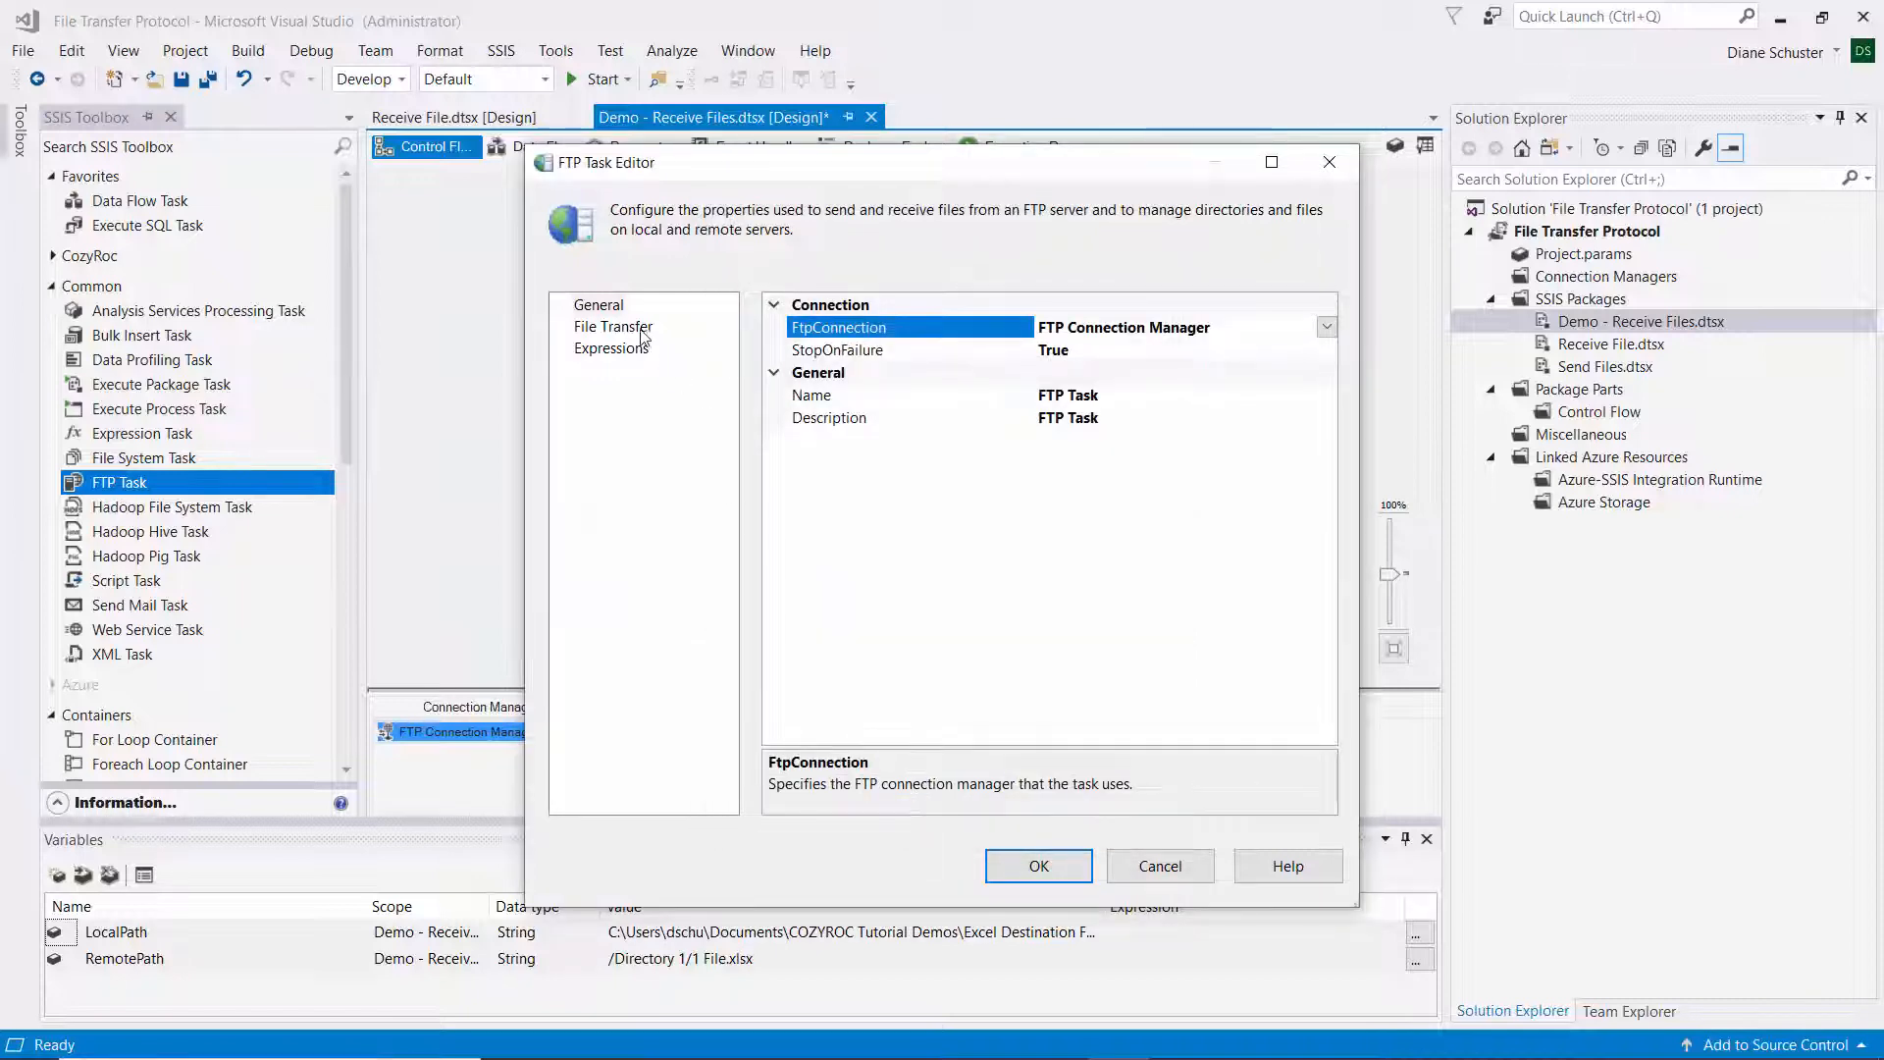
- Set the FTP Task's file transfer operation to Receive files
{"action": "left_click", "coordinate": [613, 327]}
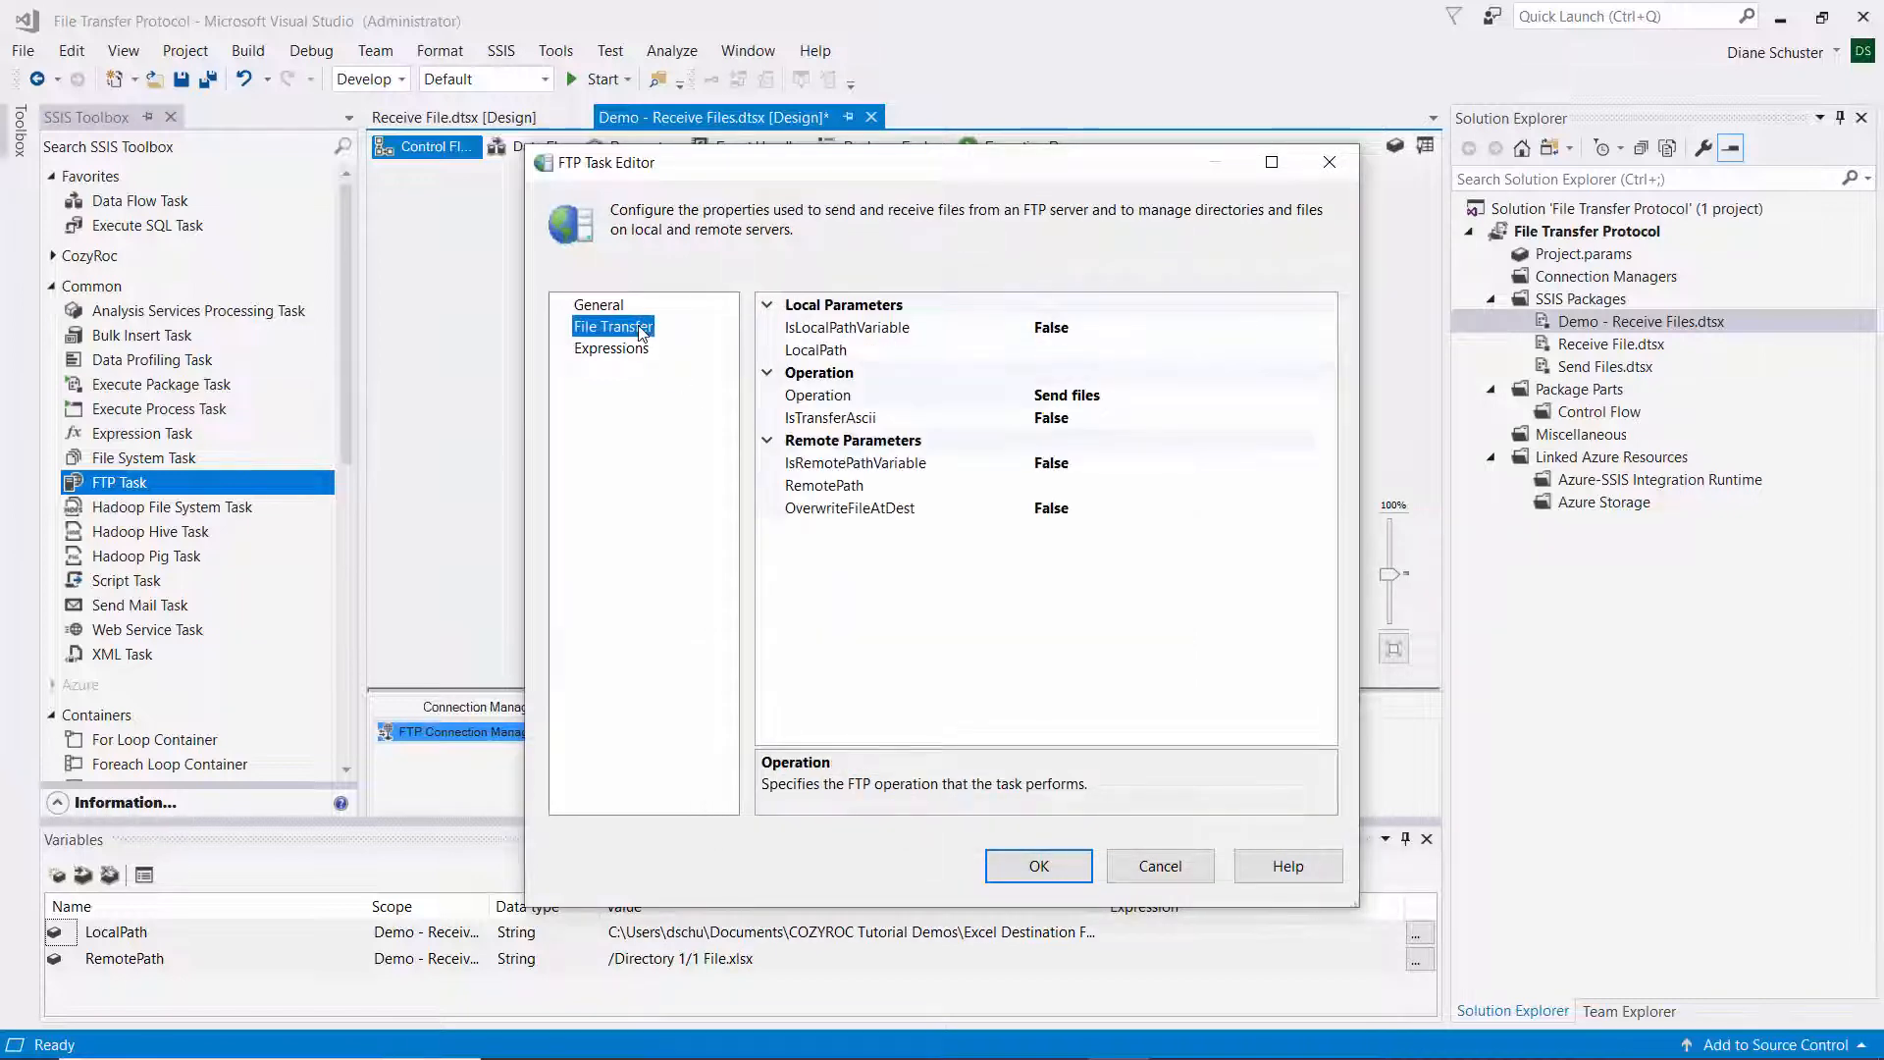
{"action": "mouse_move", "coordinate": [1118, 364]}
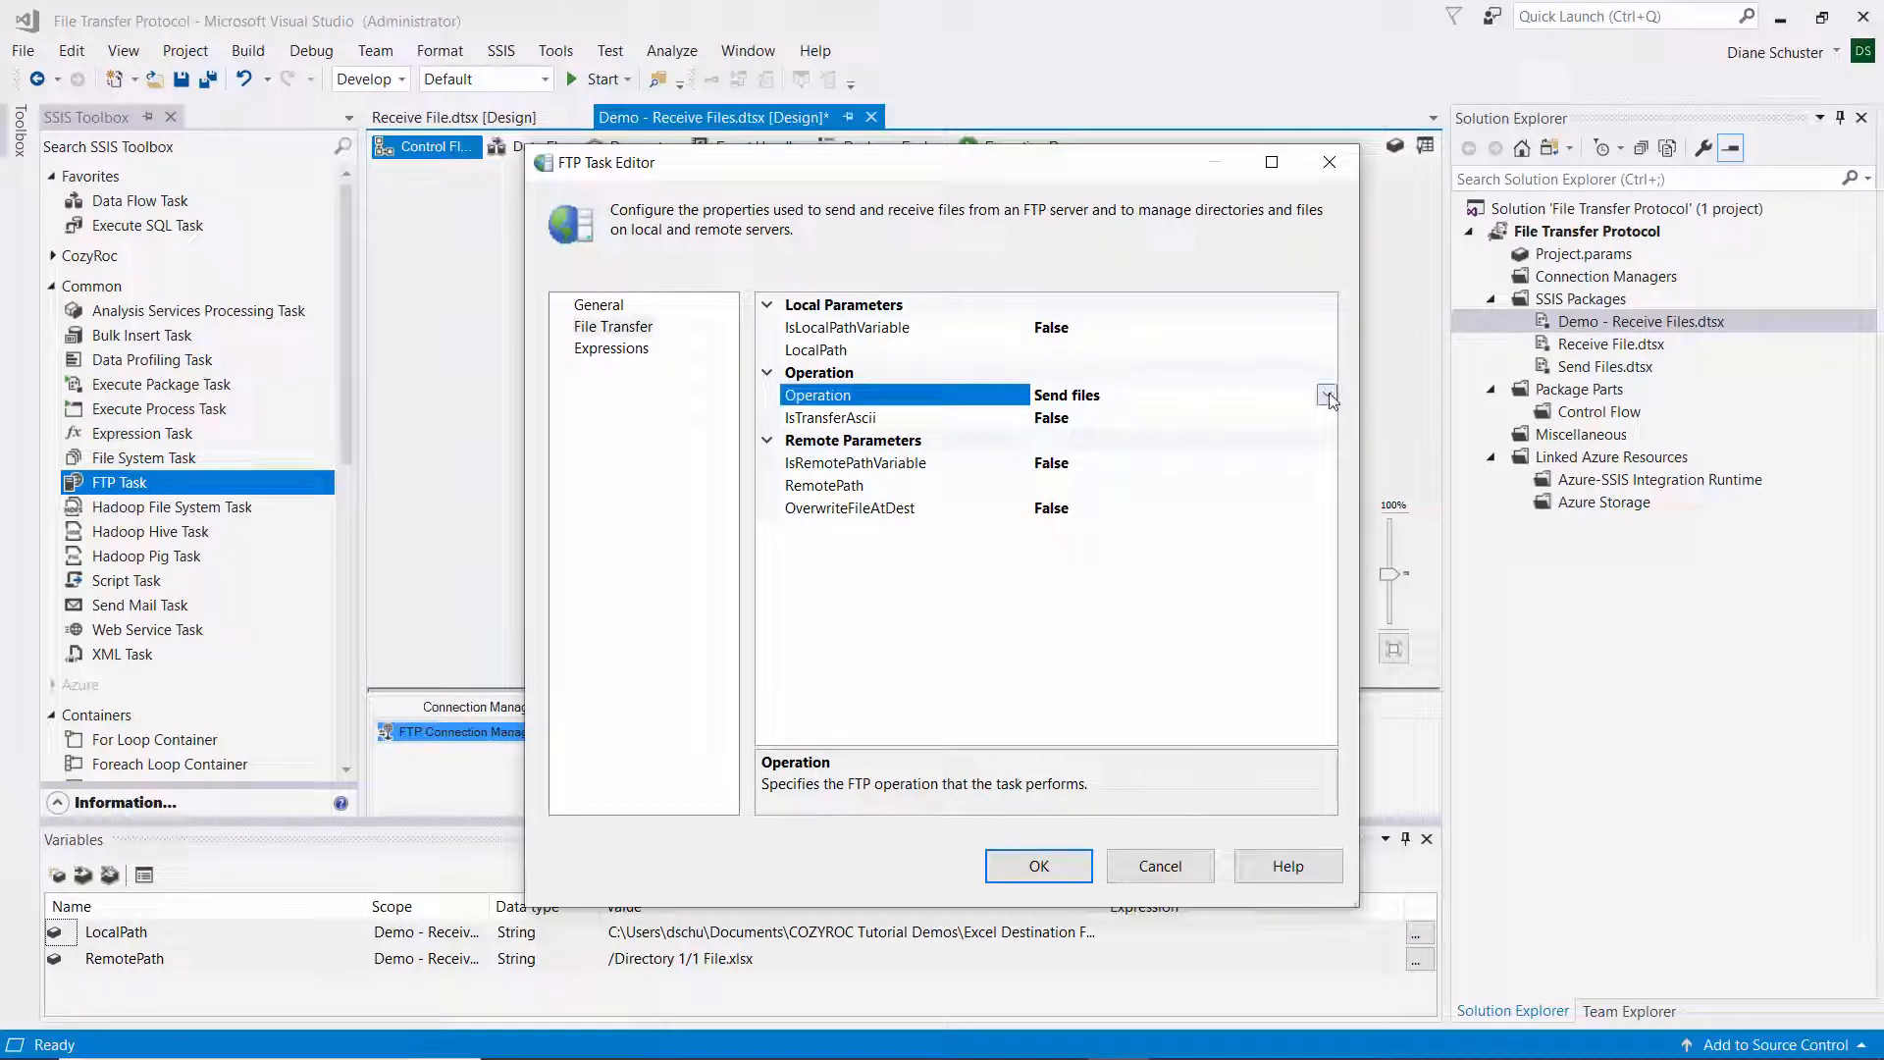
{"action": "left_click", "coordinate": [1327, 394]}
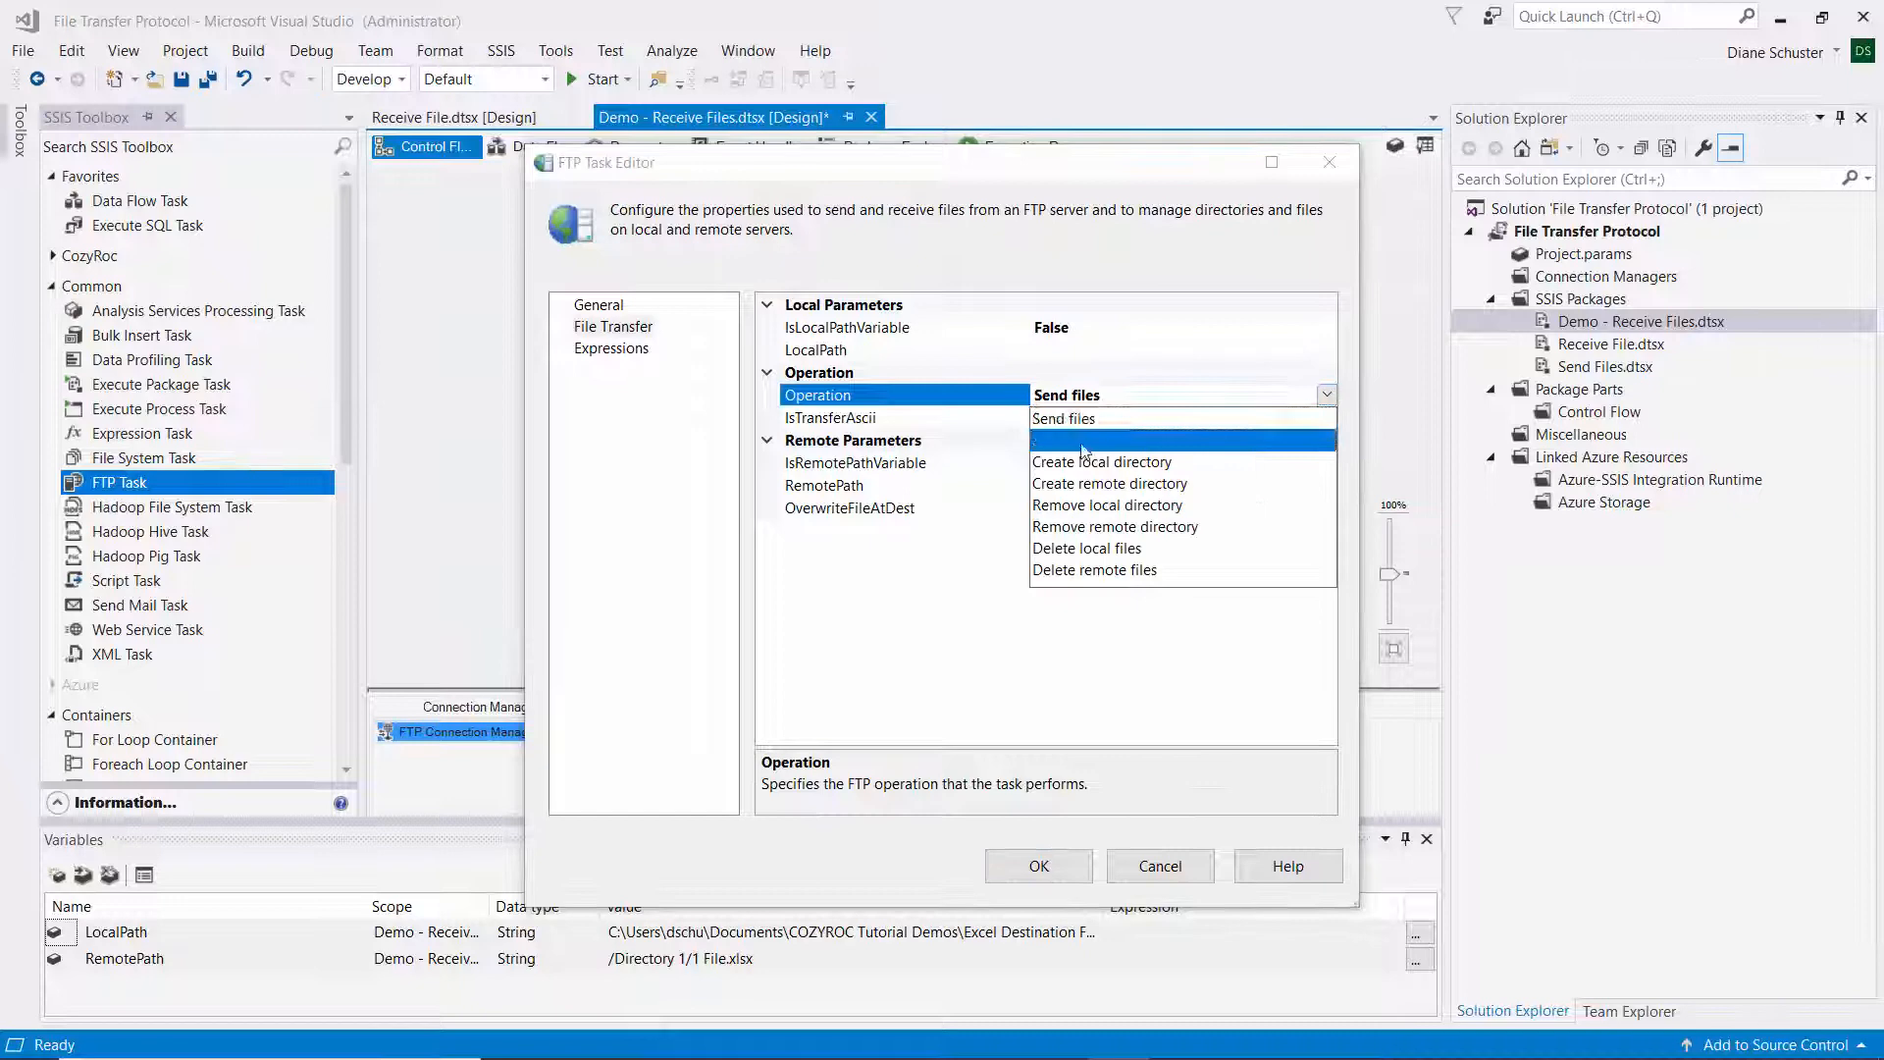
{"action": "left_click", "coordinate": [1072, 440]}
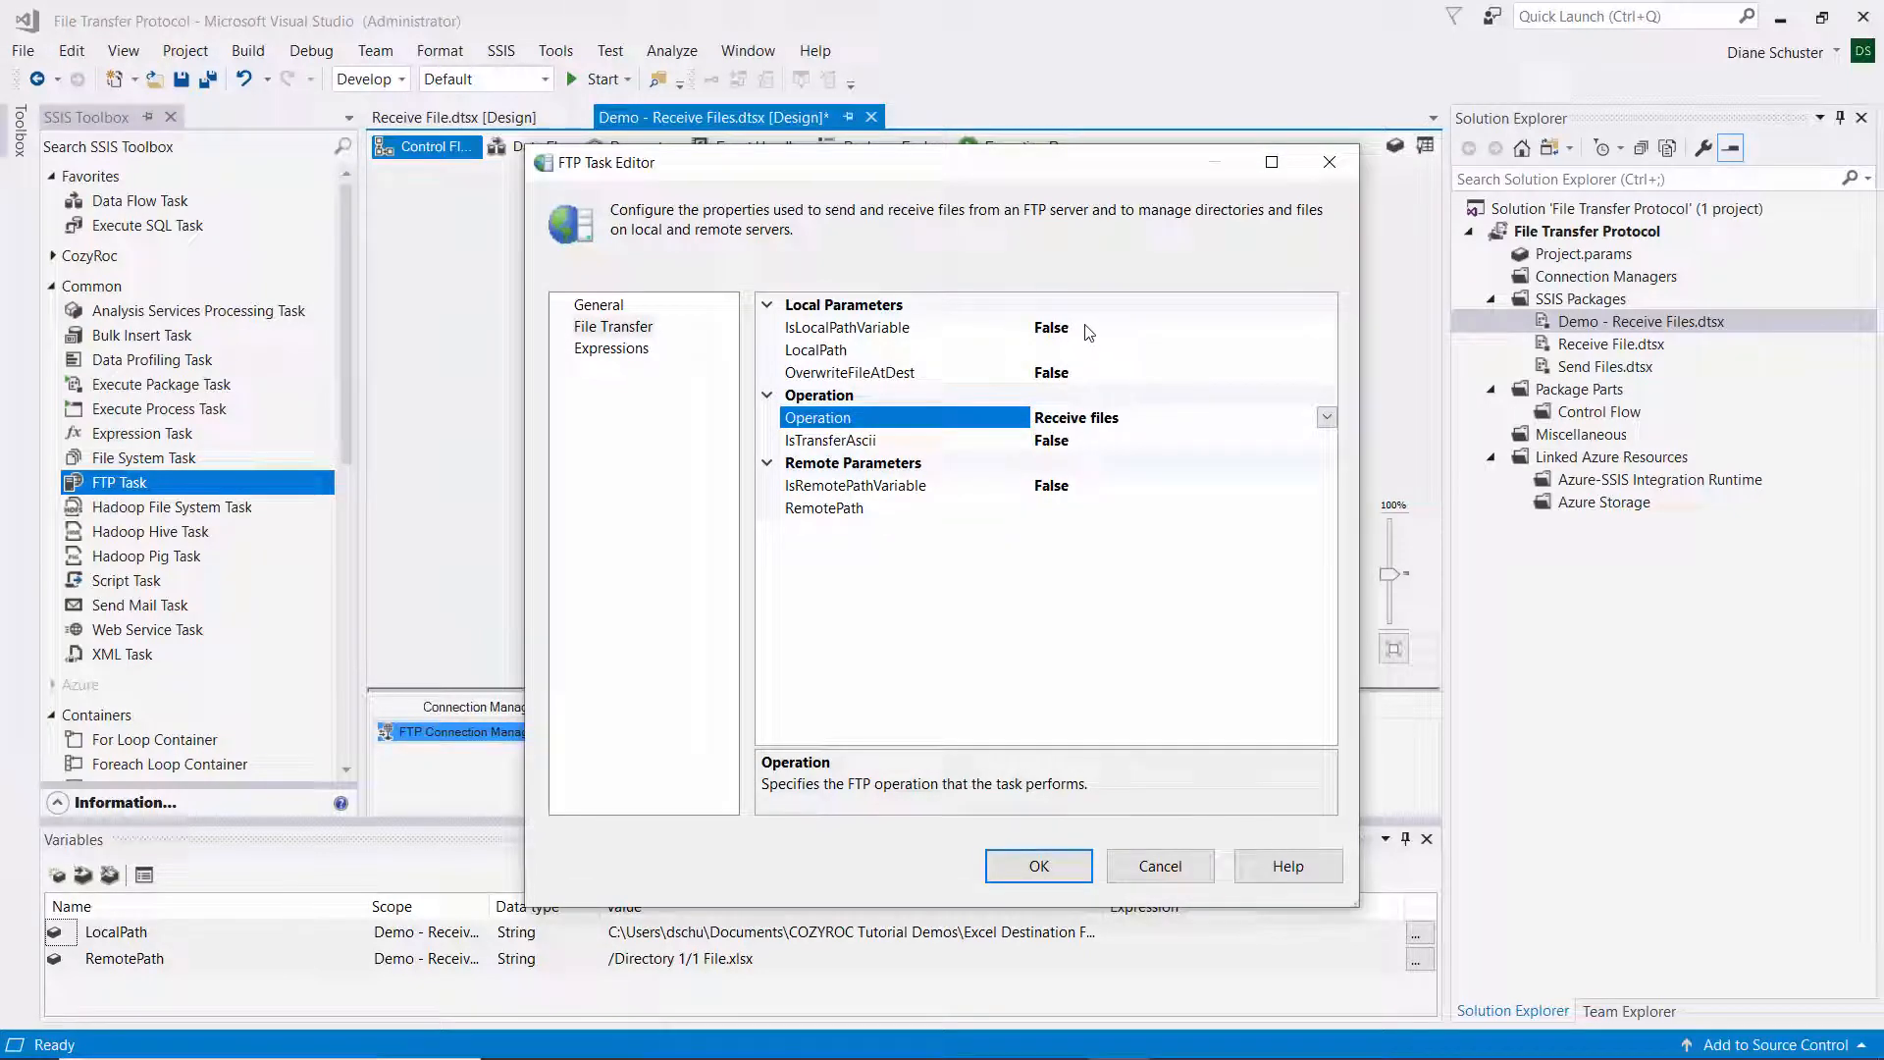
- Set IsLocalPathVariable to True and use User::LocalPath as the local path
{"action": "left_click", "coordinate": [846, 327]}
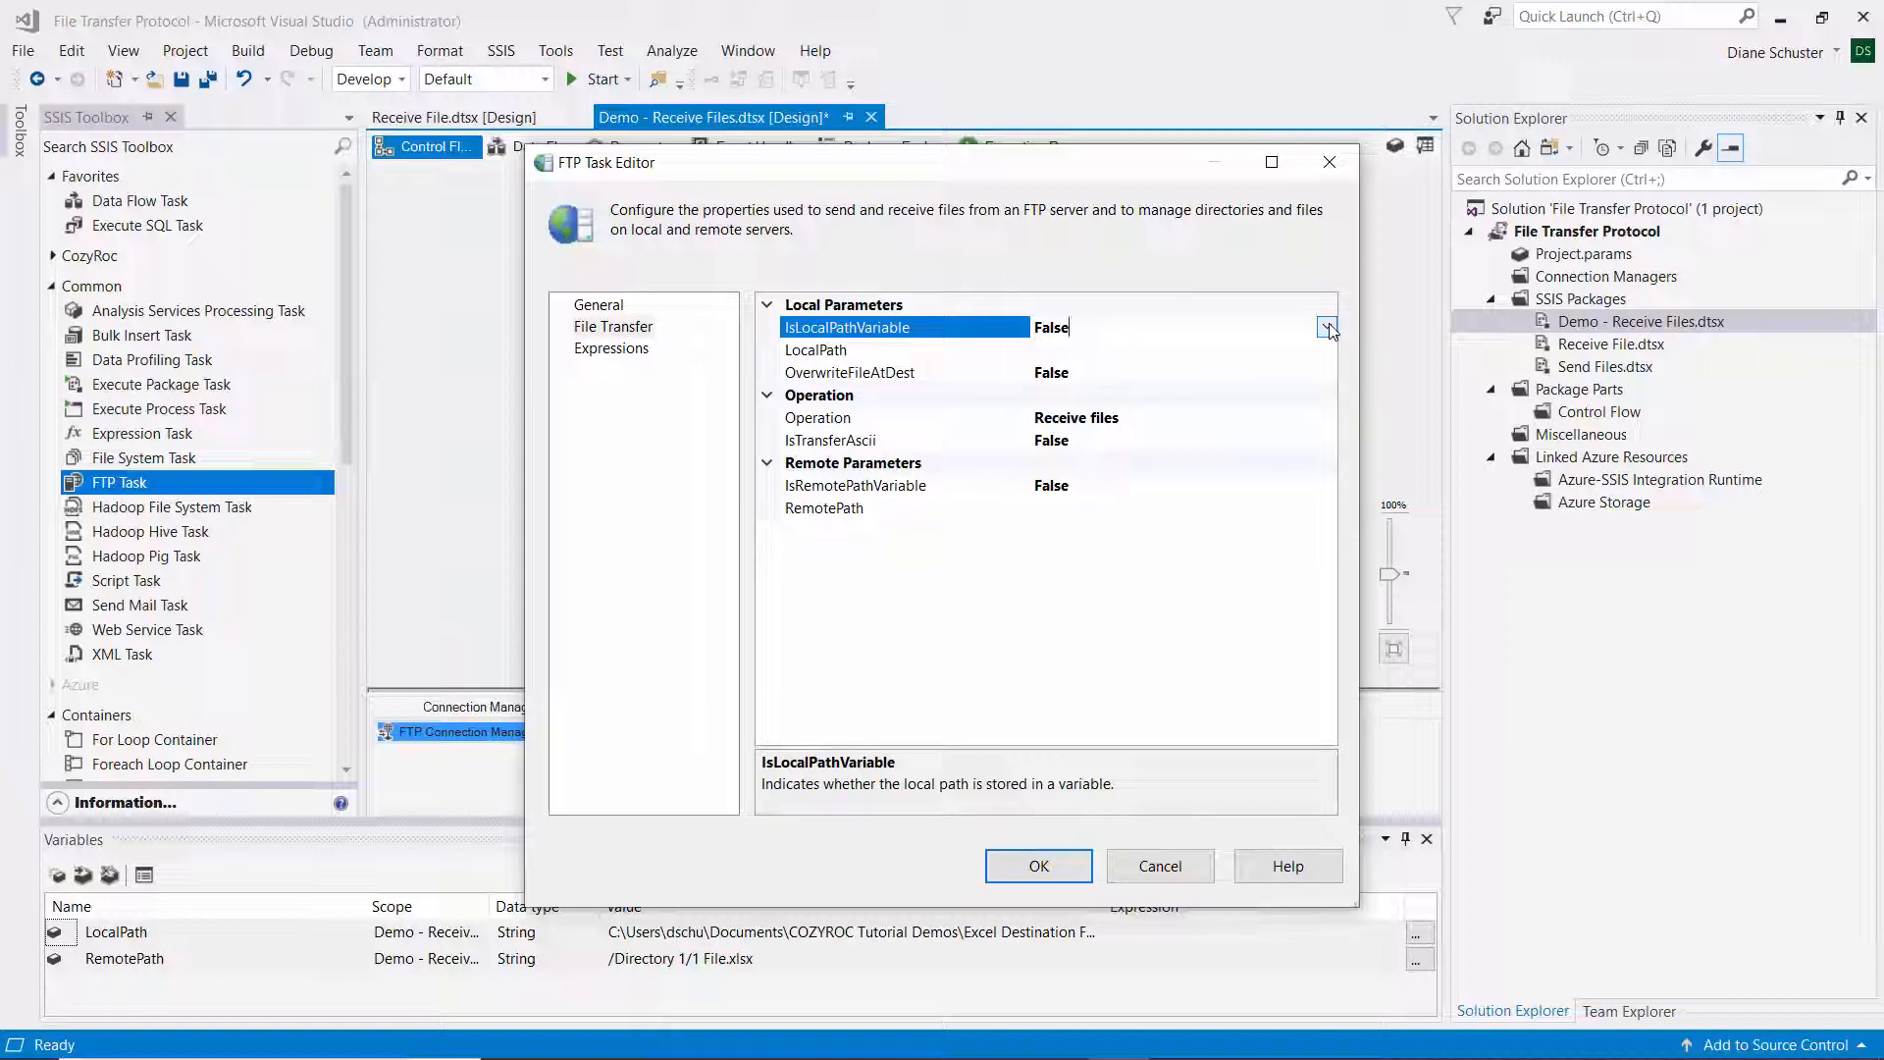
{"action": "left_click", "coordinate": [1328, 327]}
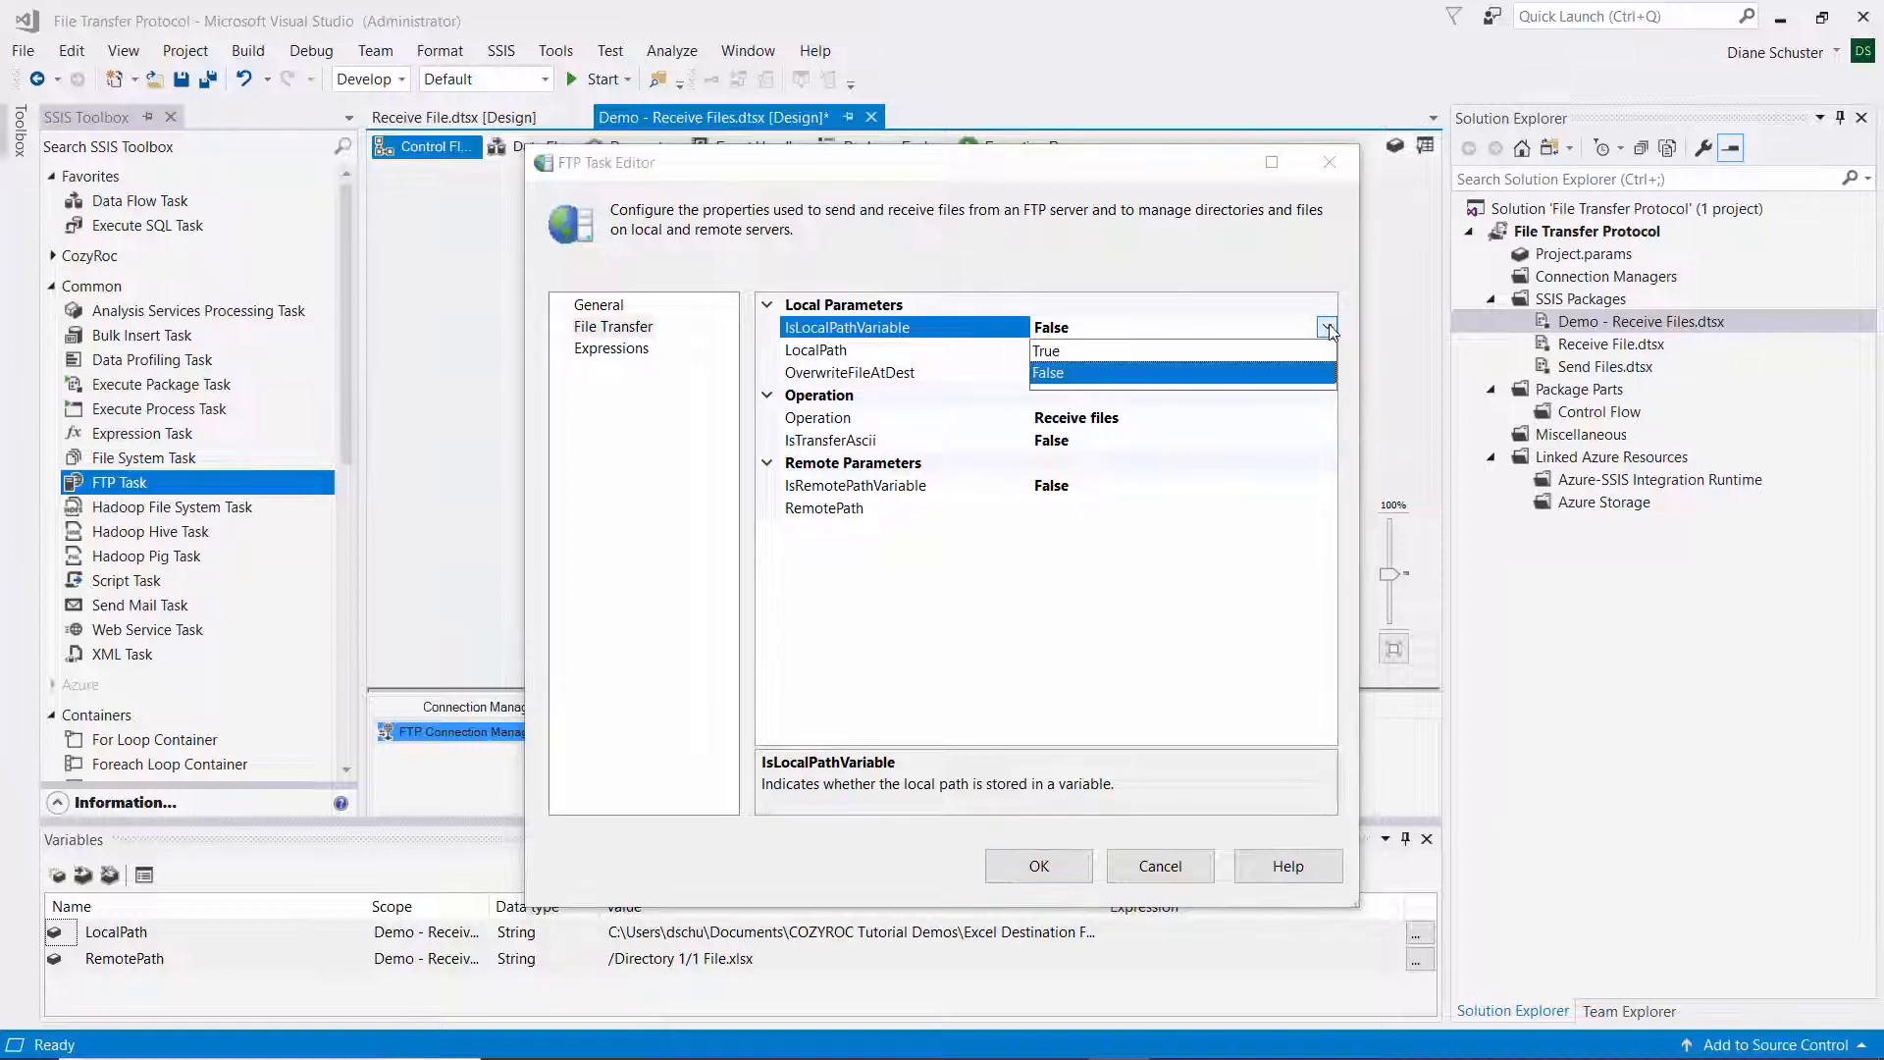
{"action": "left_click", "coordinate": [1047, 351]}
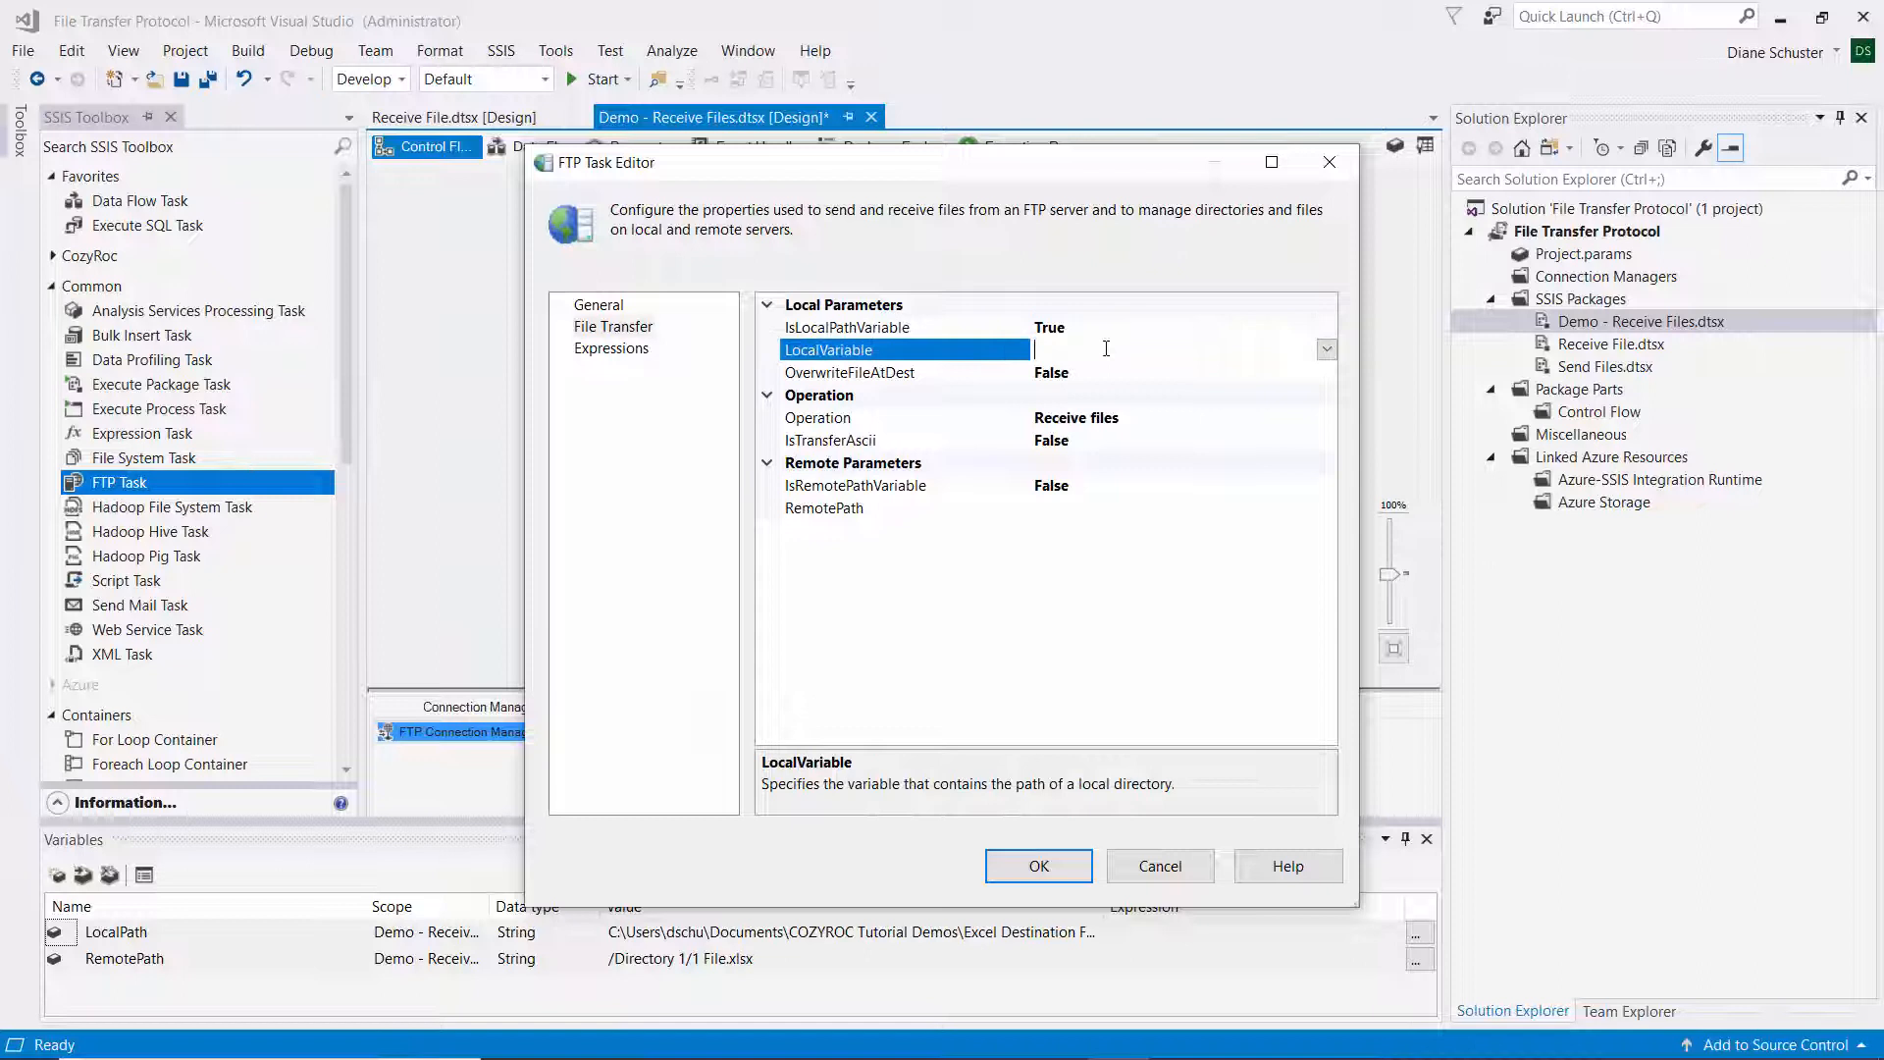
{"action": "left_click", "coordinate": [1327, 349]}
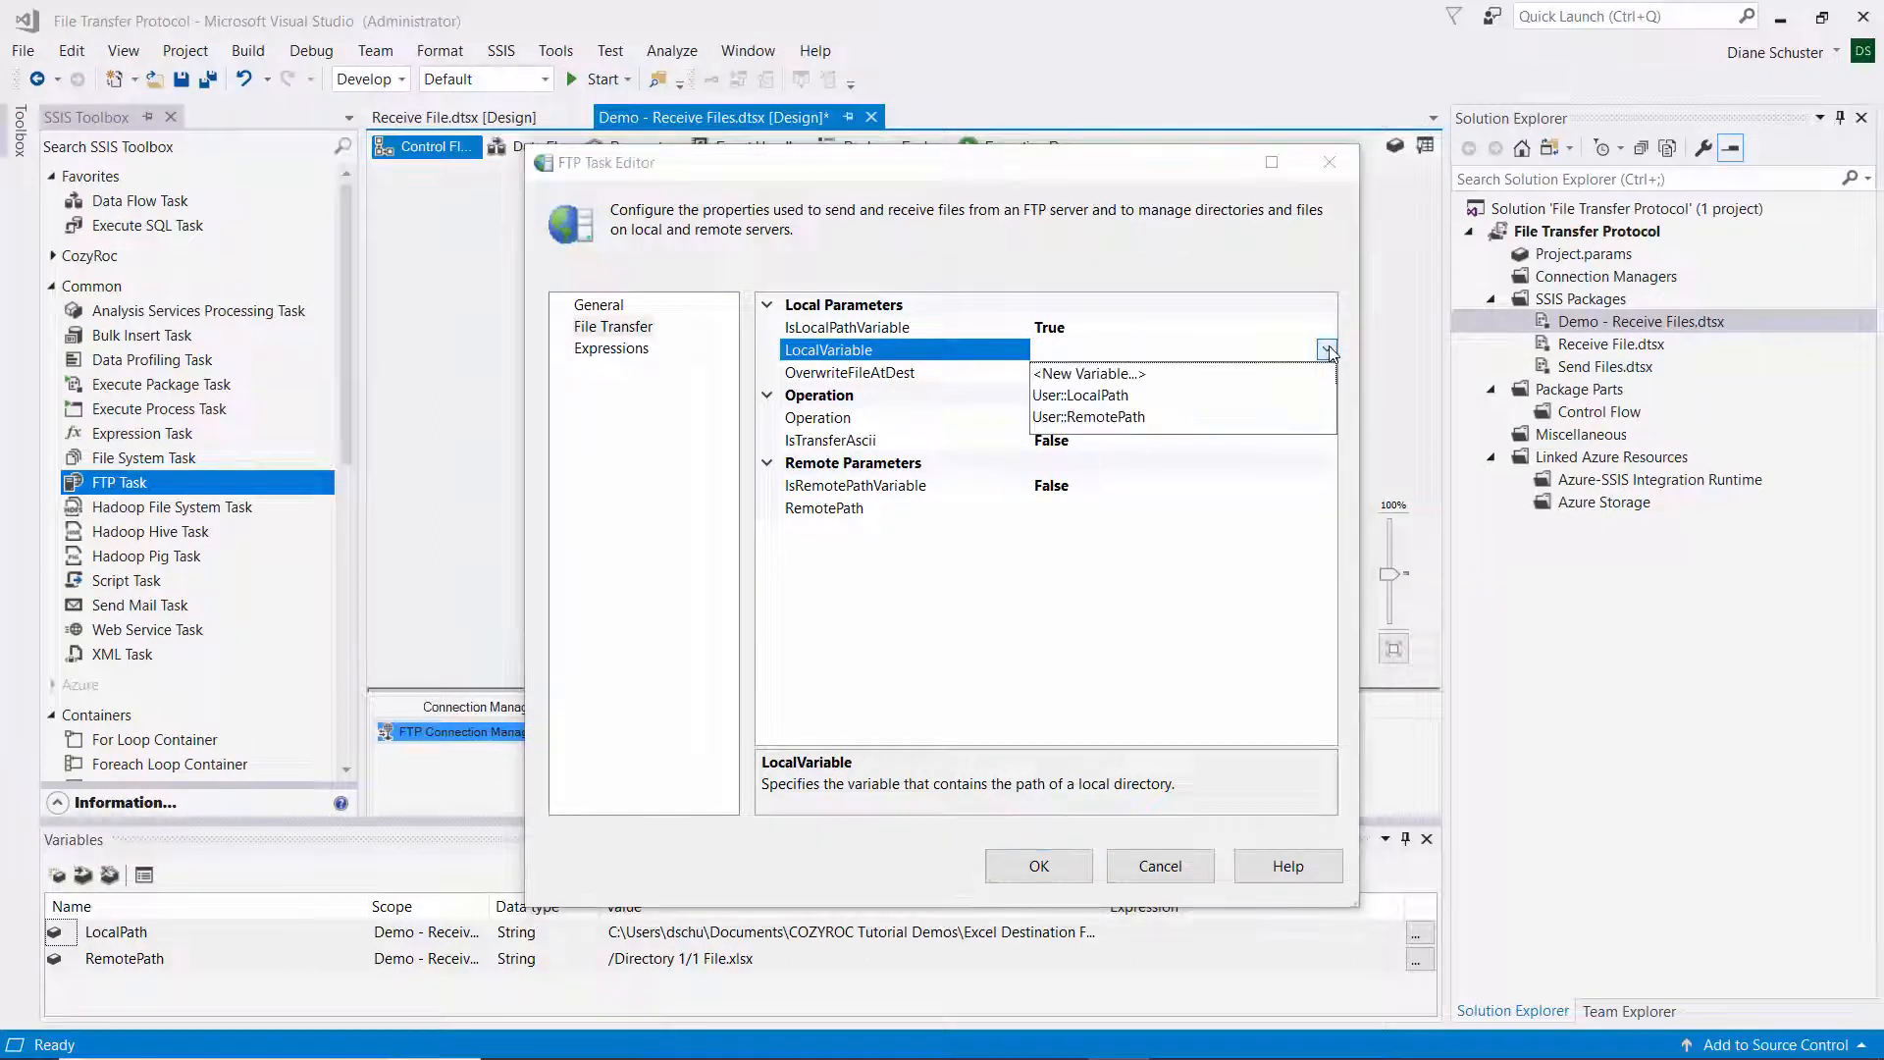
{"action": "left_click", "coordinate": [1081, 394]}
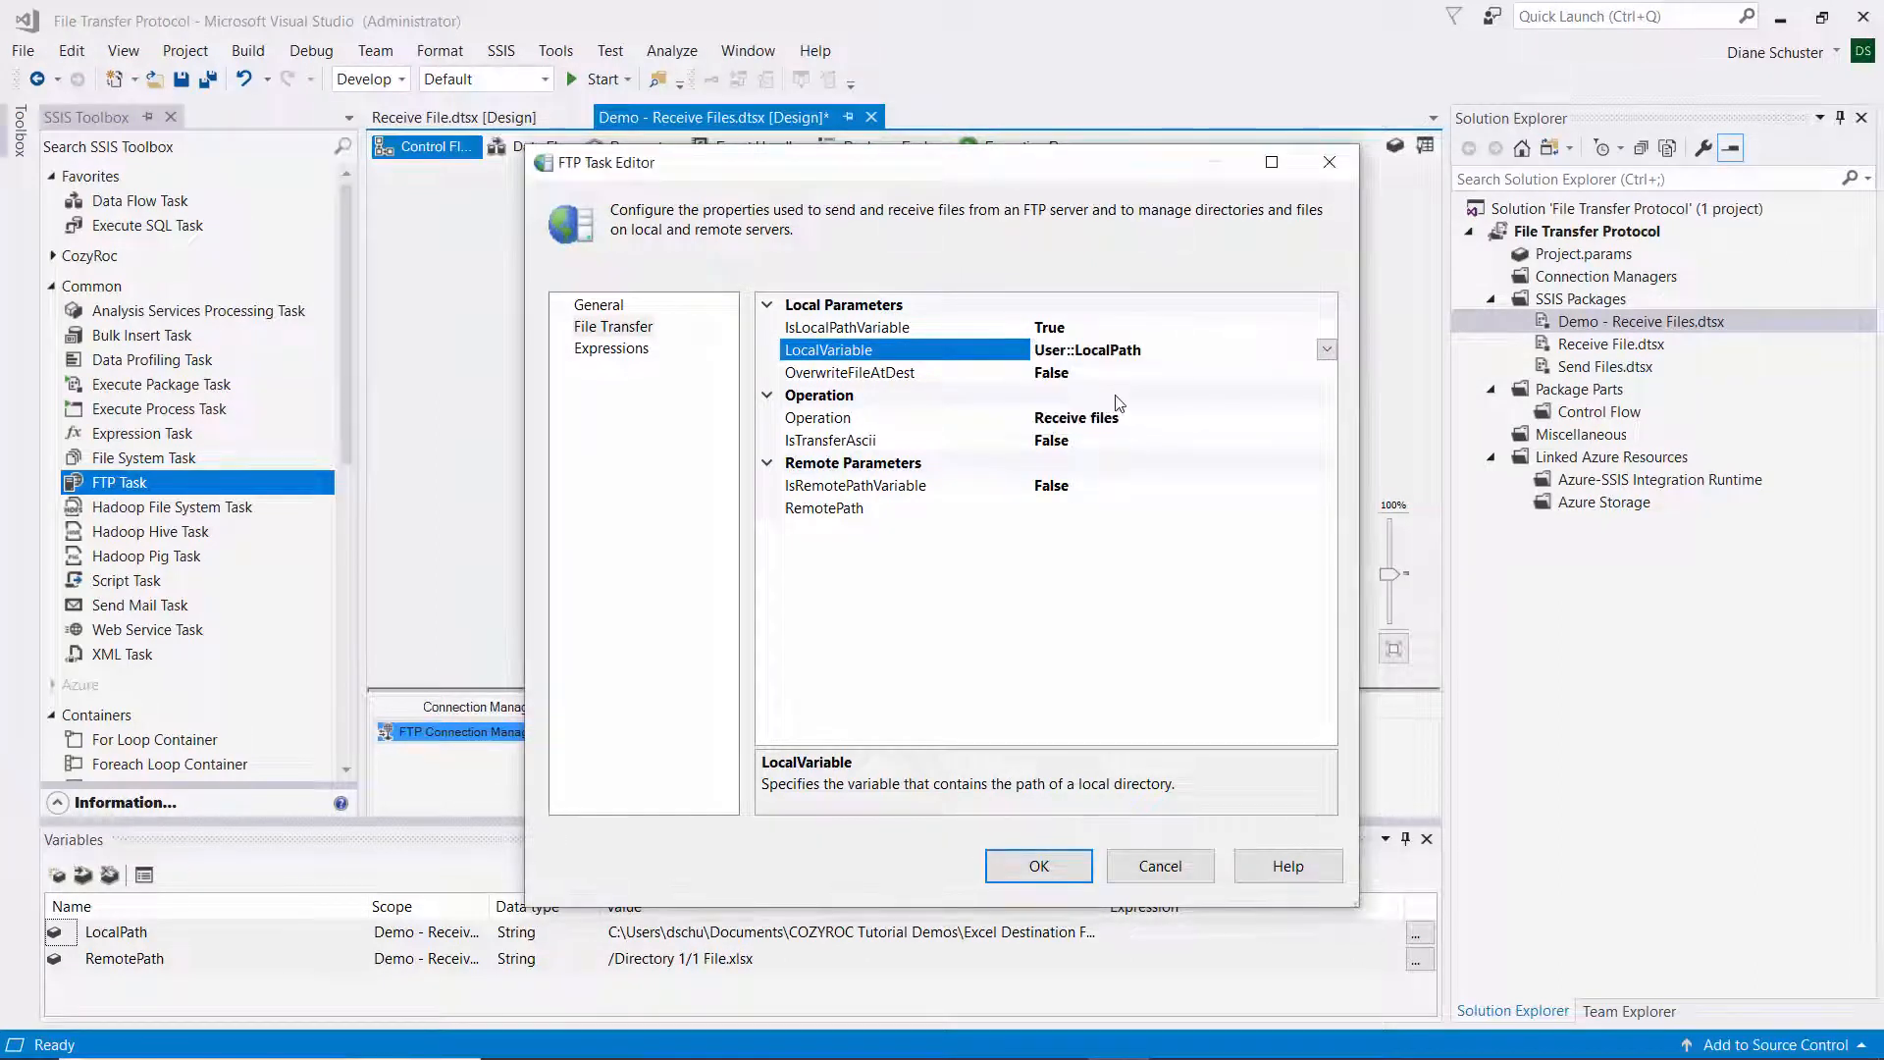
{"action": "mouse_move", "coordinate": [1096, 458]}
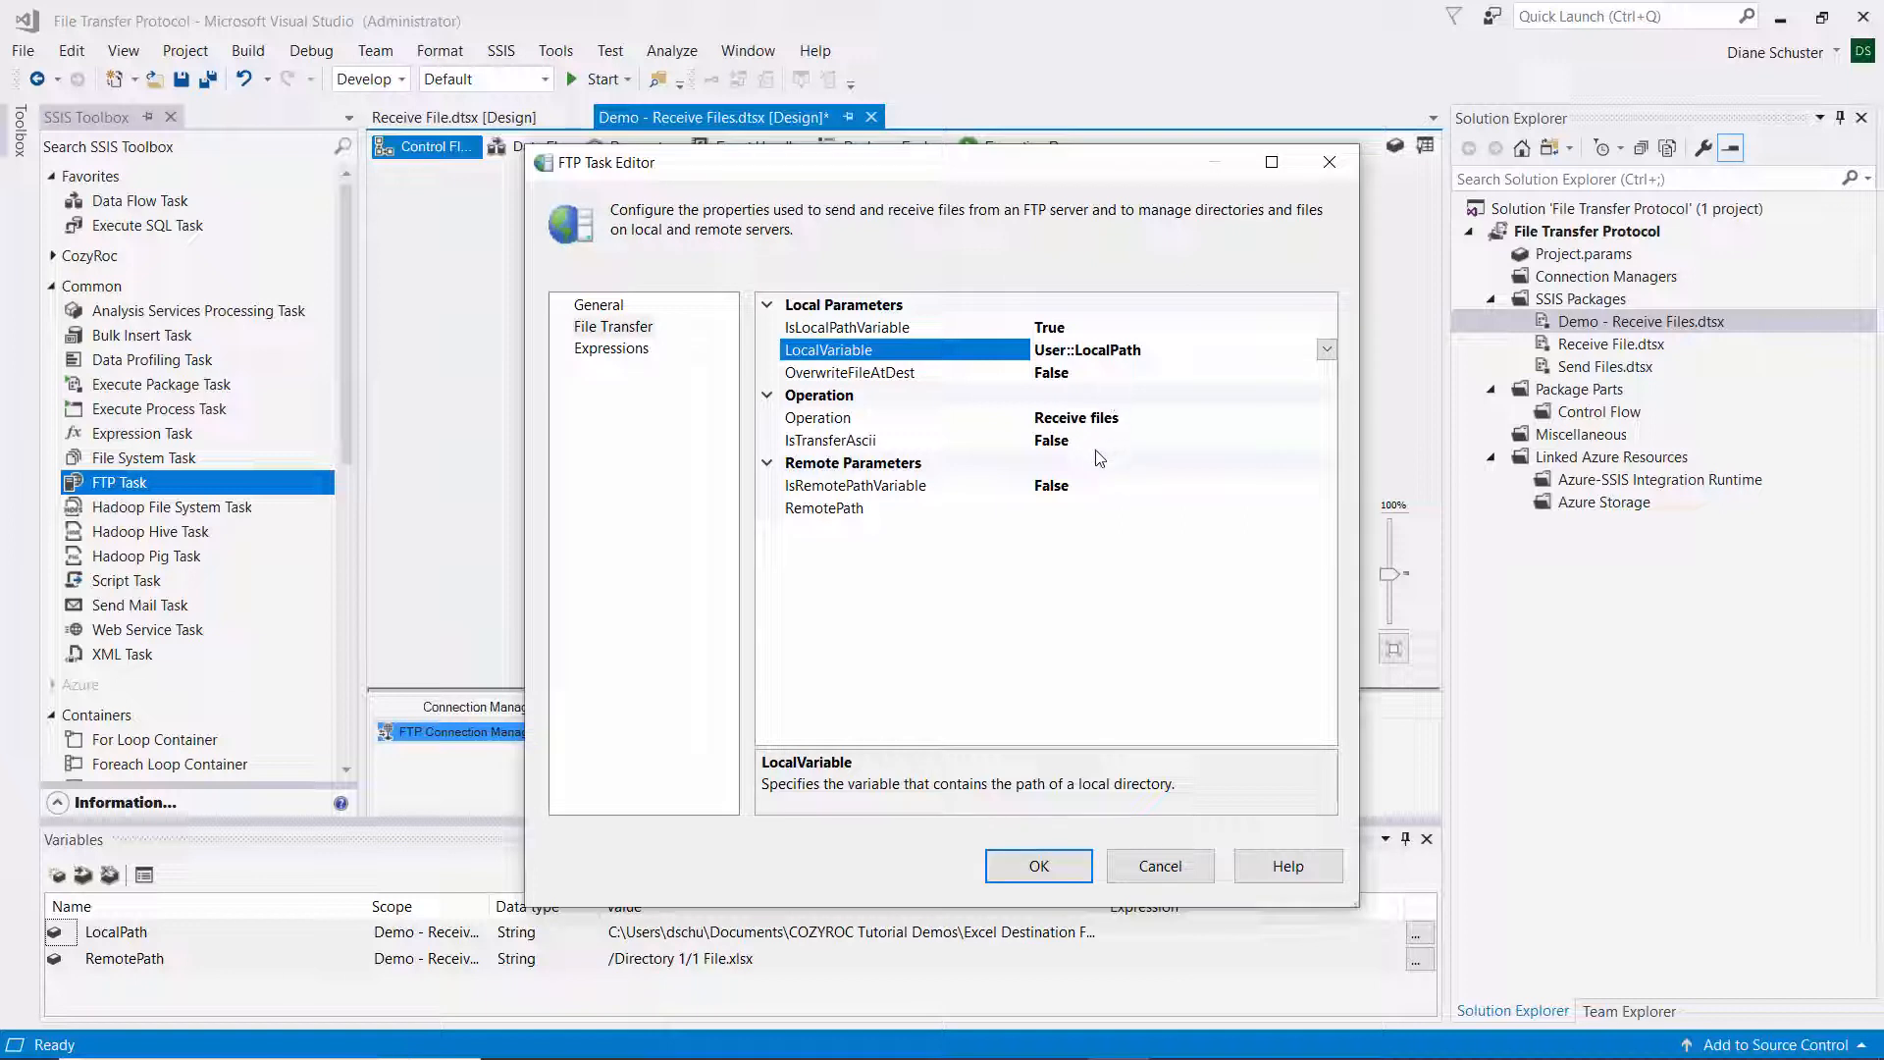
{"action": "mouse_move", "coordinate": [1087, 493]}
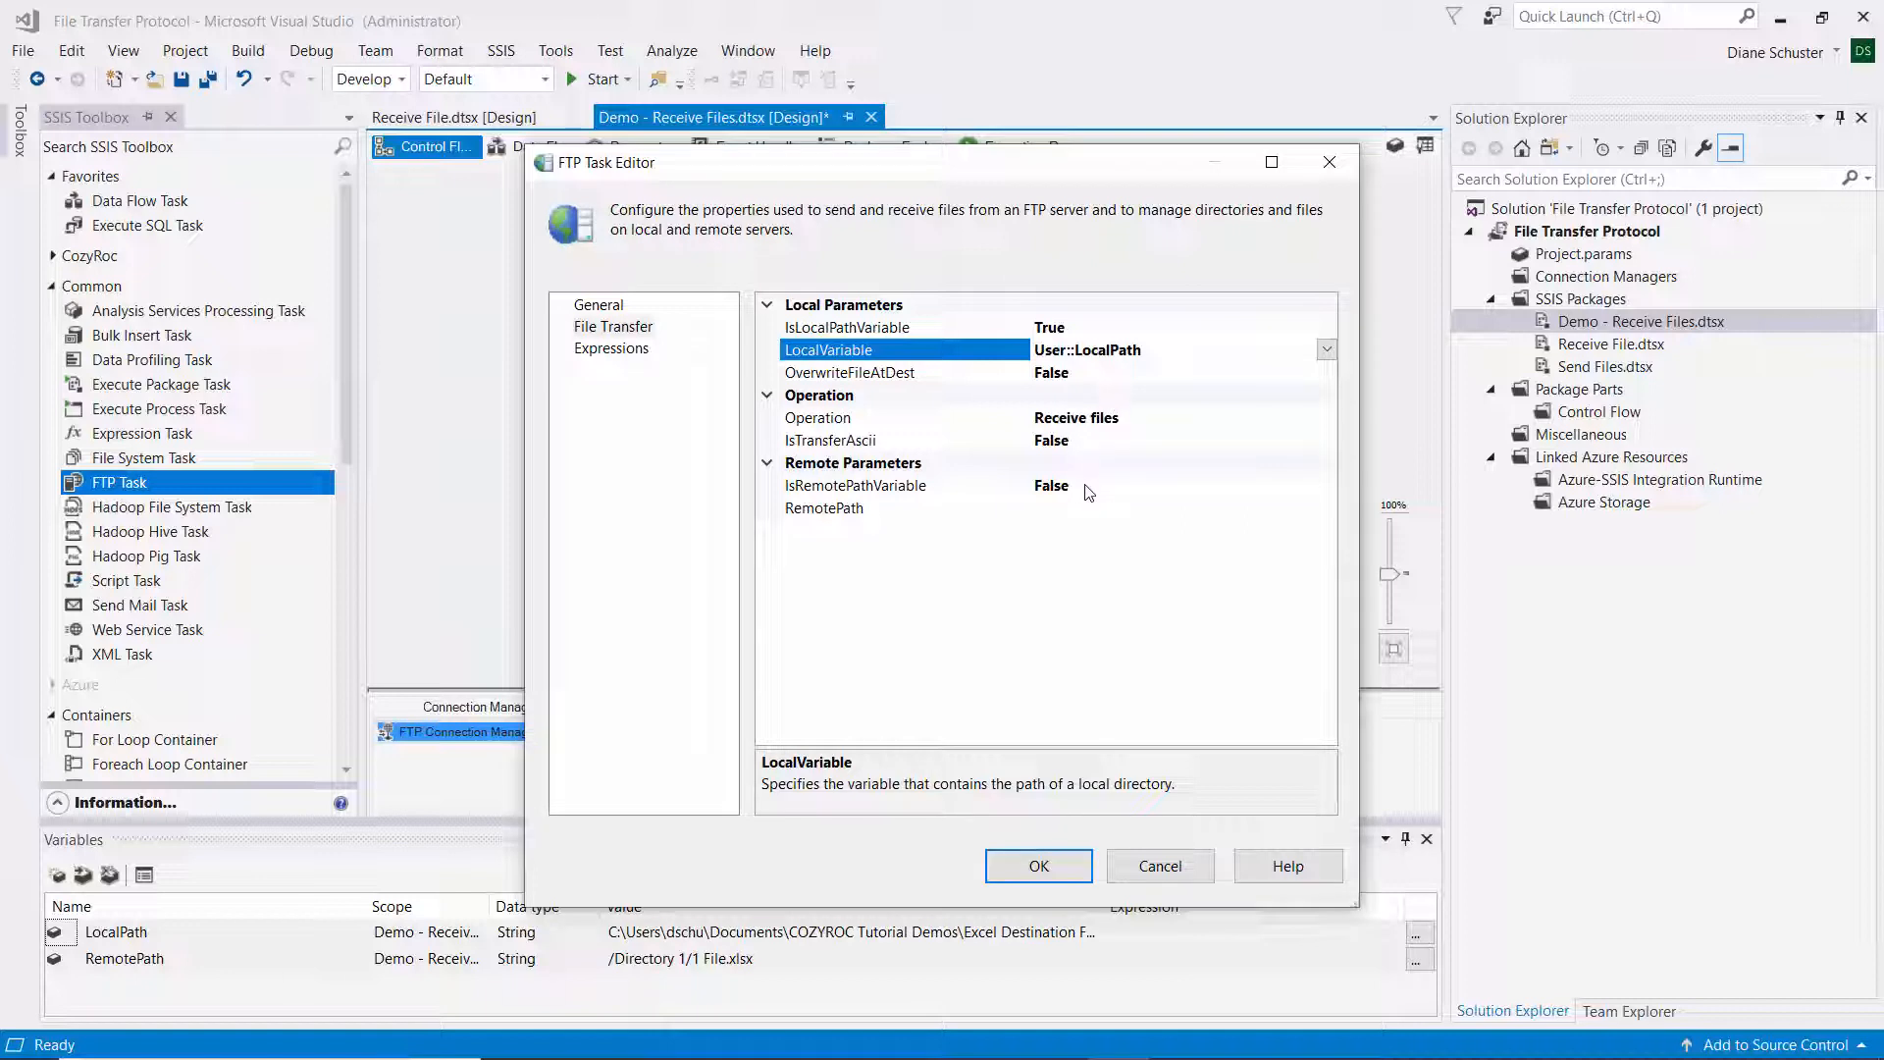
- Set IsRemotePathVariable to True, use User::RemotePath, and save the task settings
{"action": "left_click", "coordinate": [856, 484]}
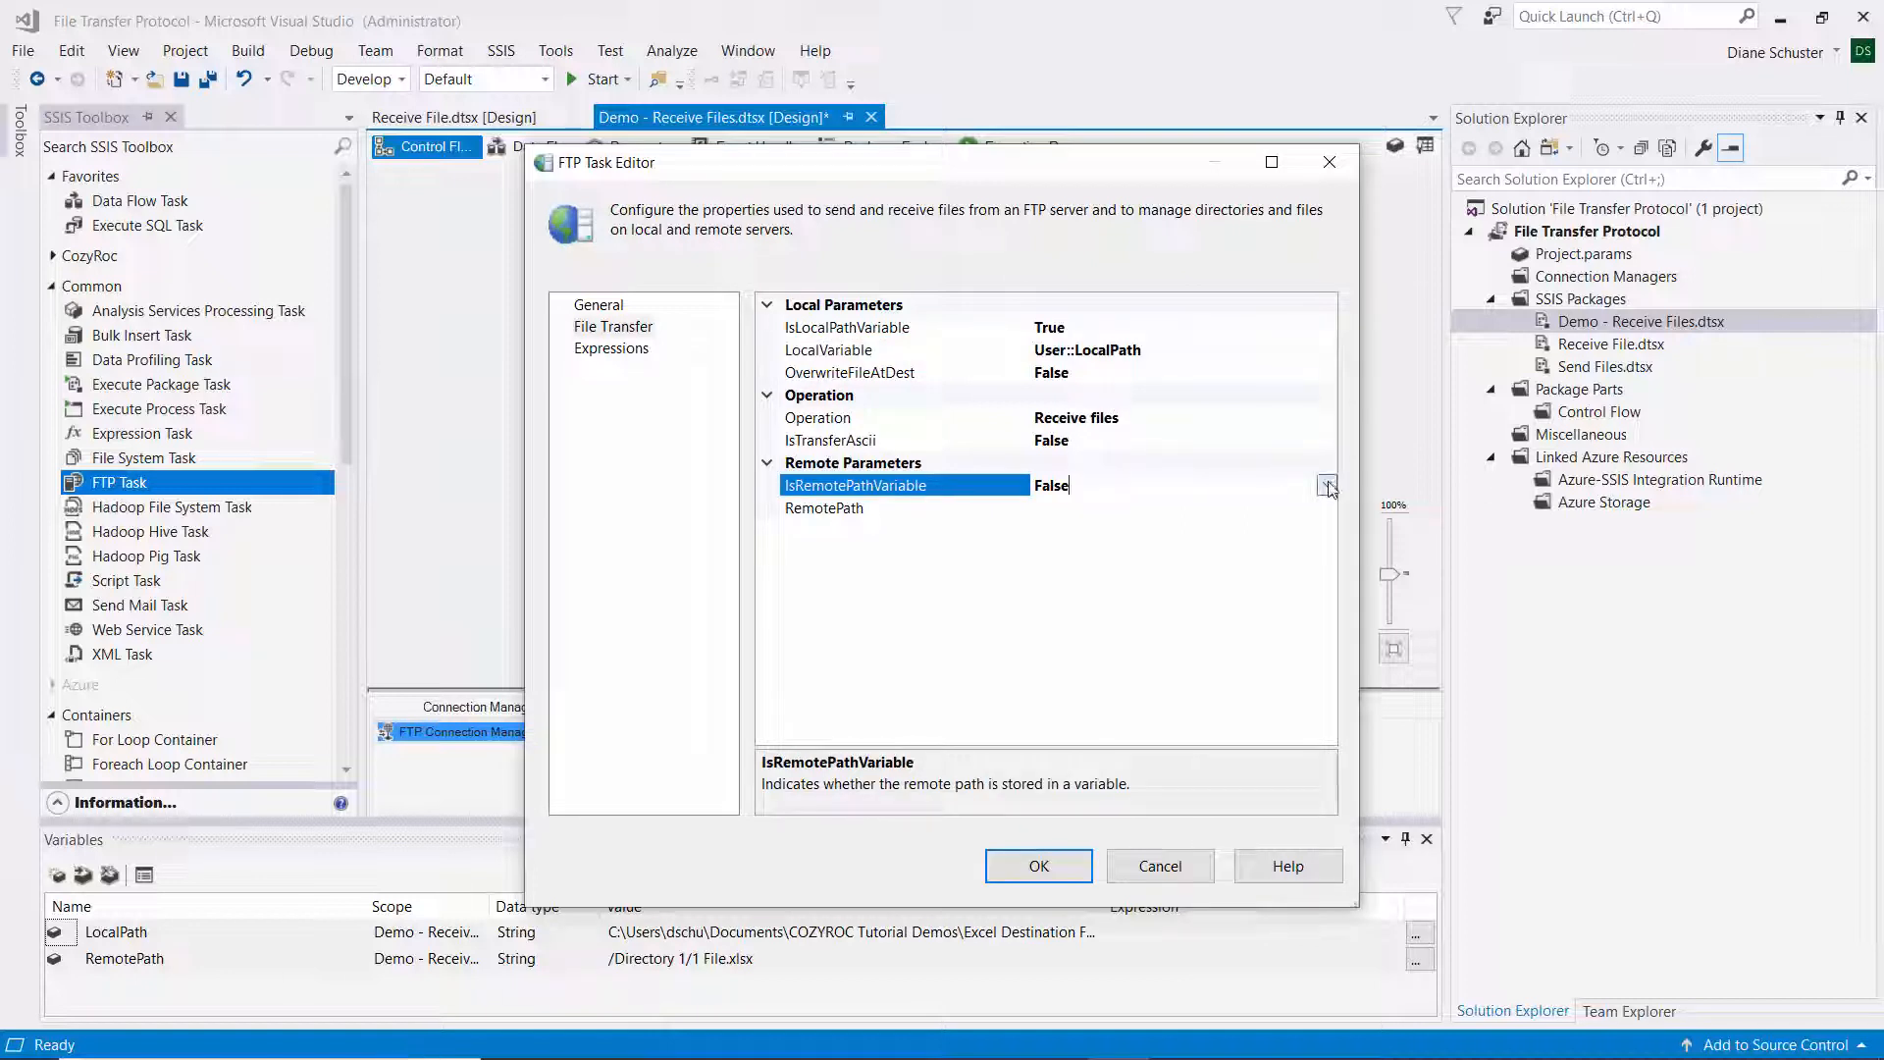
{"action": "left_click", "coordinate": [1327, 484]}
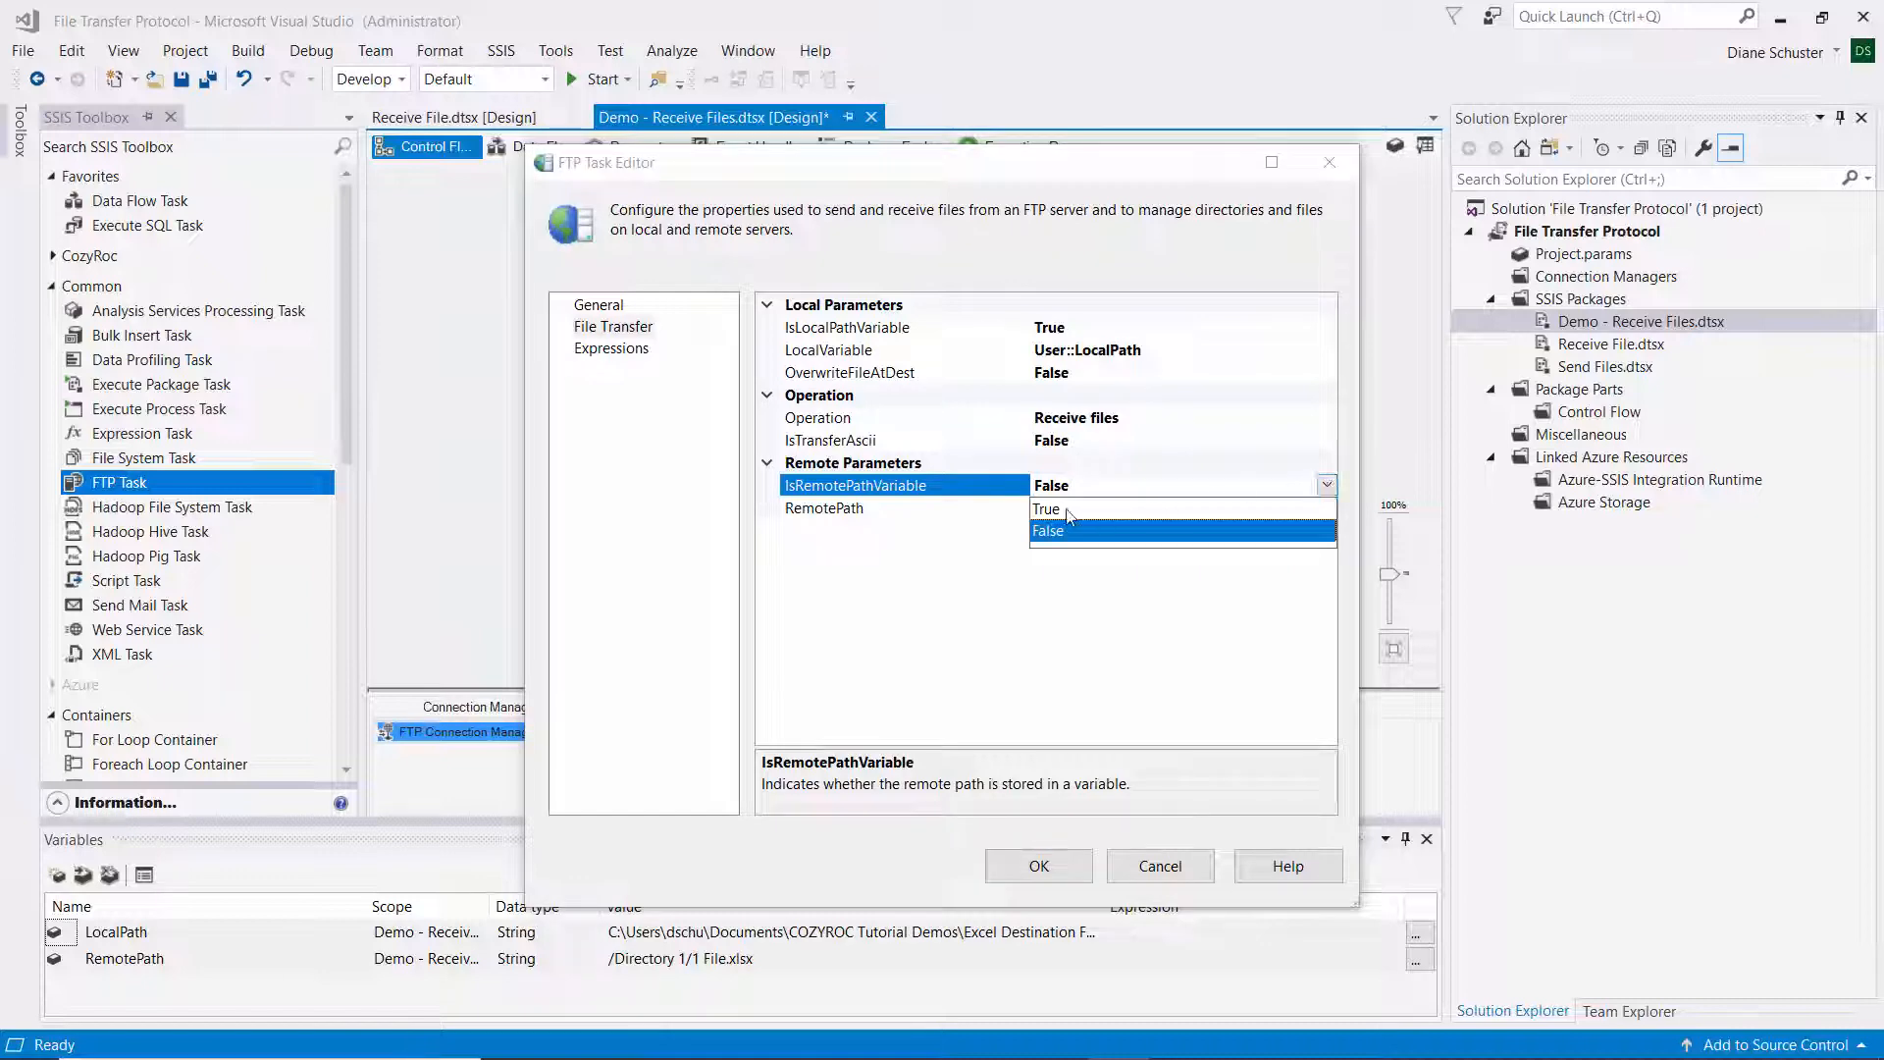
{"action": "left_click", "coordinate": [1044, 509]}
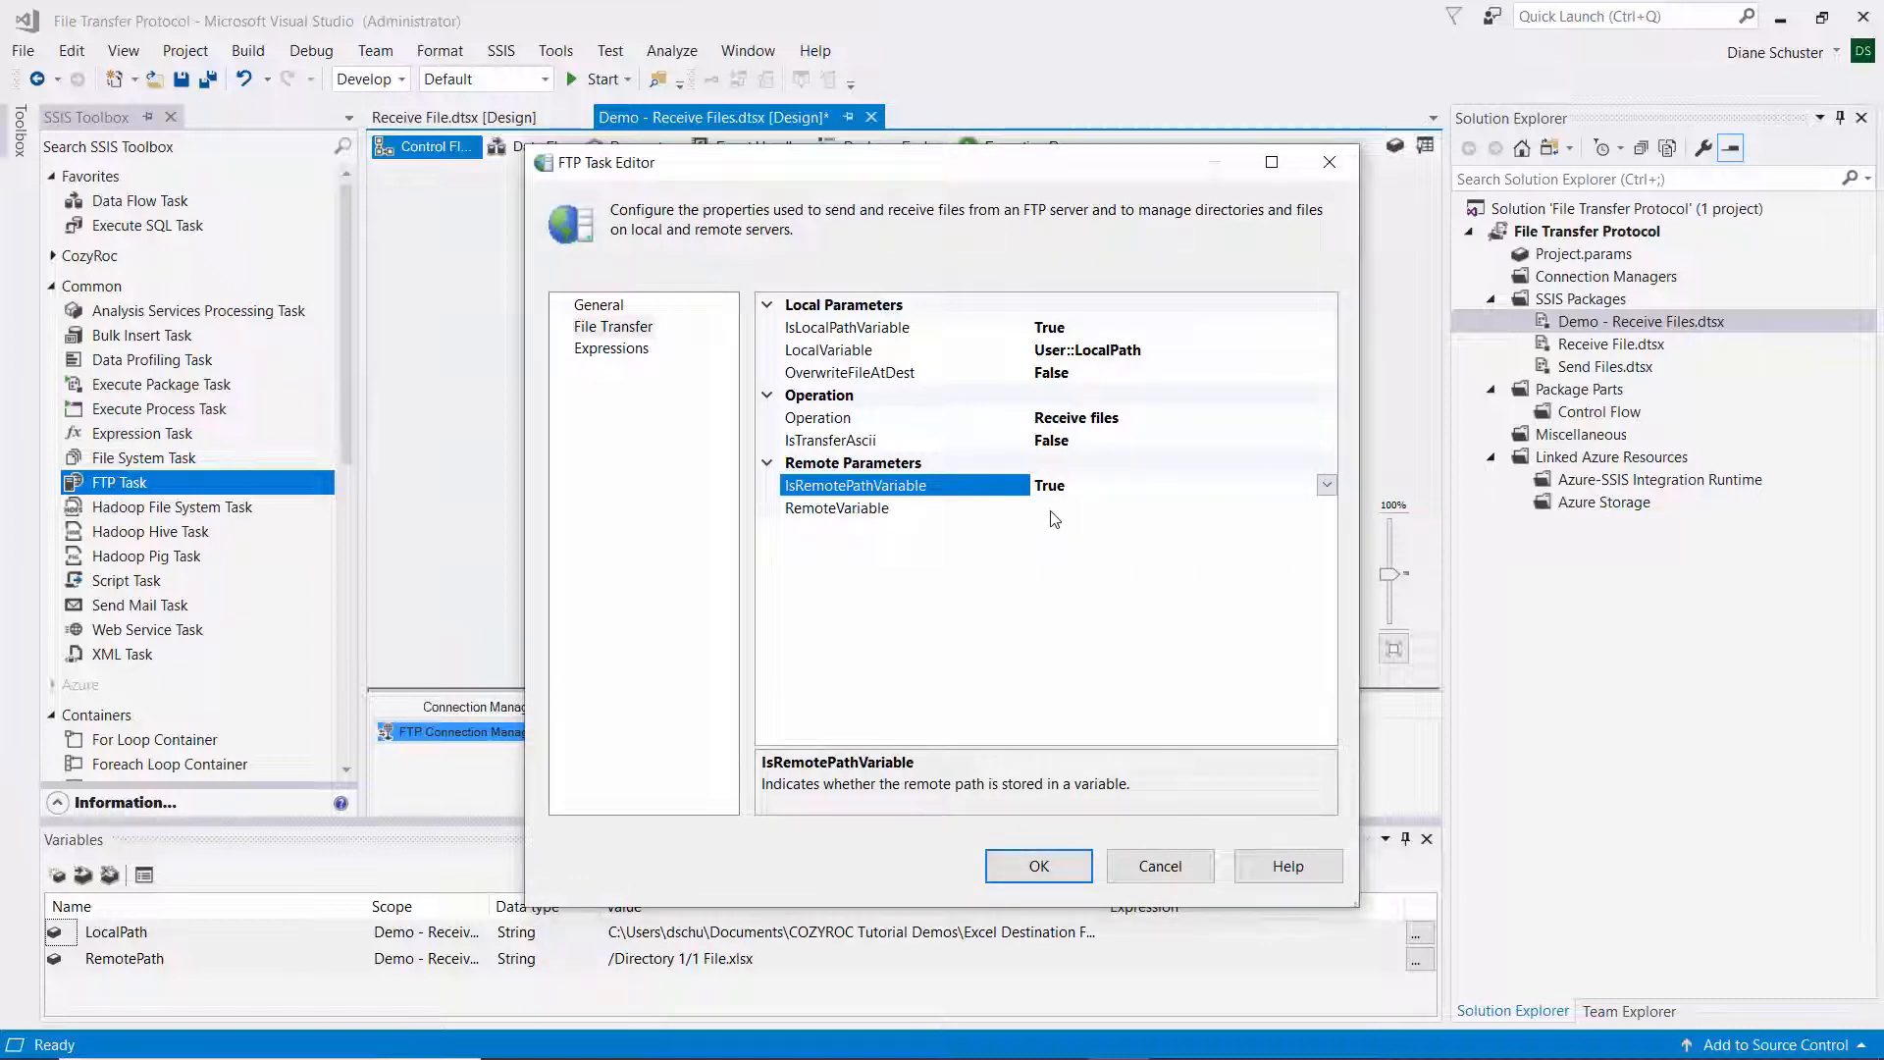
{"action": "left_click", "coordinate": [1327, 507]}
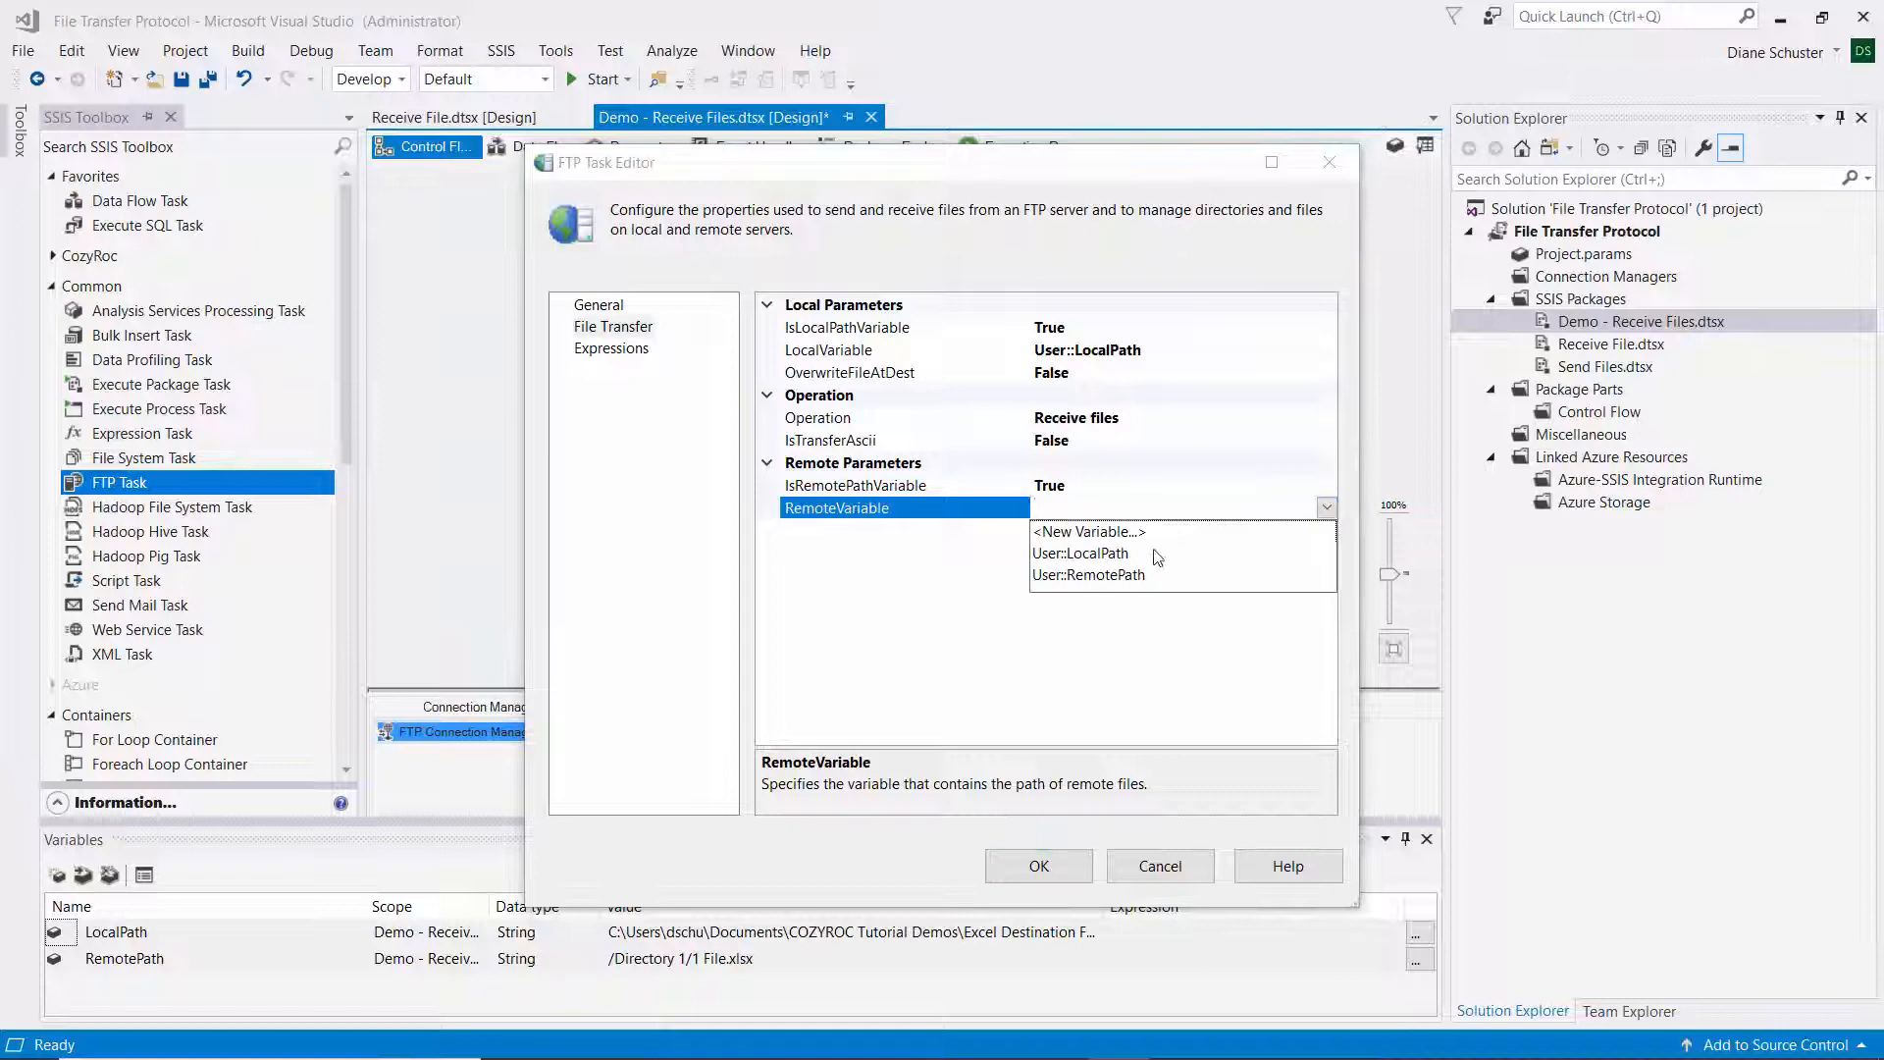
{"action": "left_click", "coordinate": [1088, 574]}
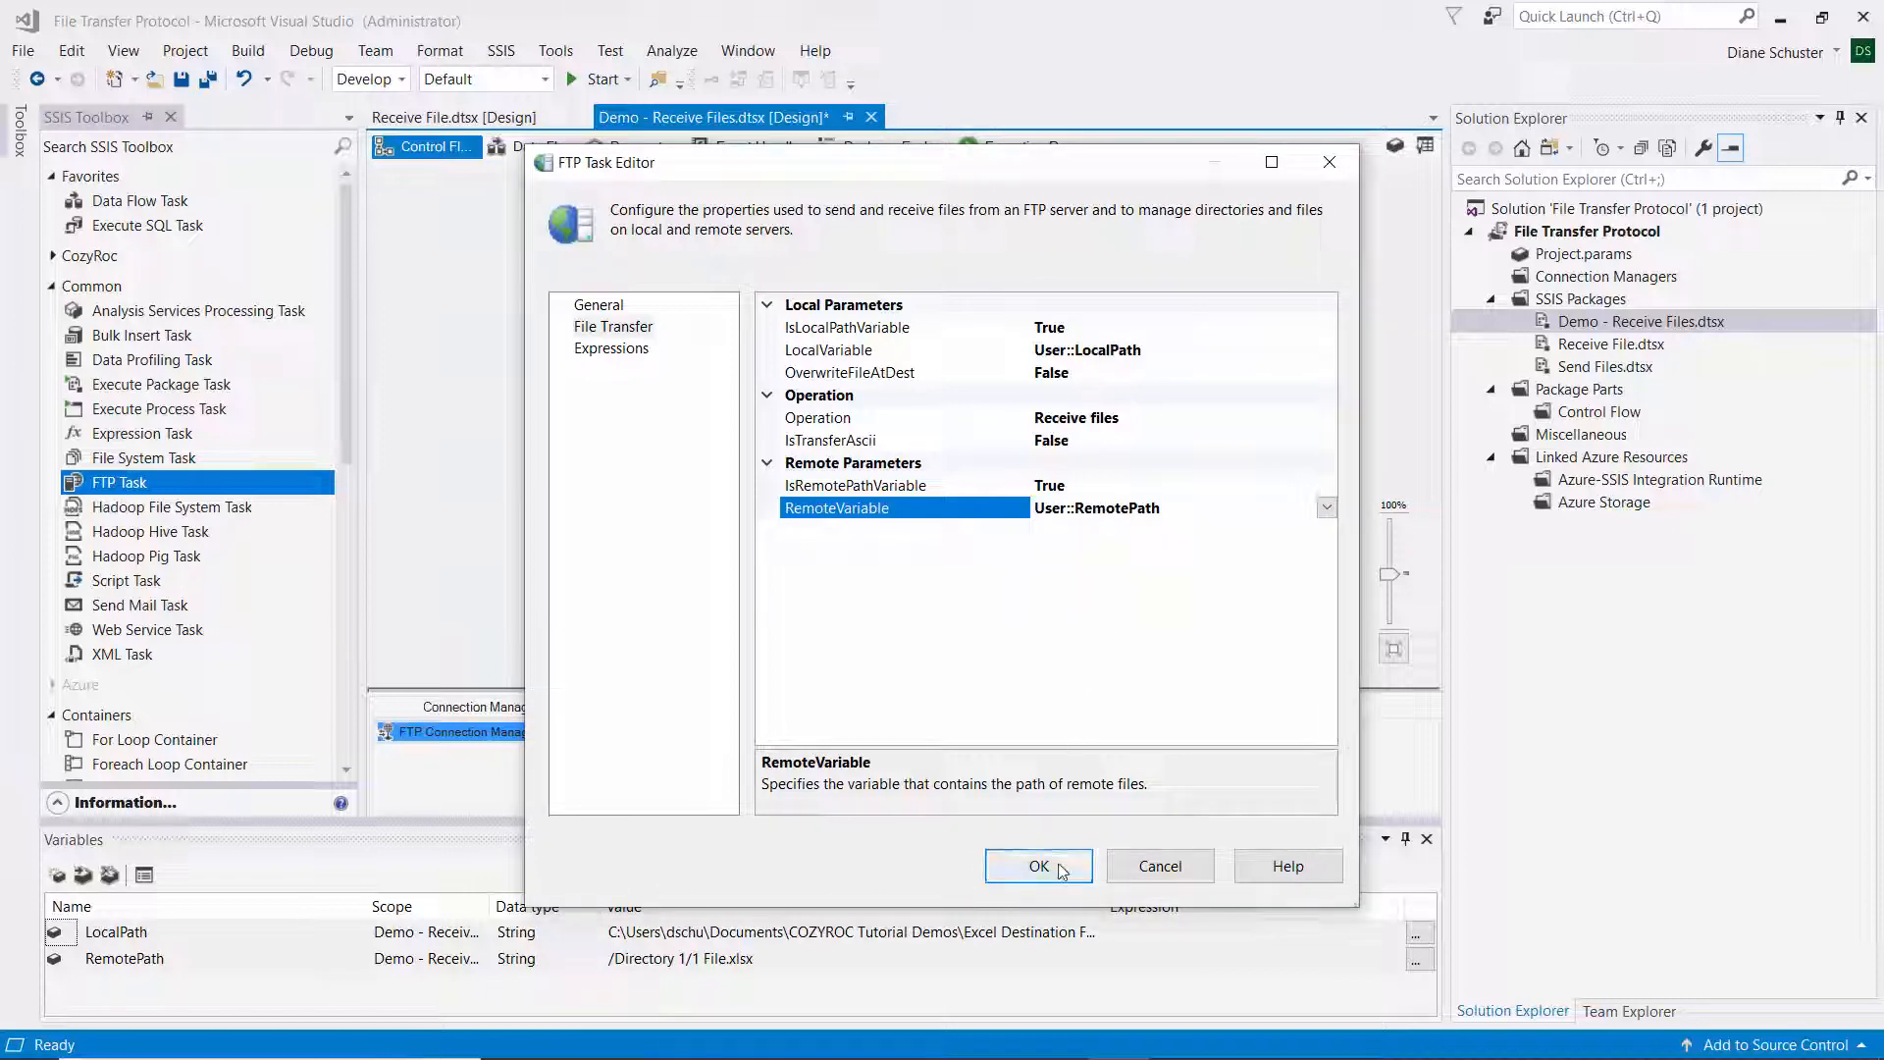
{"action": "left_click", "coordinate": [1037, 866]}
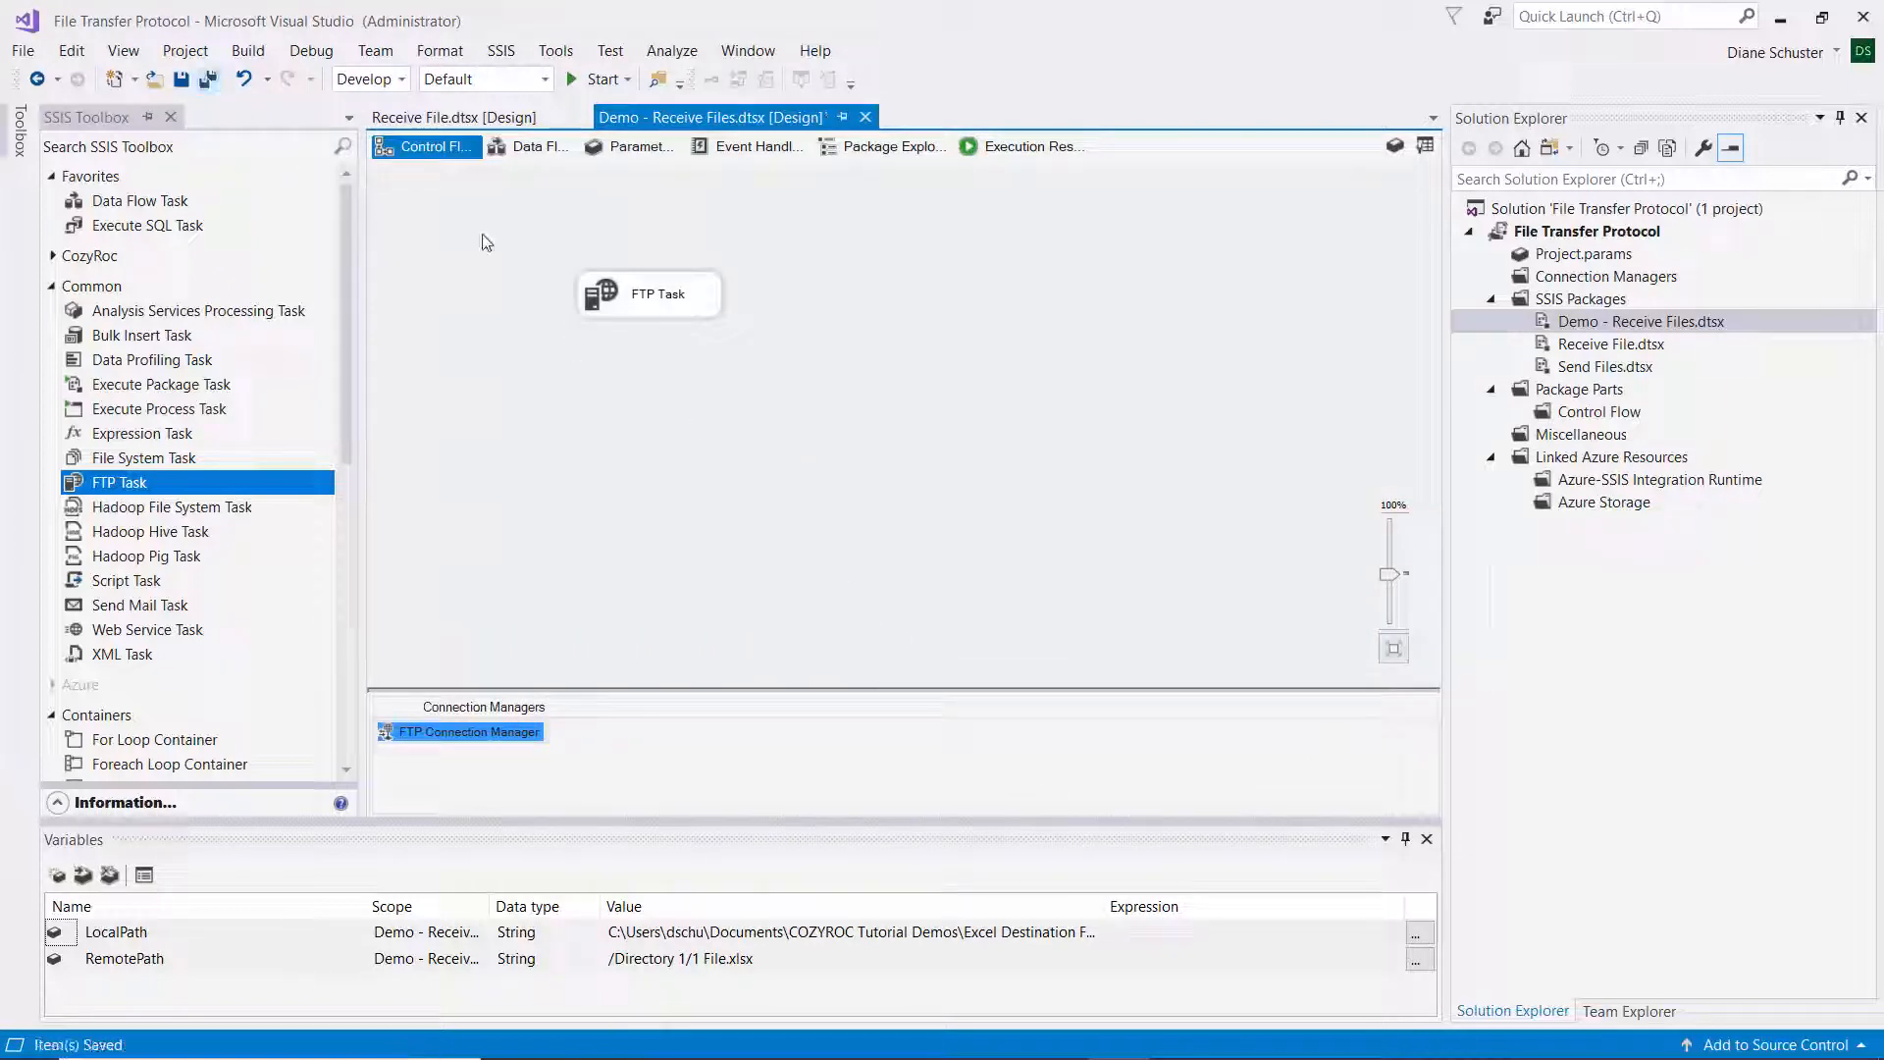
- Execute Demo - Receive Files.dtsx from Solution Explorer
{"action": "right_click", "coordinate": [1640, 321]}
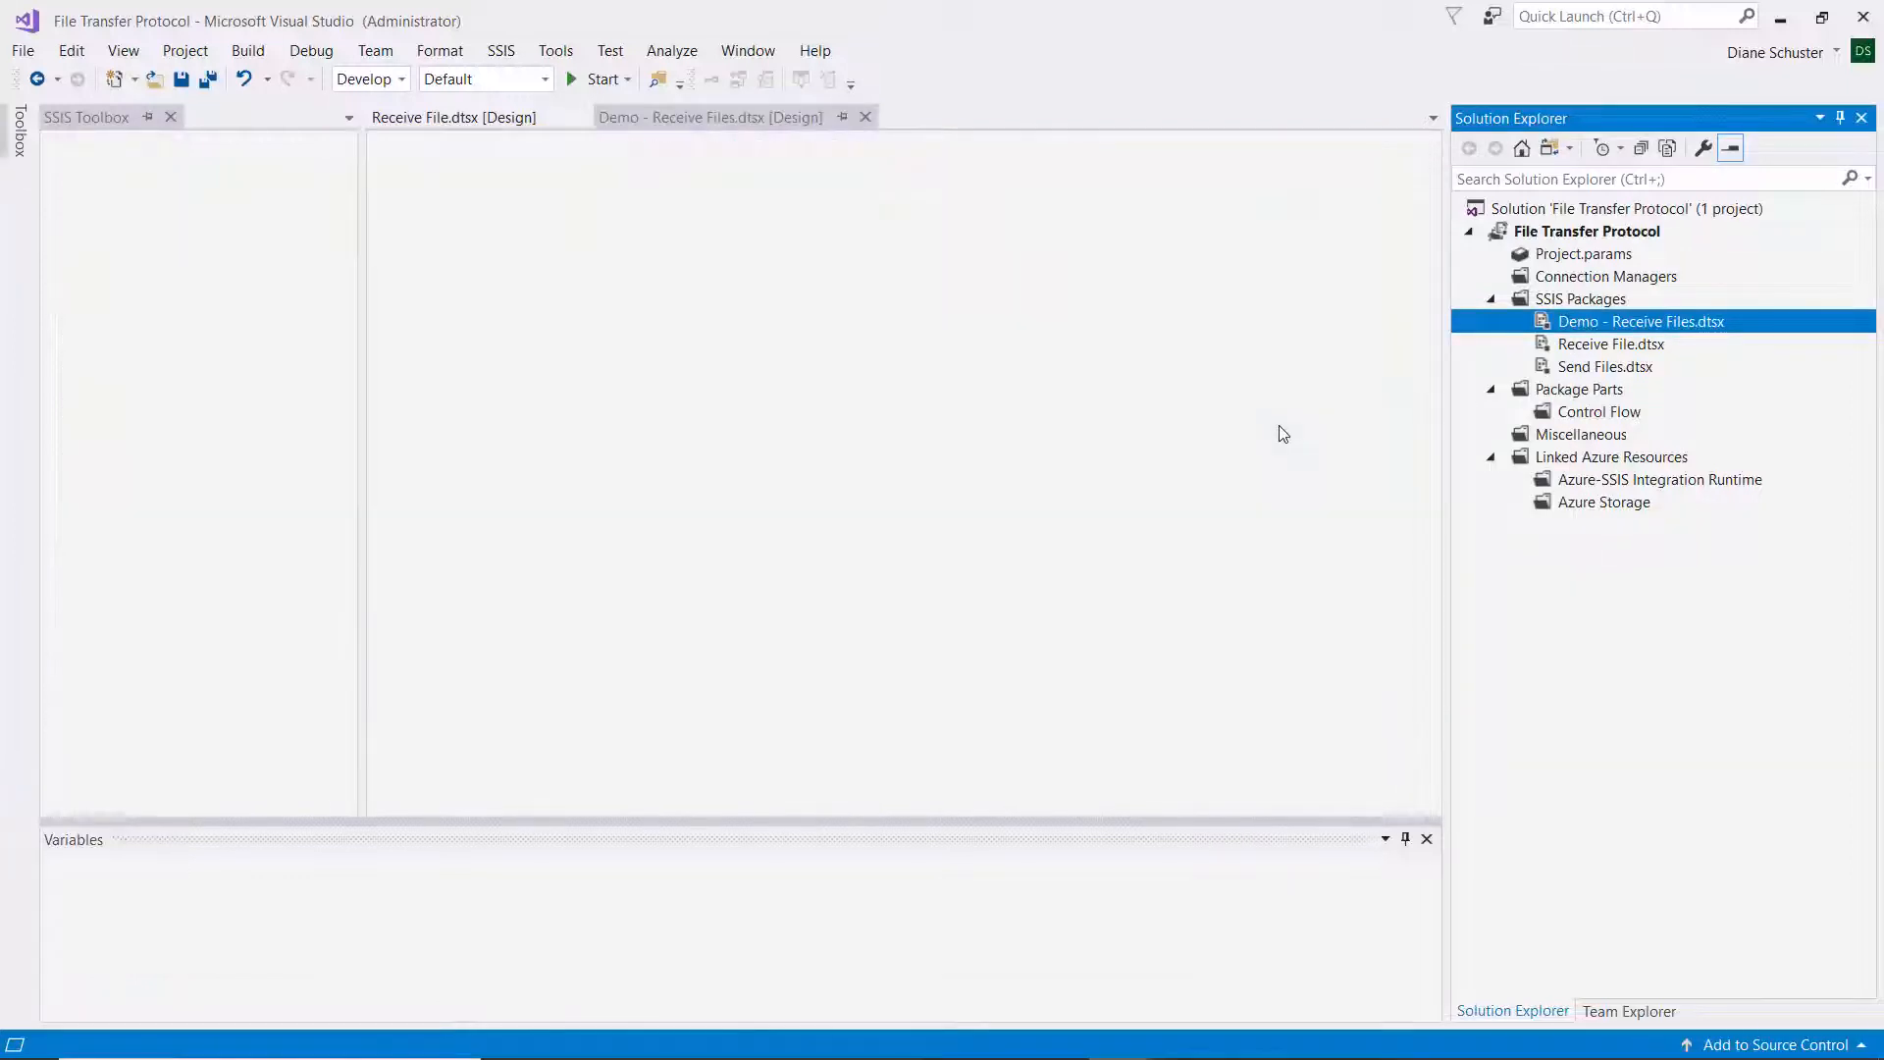
{"action": "left_click", "coordinate": [601, 80]}
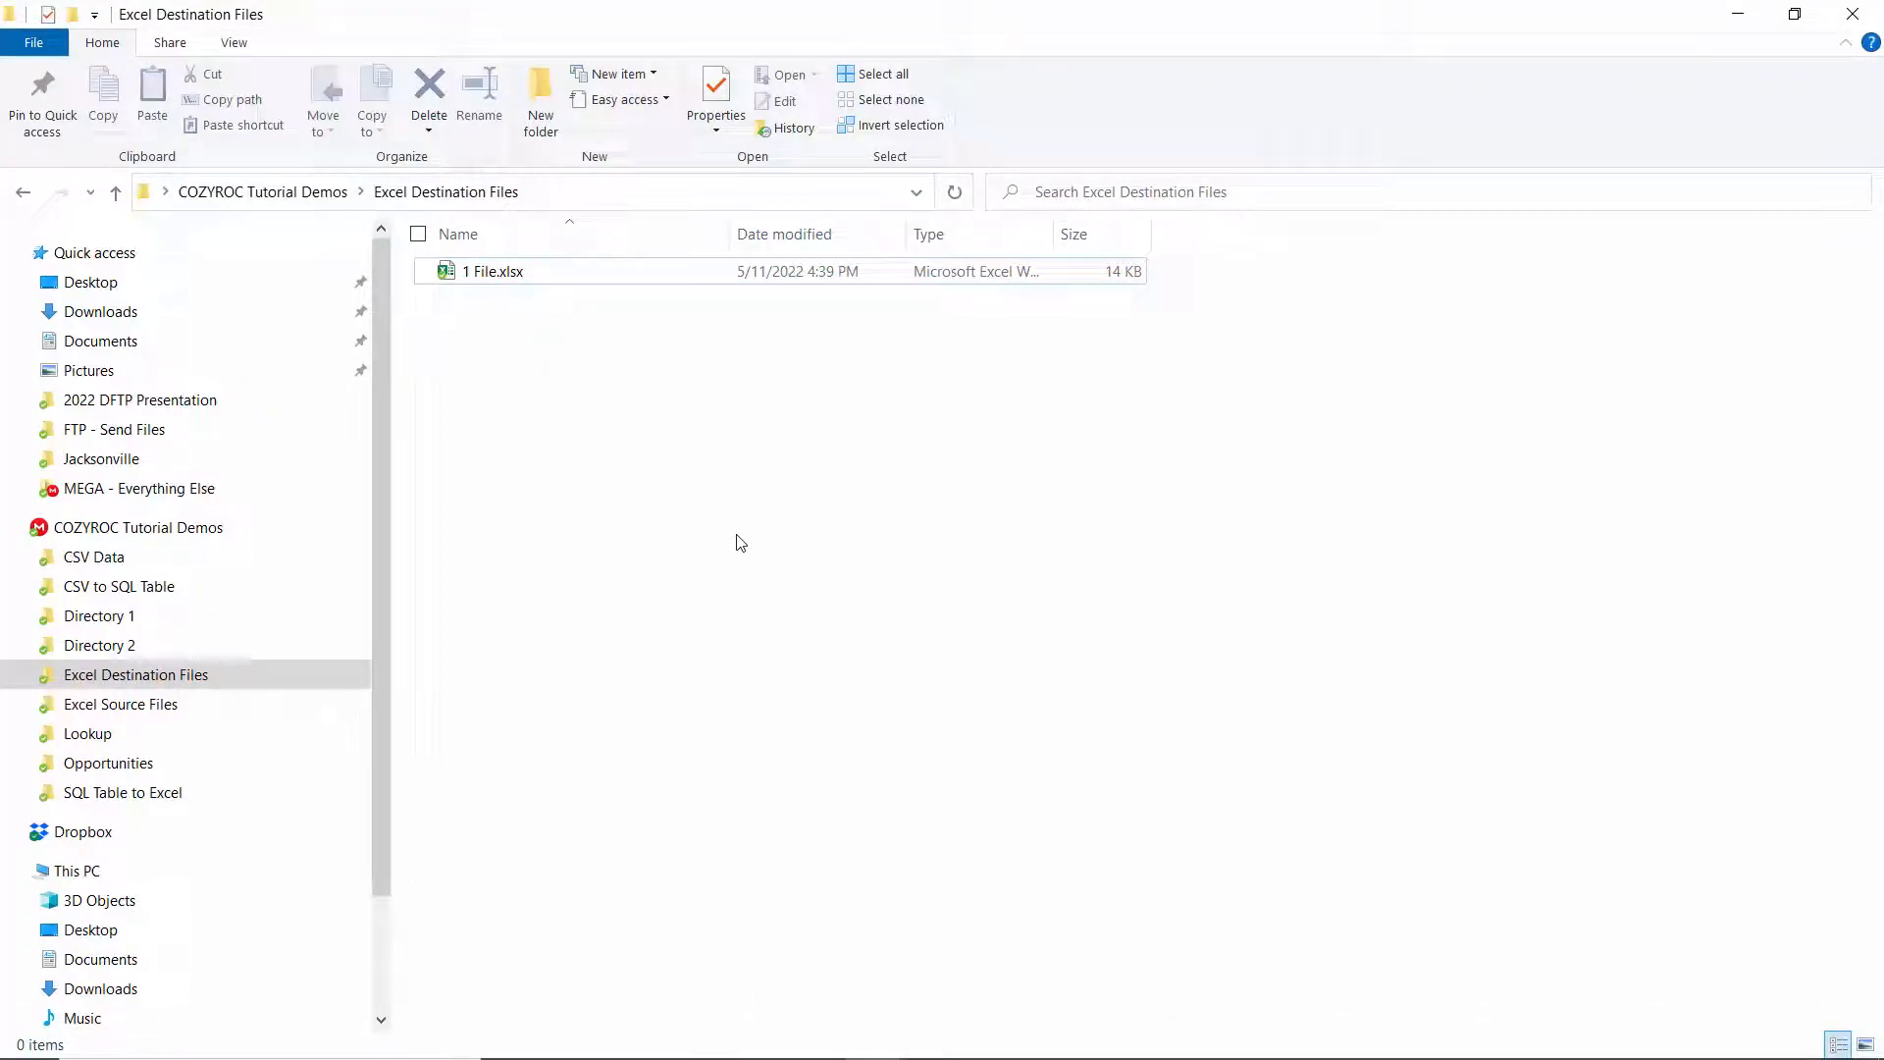
- Select the received 1 File.xlsx in the Excel Destination Files folder
{"action": "left_click", "coordinate": [492, 271]}
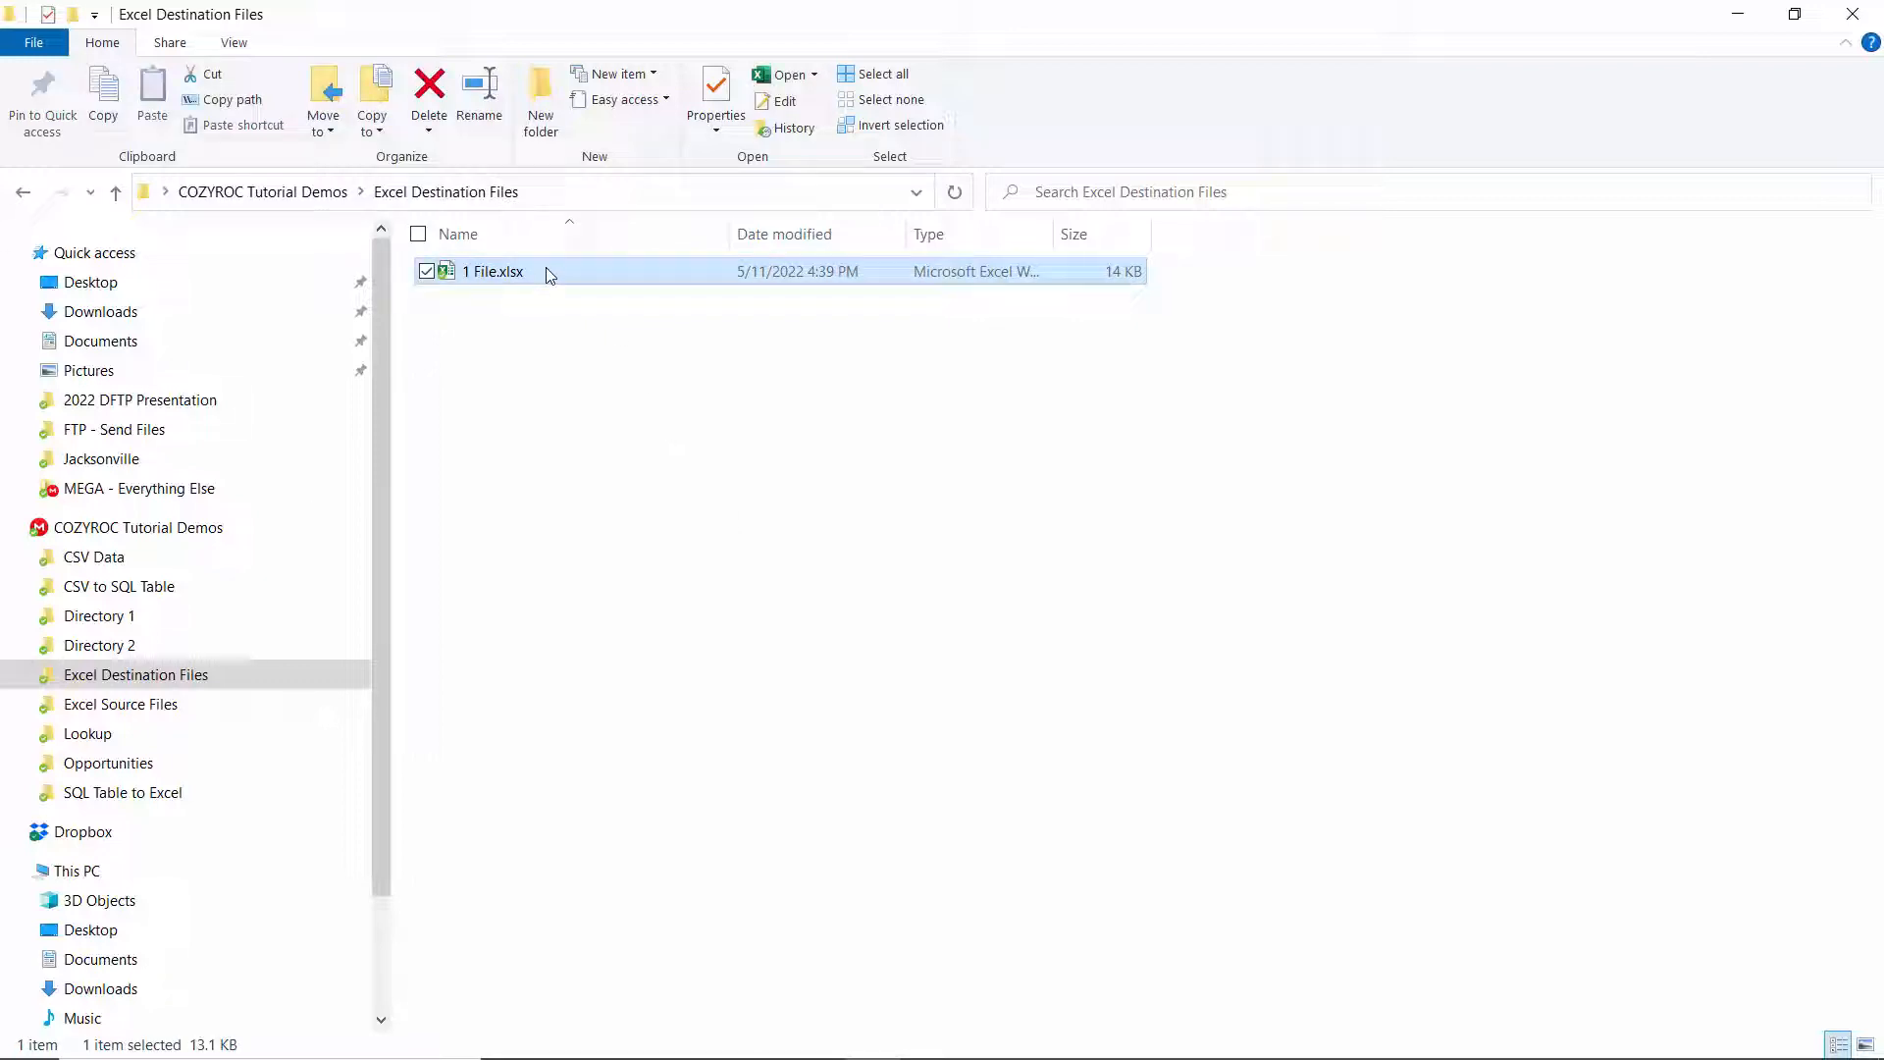
{"action": "left_click", "coordinate": [429, 96]}
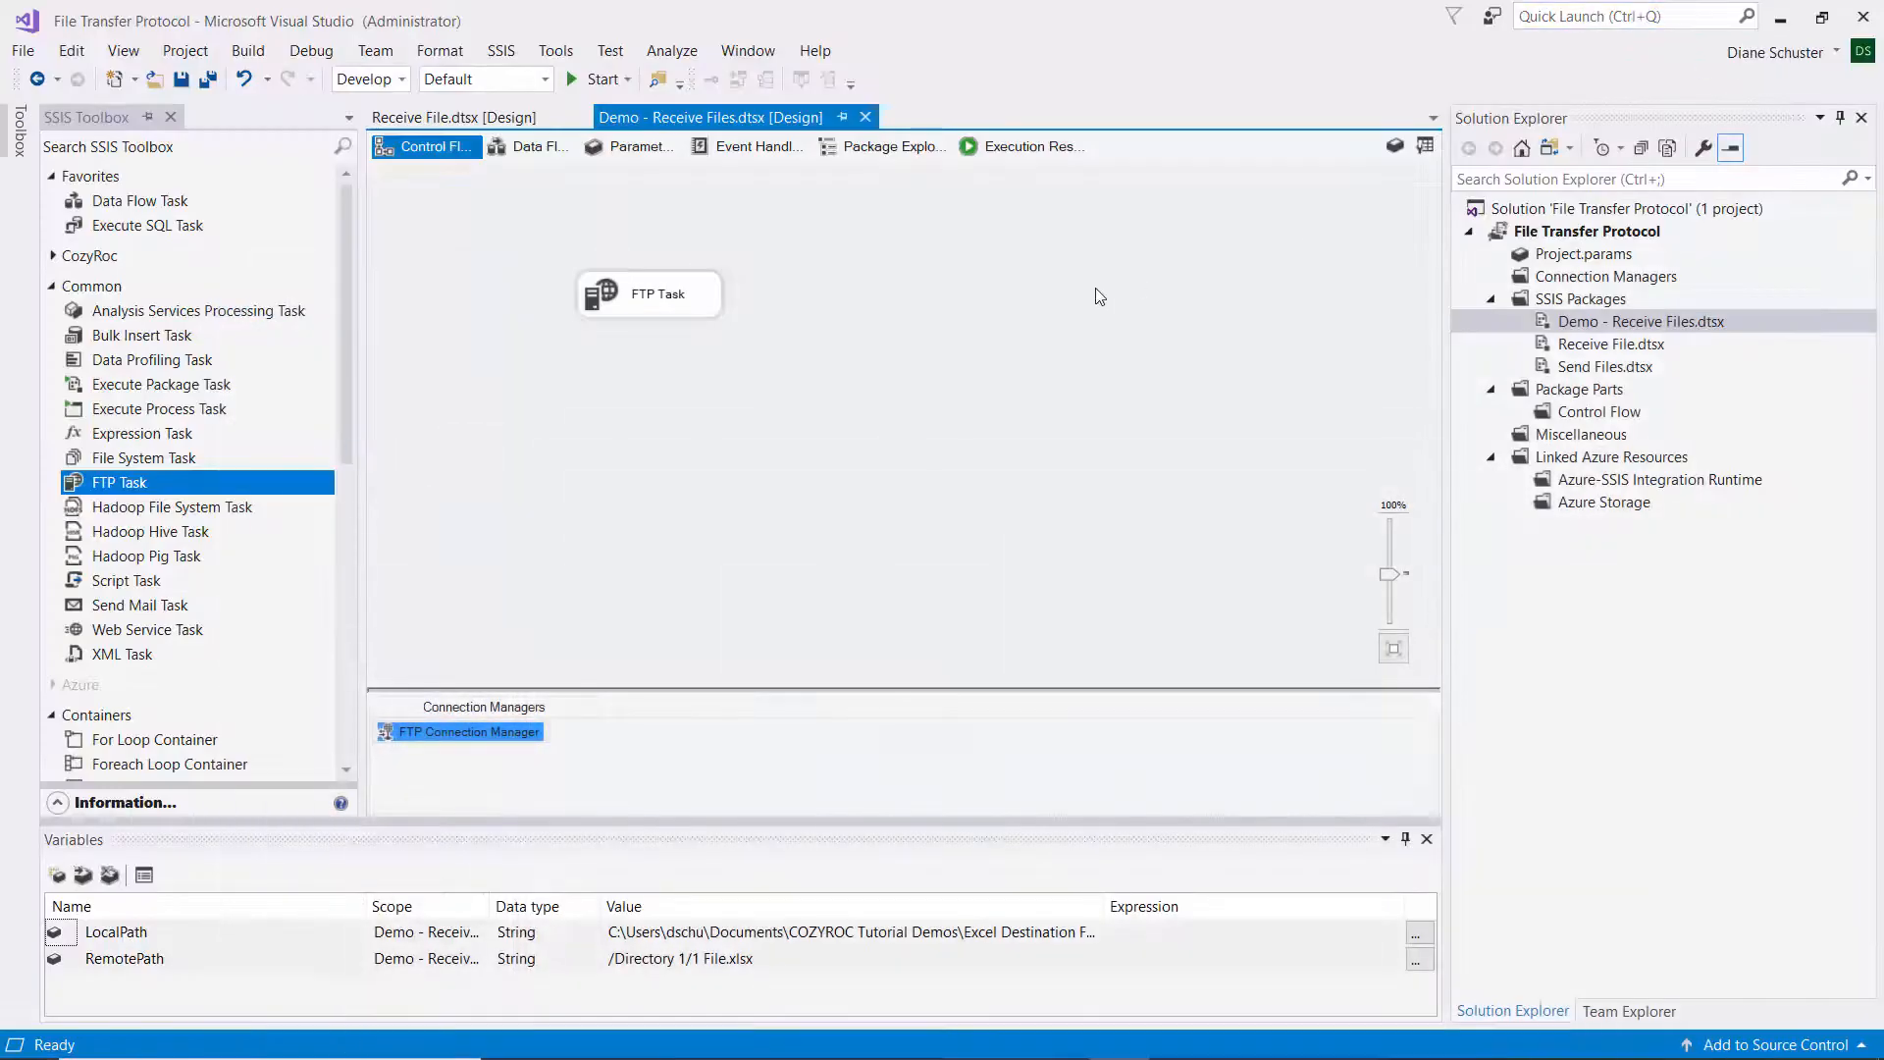
{"action": "mouse_move", "coordinate": [702, 386]}
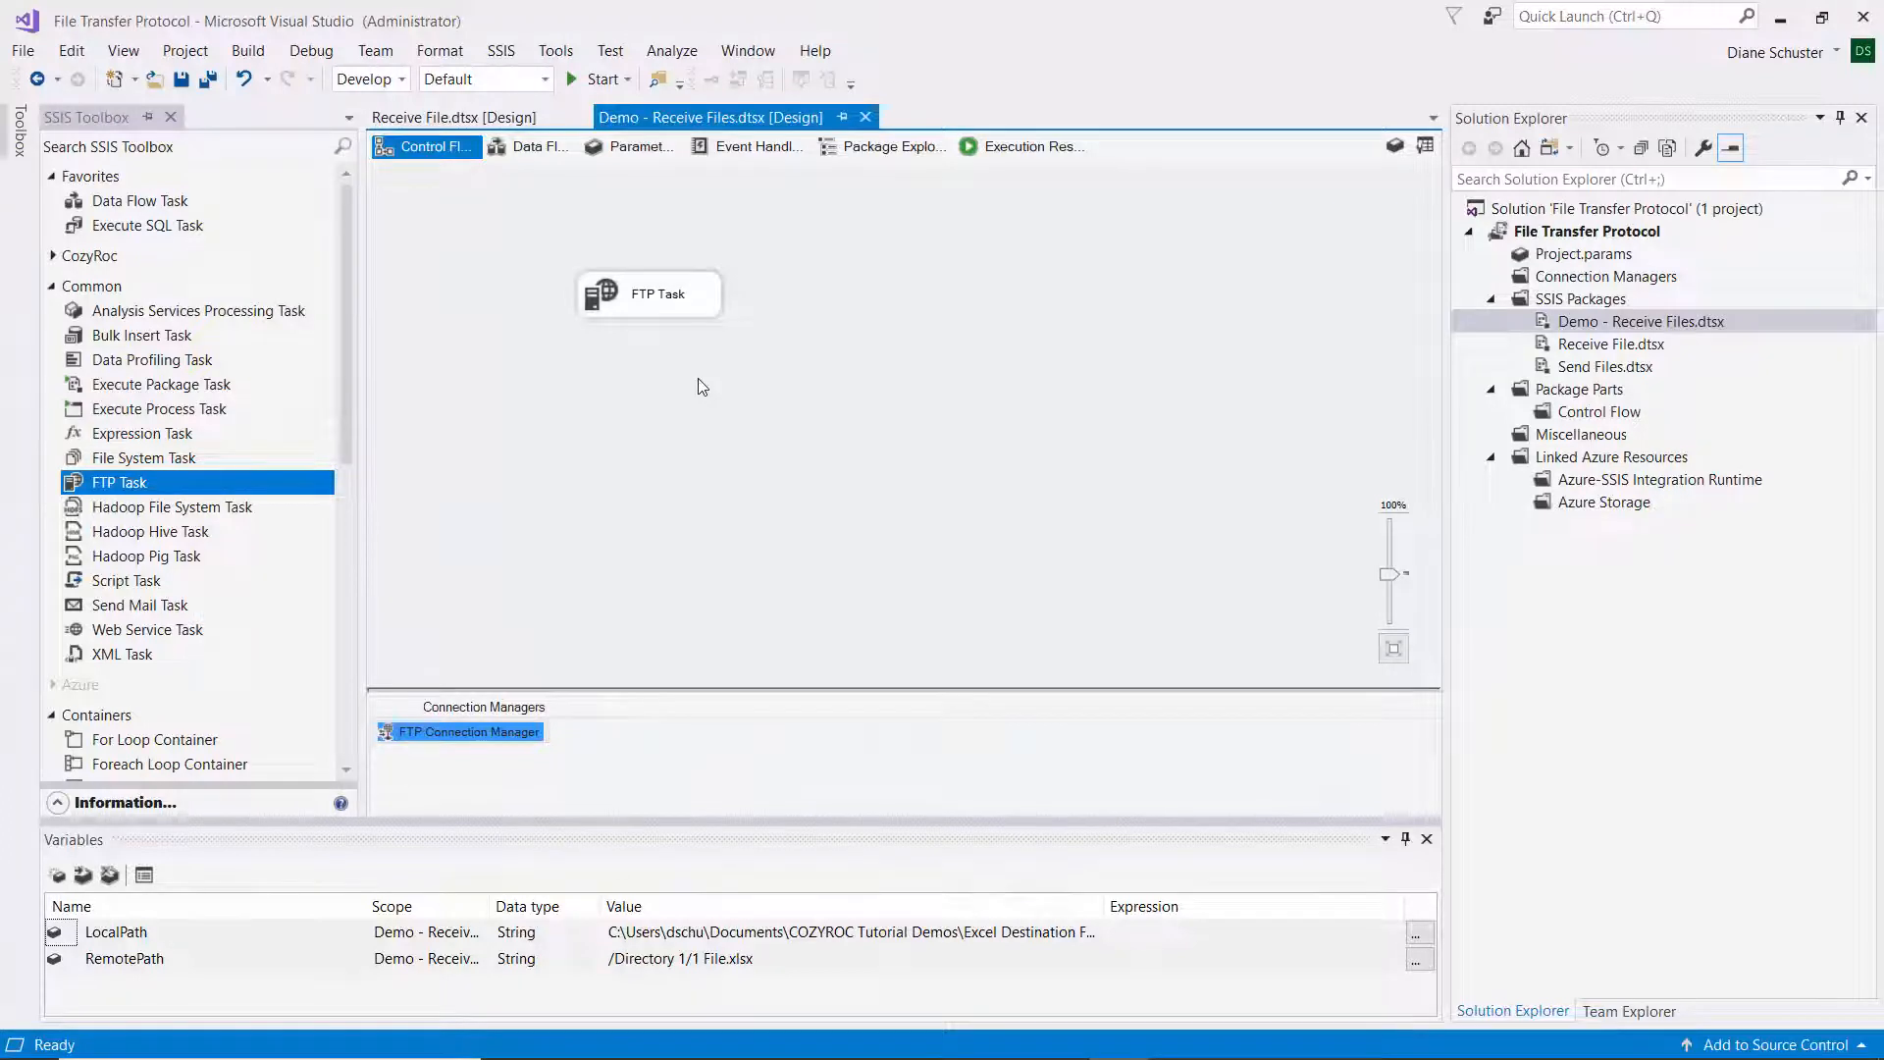
- Change the RemotePath value to the wildcard /Directory 1/*.xlsx
{"action": "left_click", "coordinate": [770, 958]}
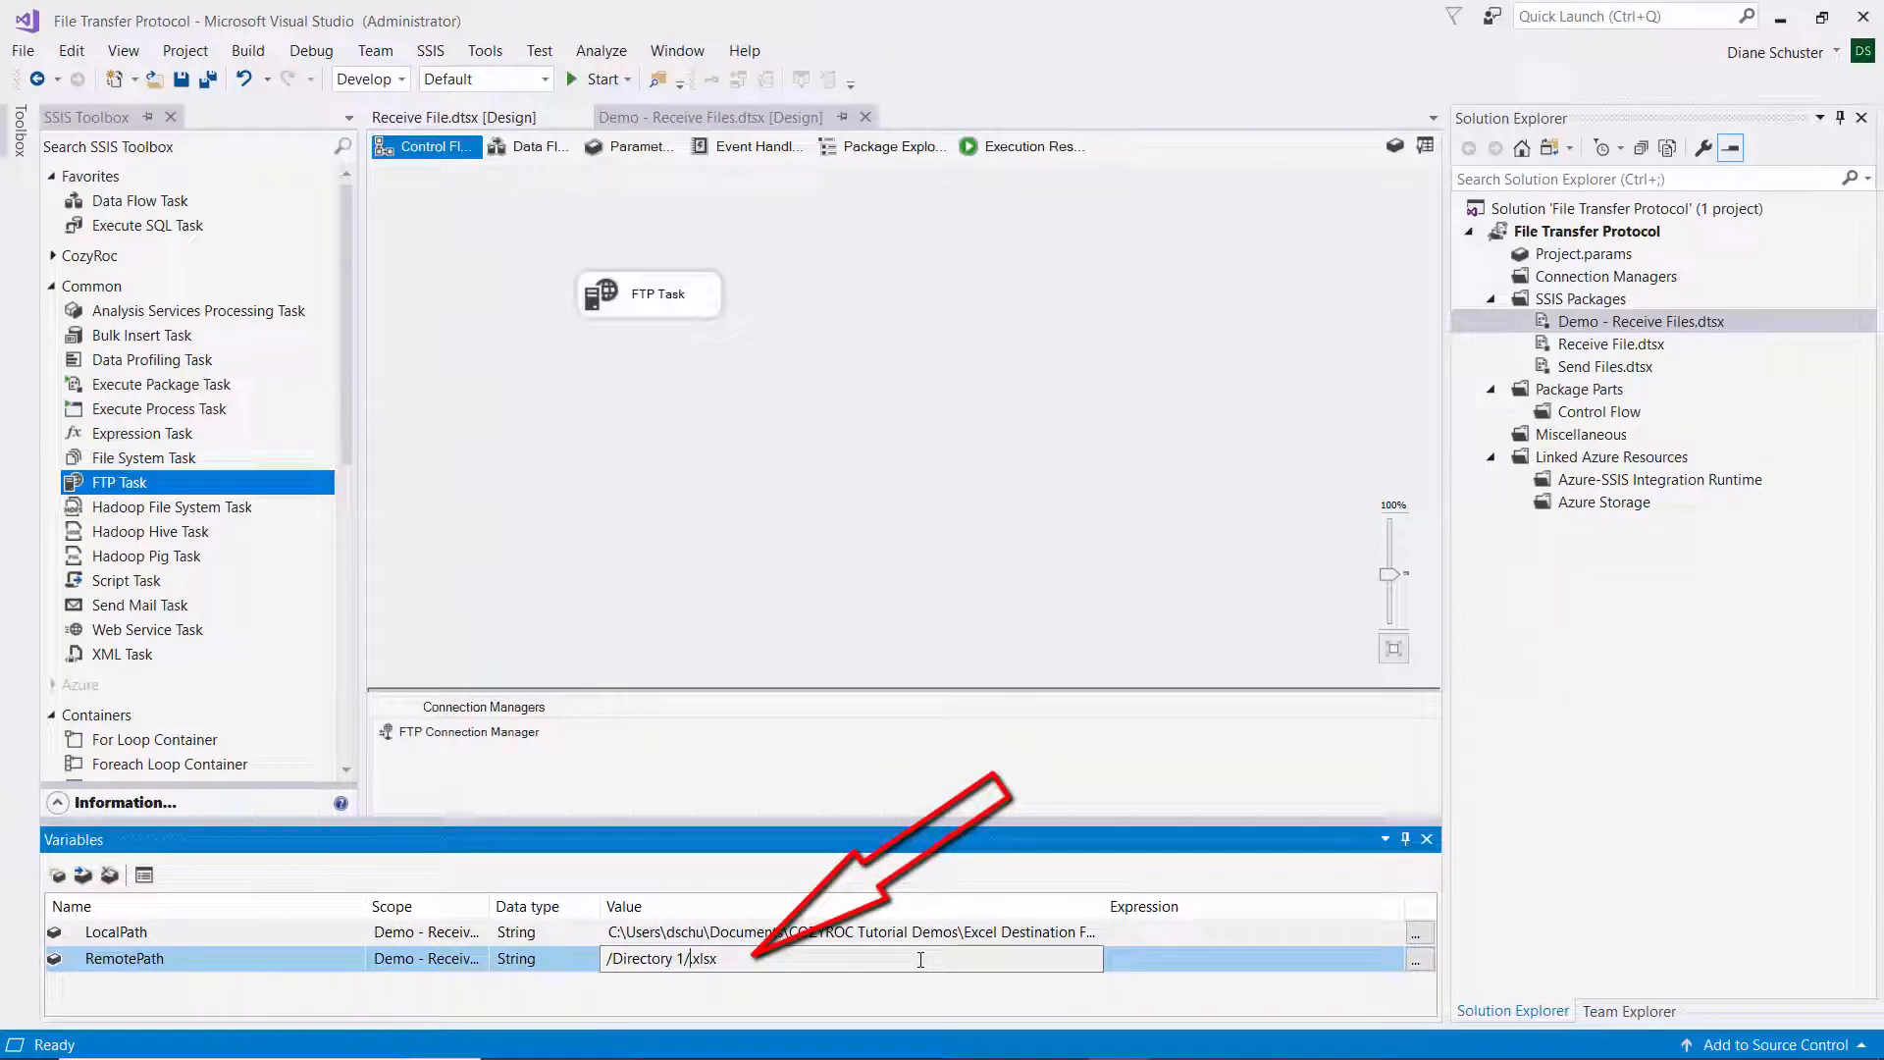
{"action": "type", "text": "."}
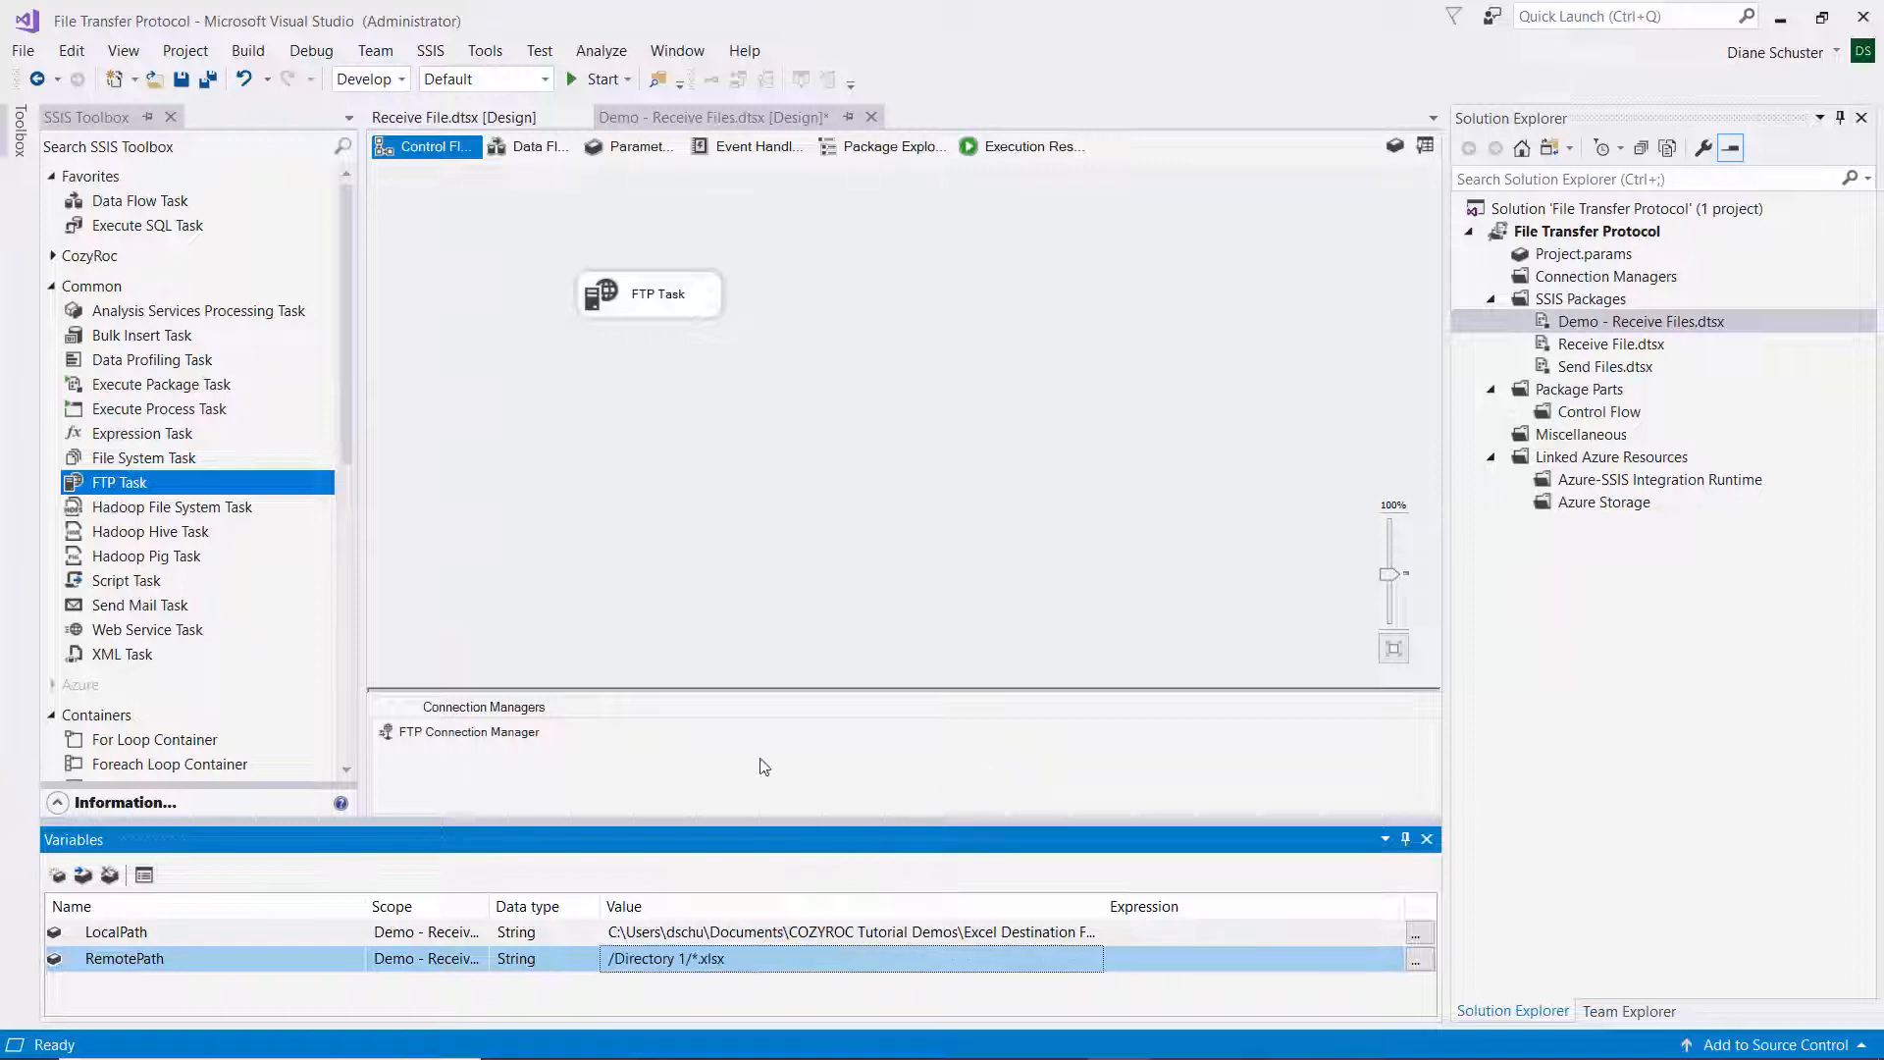
{"action": "mouse_move", "coordinate": [208, 79]}
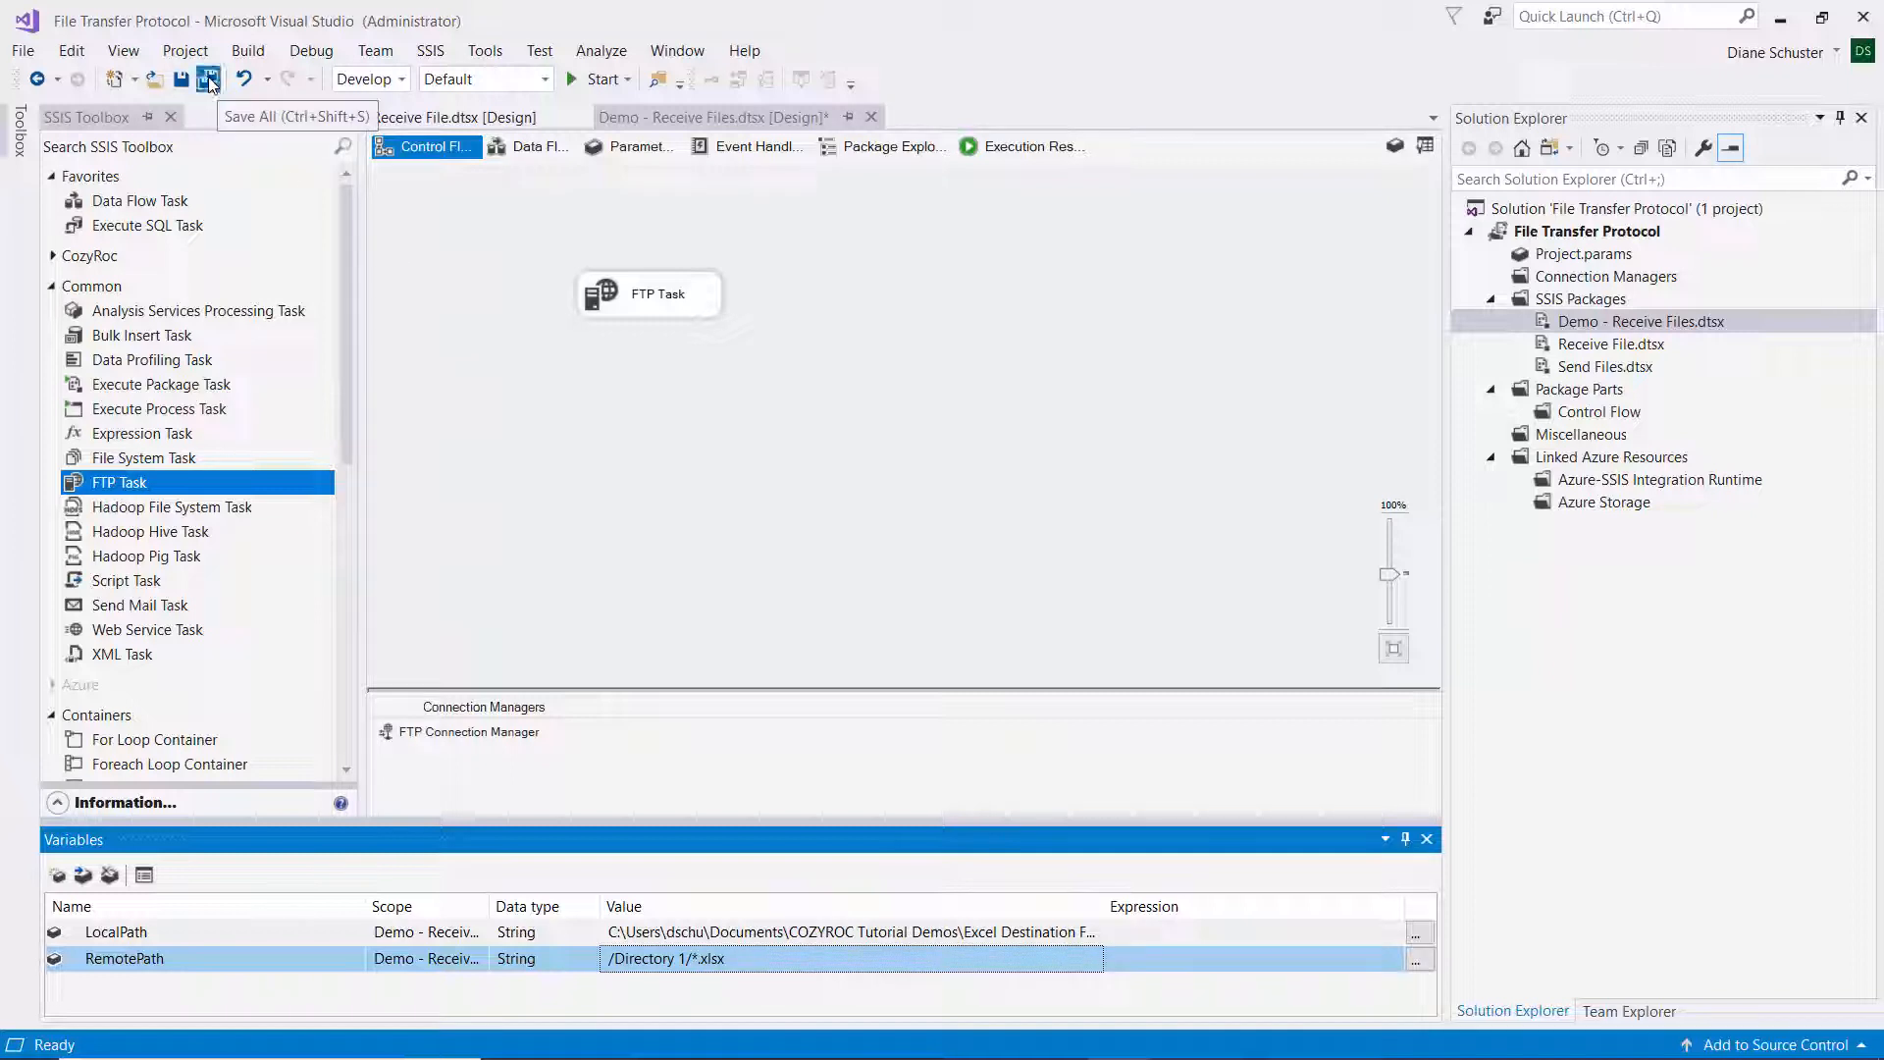
- Save and run the wildcard package, stop debugging, then view the destination folder
{"action": "left_click", "coordinate": [1642, 320]}
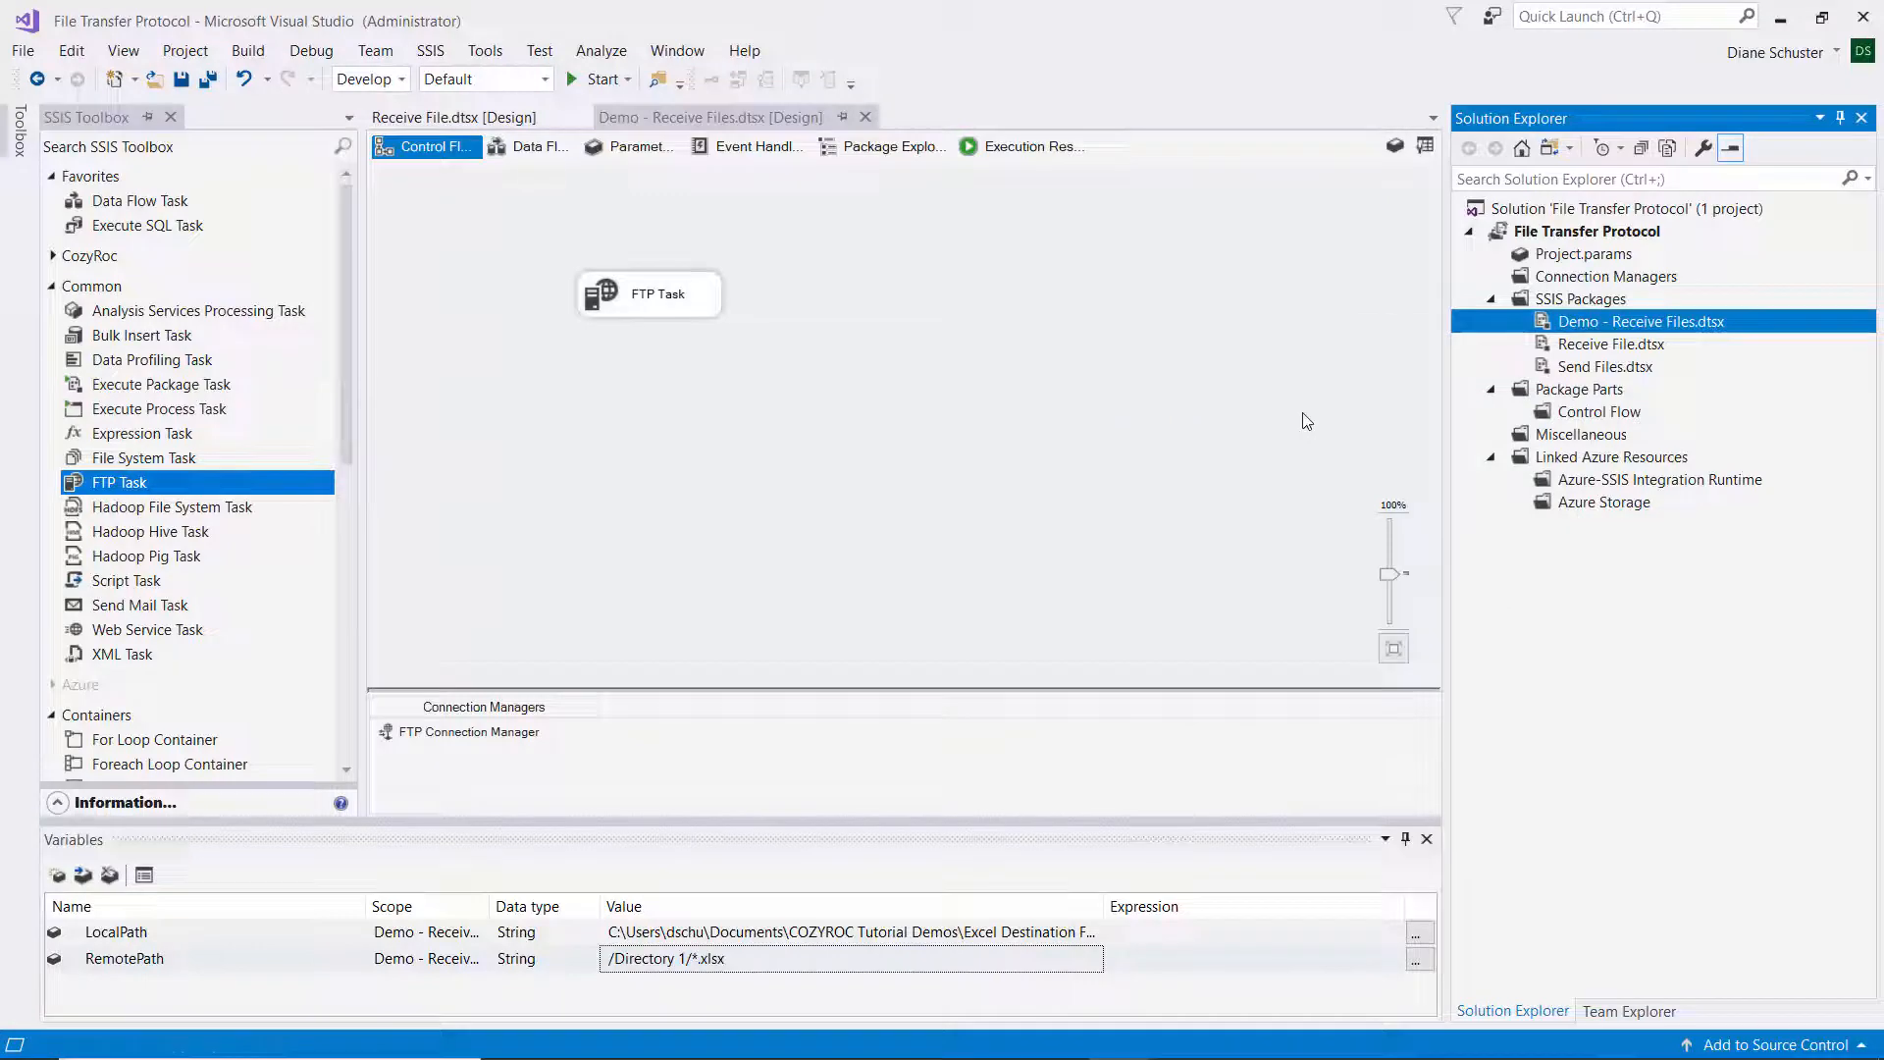
{"action": "left_click", "coordinate": [601, 79]}
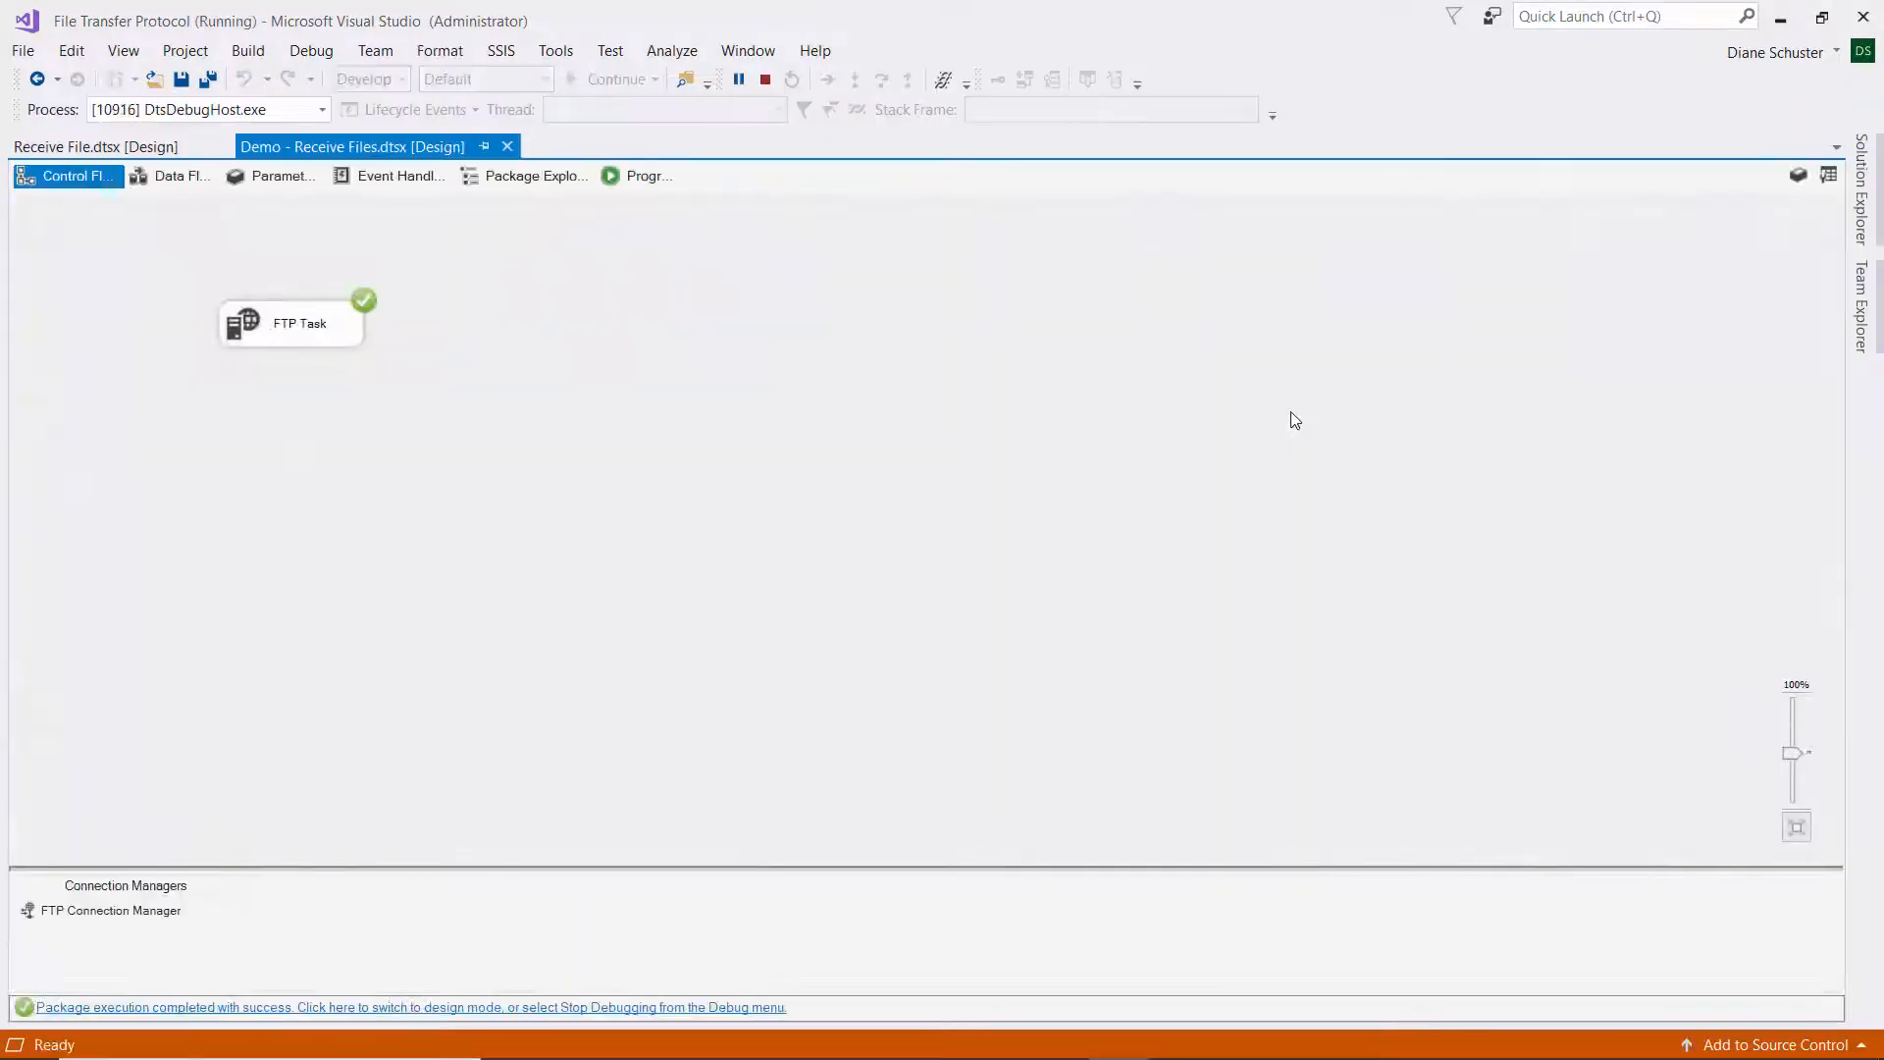
{"action": "left_click", "coordinate": [764, 79]}
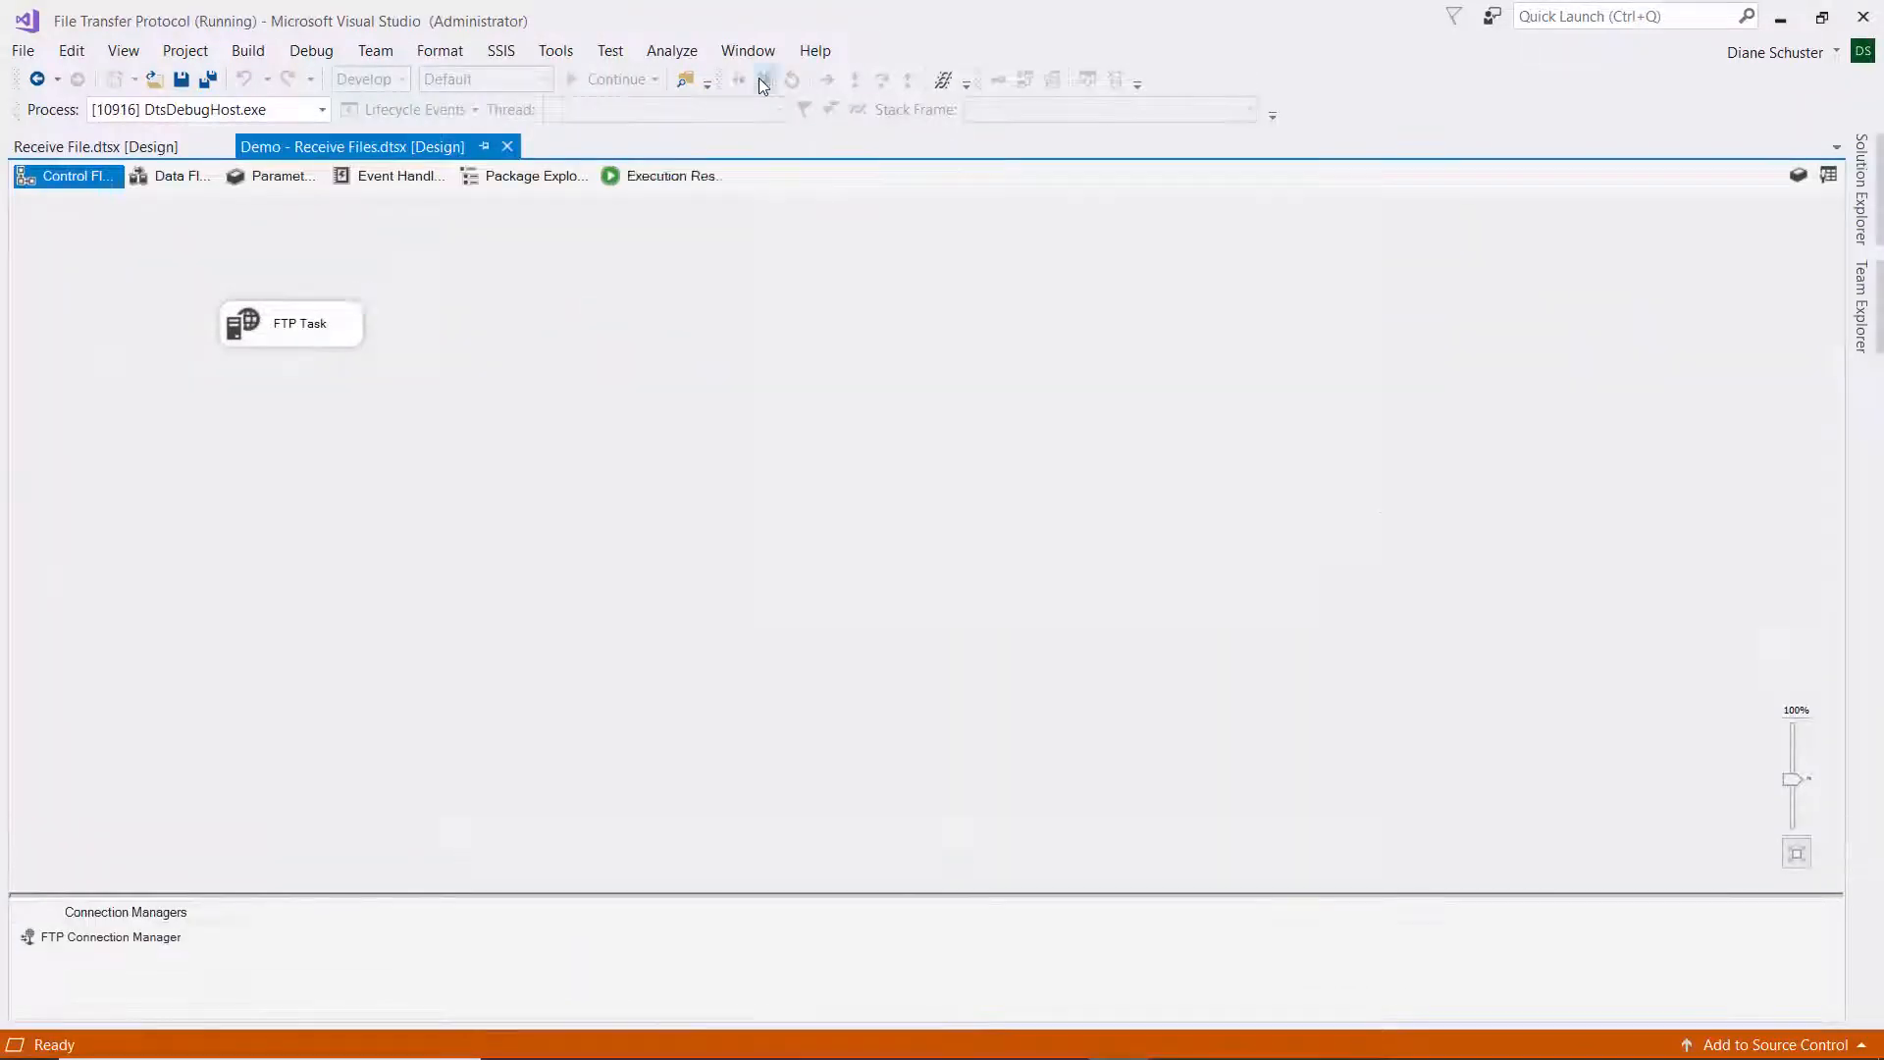
{"action": "left_click", "coordinate": [799, 80]}
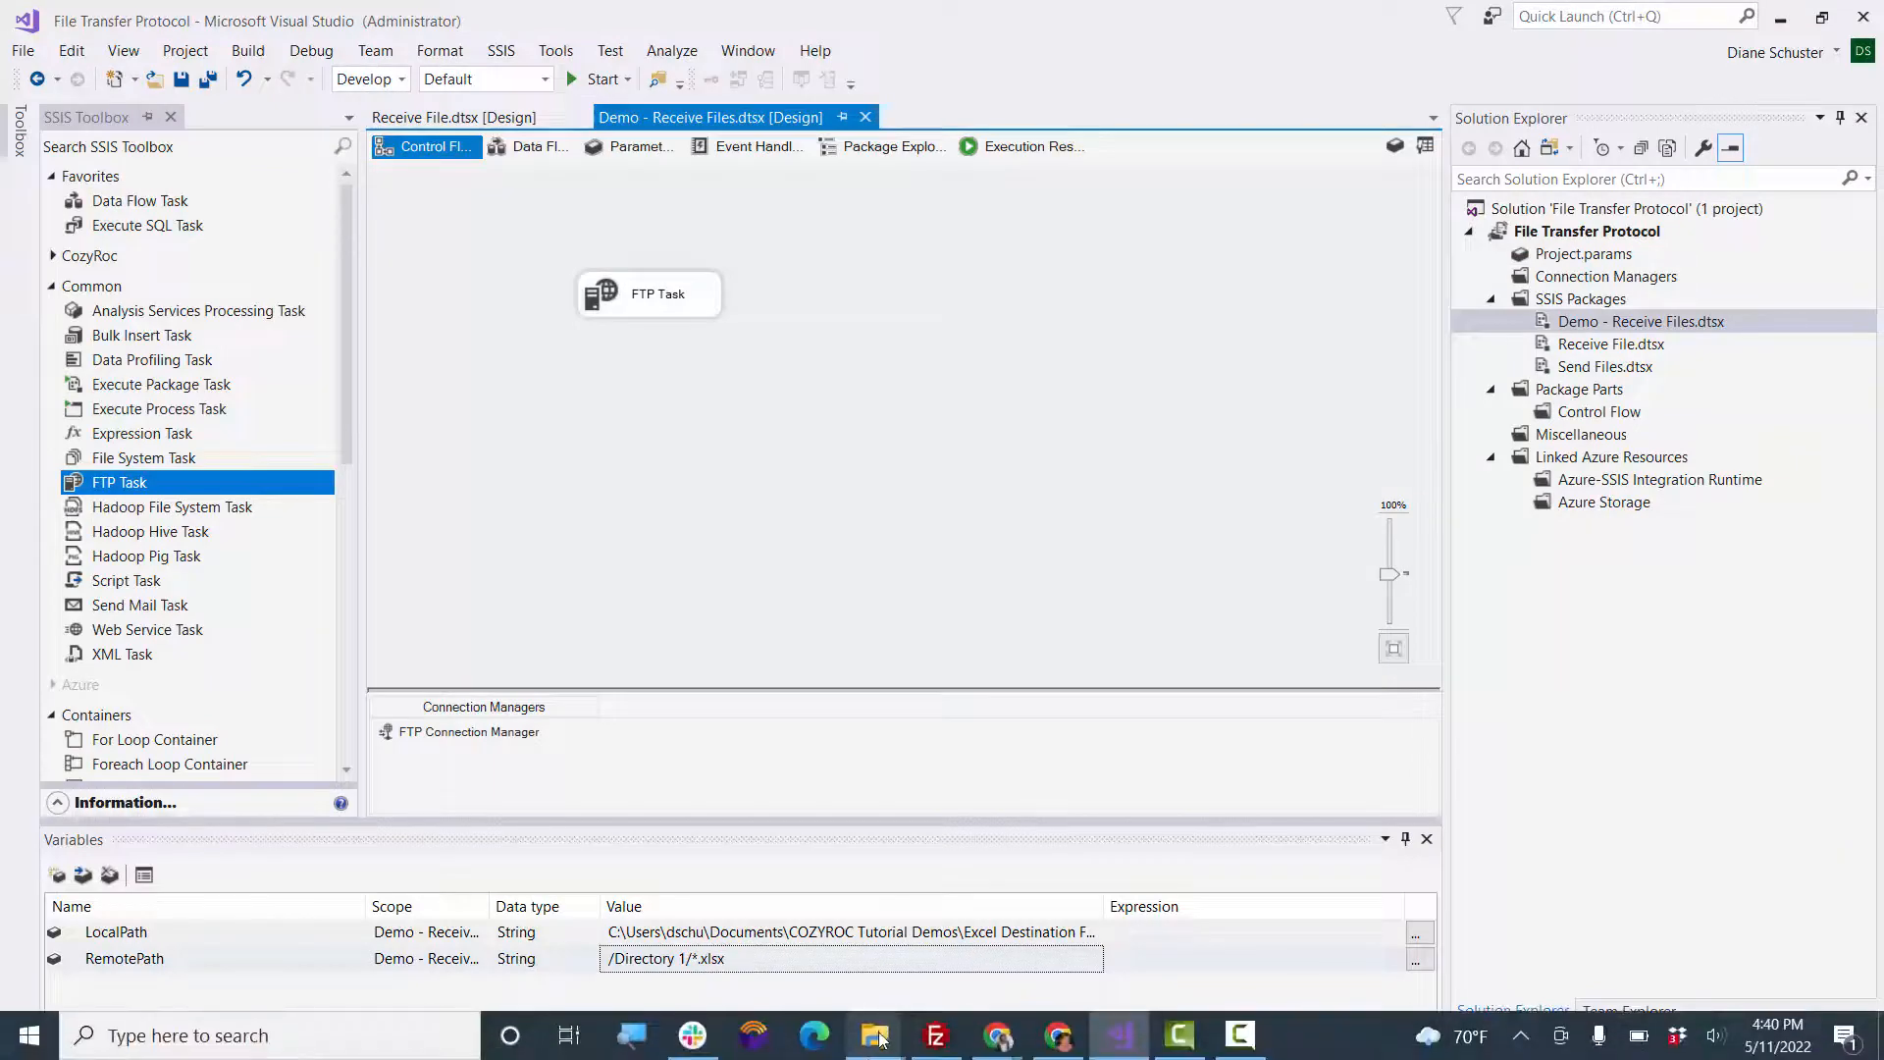
{"action": "left_click", "coordinate": [876, 1035]}
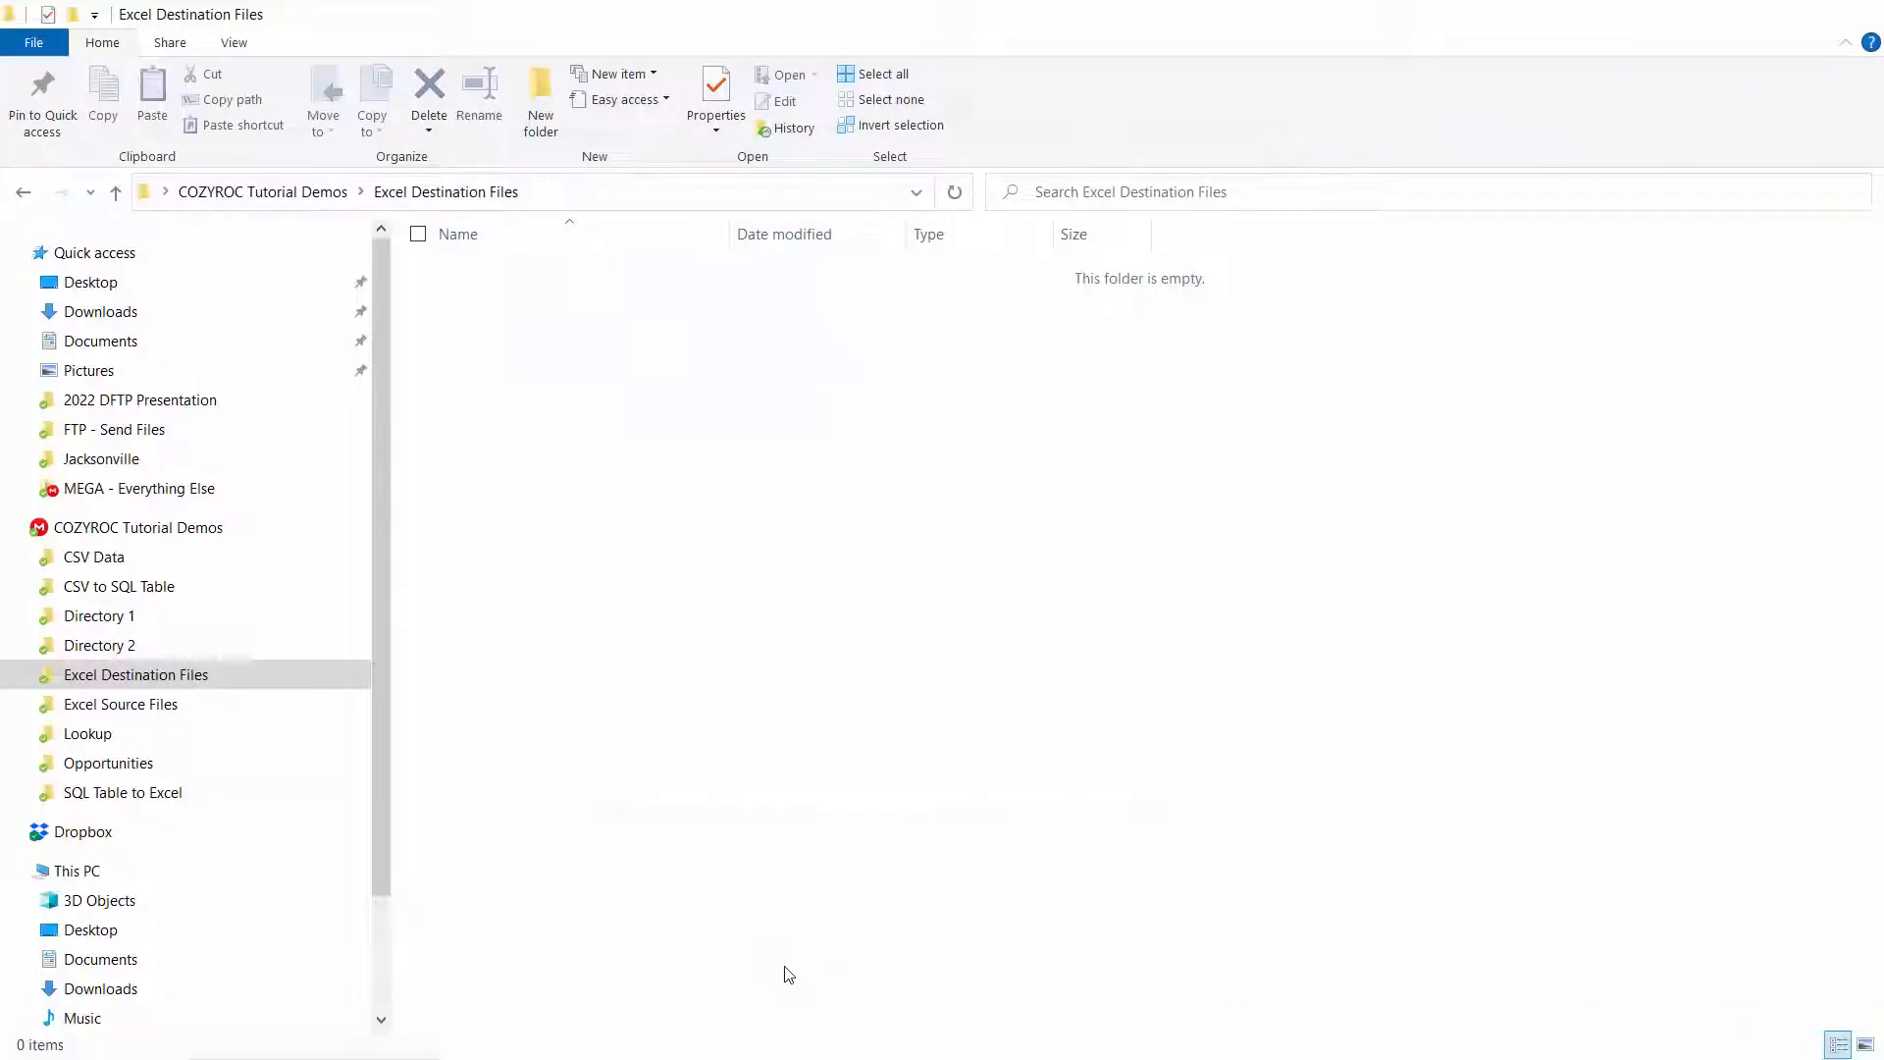